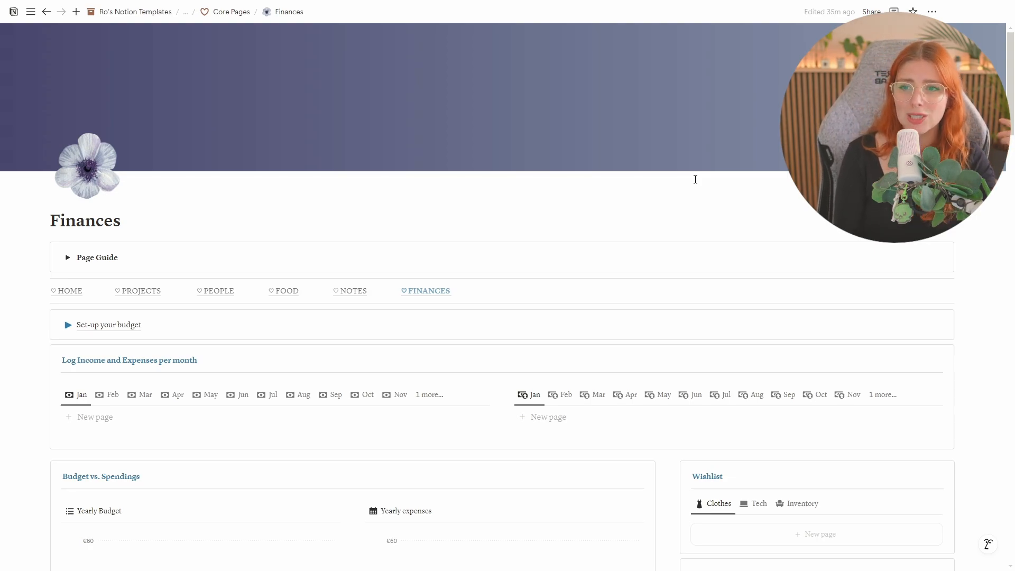
# Open the 'Set-up your budget' guide and expand step 1 showing the empty bills table.
pyautogui.scroll(-3)
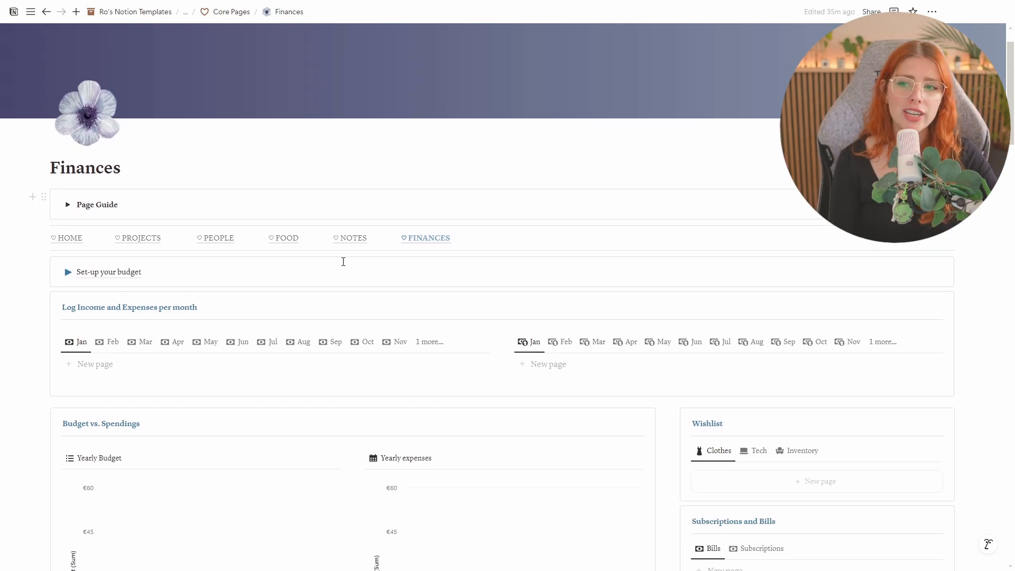
pyautogui.moveTo(321, 270)
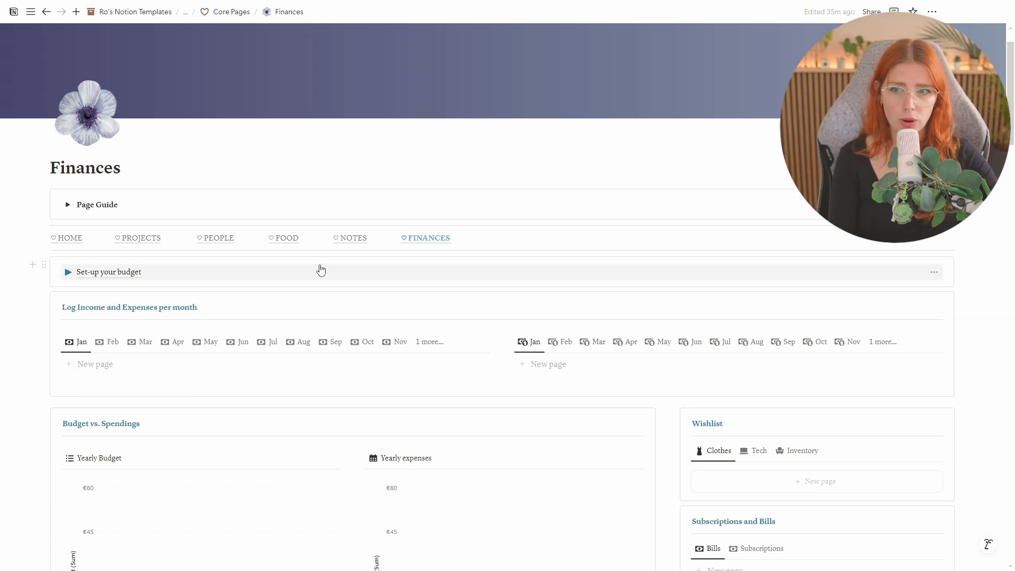
pyautogui.moveTo(108, 271)
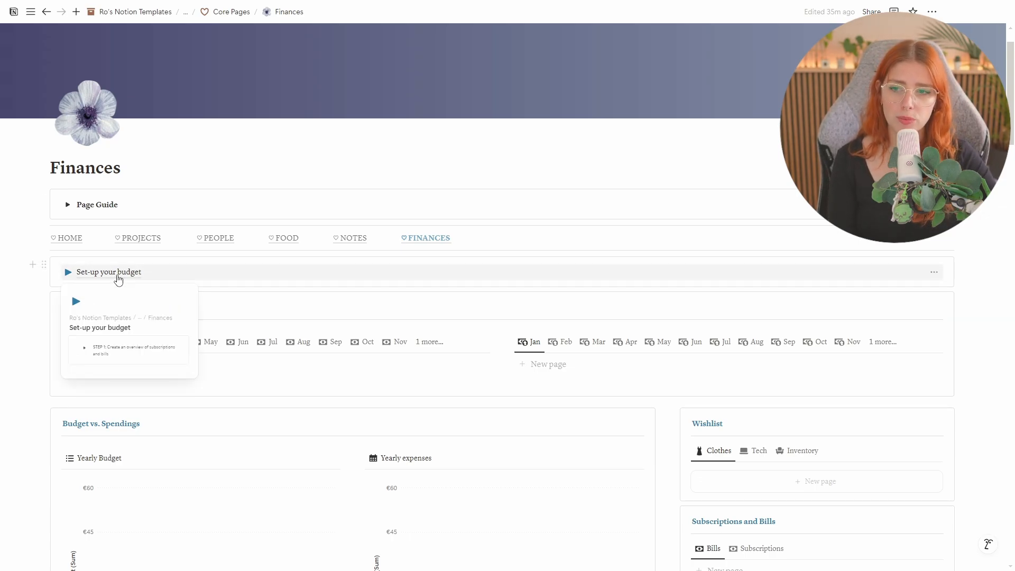
pyautogui.click(107, 272)
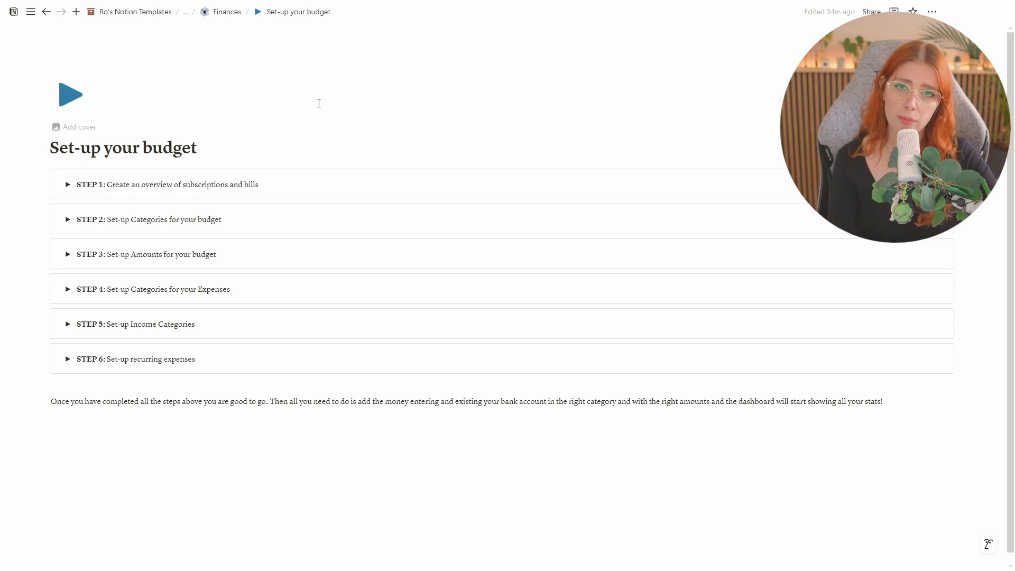
pyautogui.moveTo(233, 256)
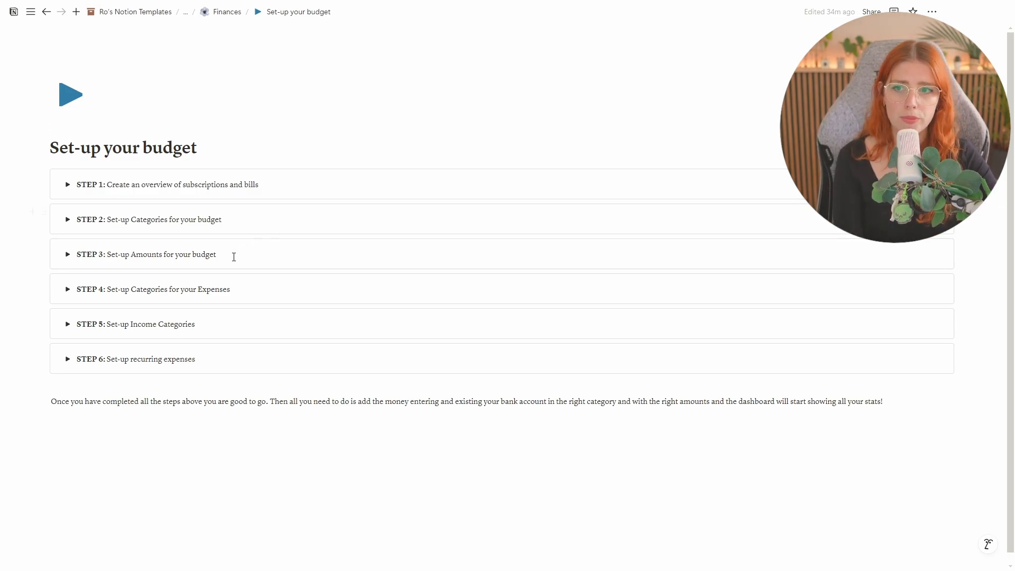
pyautogui.click(68, 184)
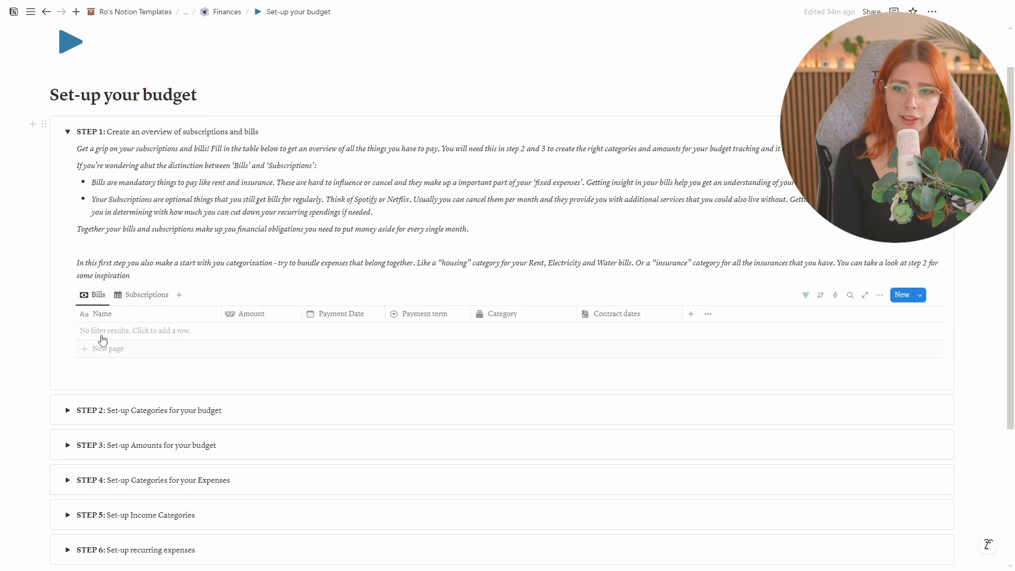
# Switch to the Subscriptions view, then review step 2's categories — Clothes, Gifts, Groceries, Housing, Savings.
pyautogui.click(146, 295)
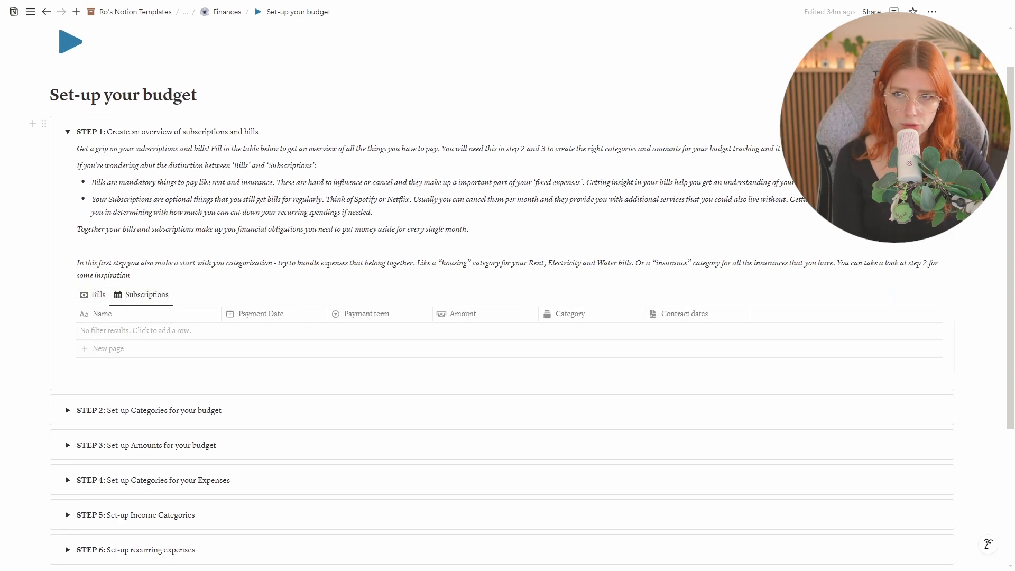
pyautogui.click(67, 410)
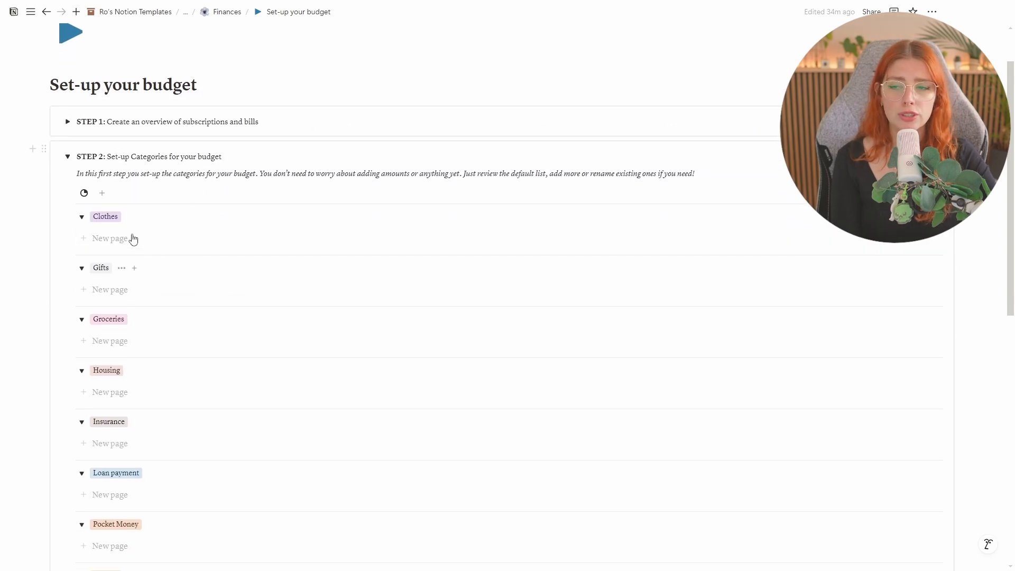
pyautogui.scroll(-3)
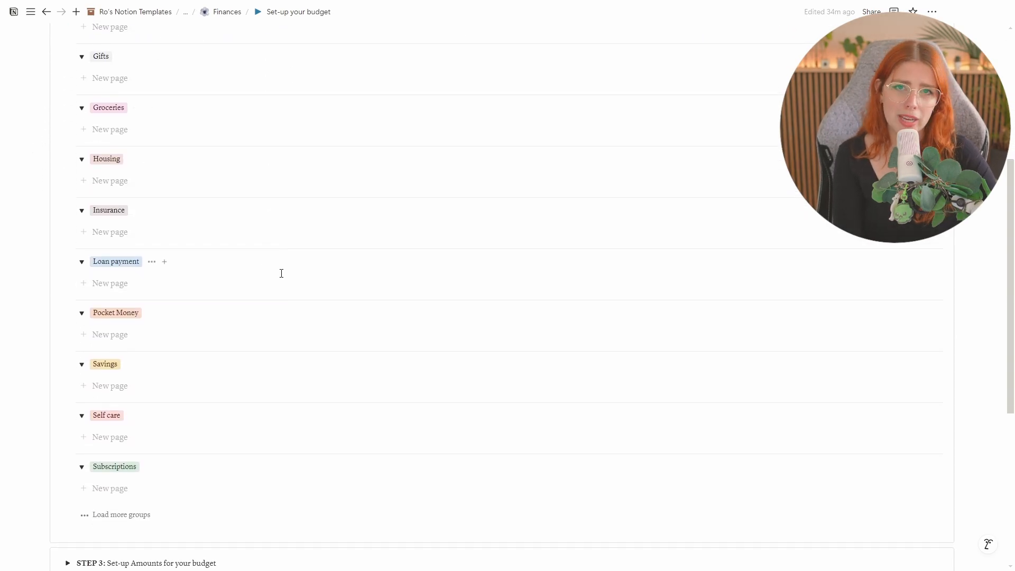
pyautogui.scroll(-3)
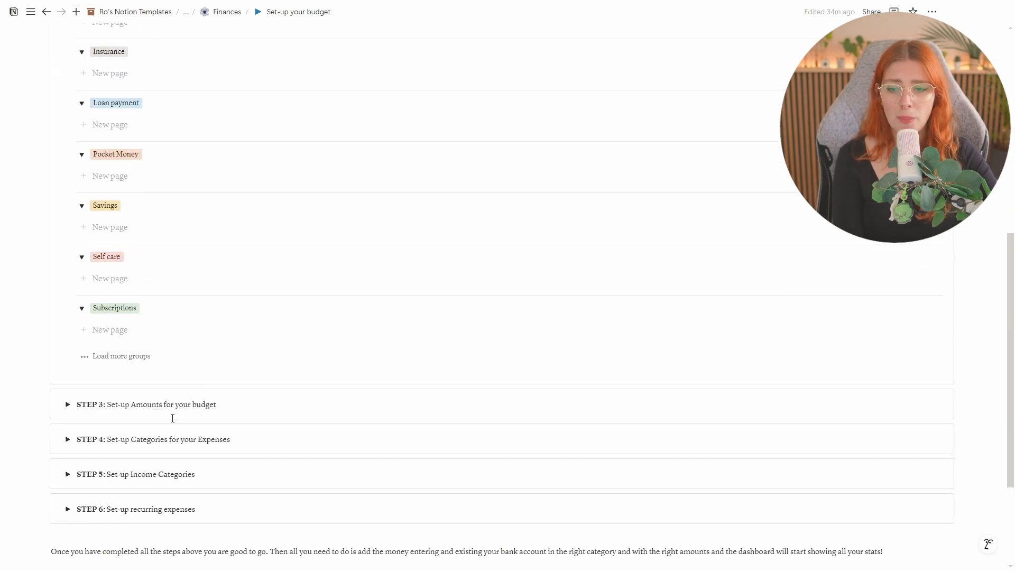
pyautogui.scroll(3)
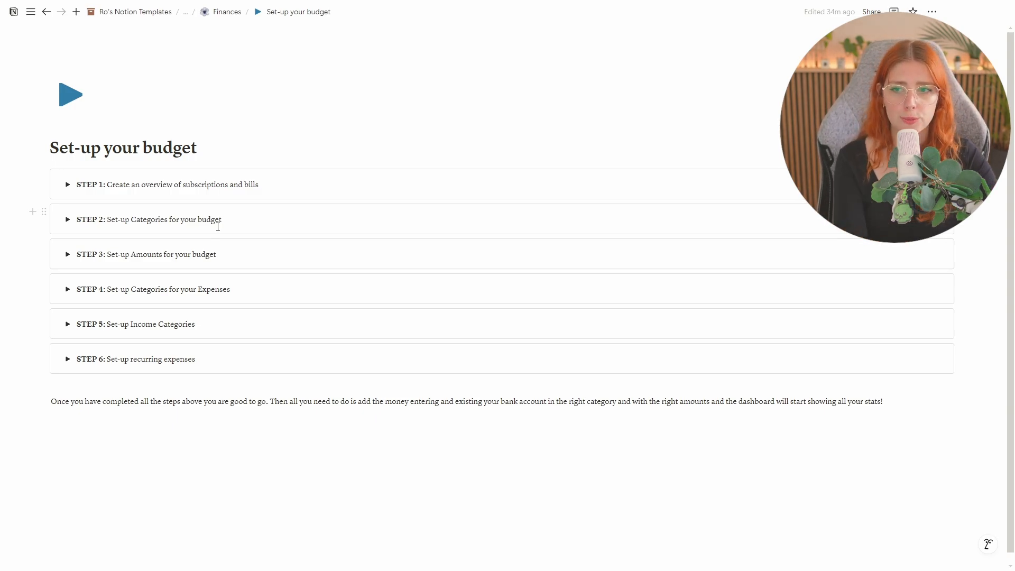
pyautogui.click(68, 254)
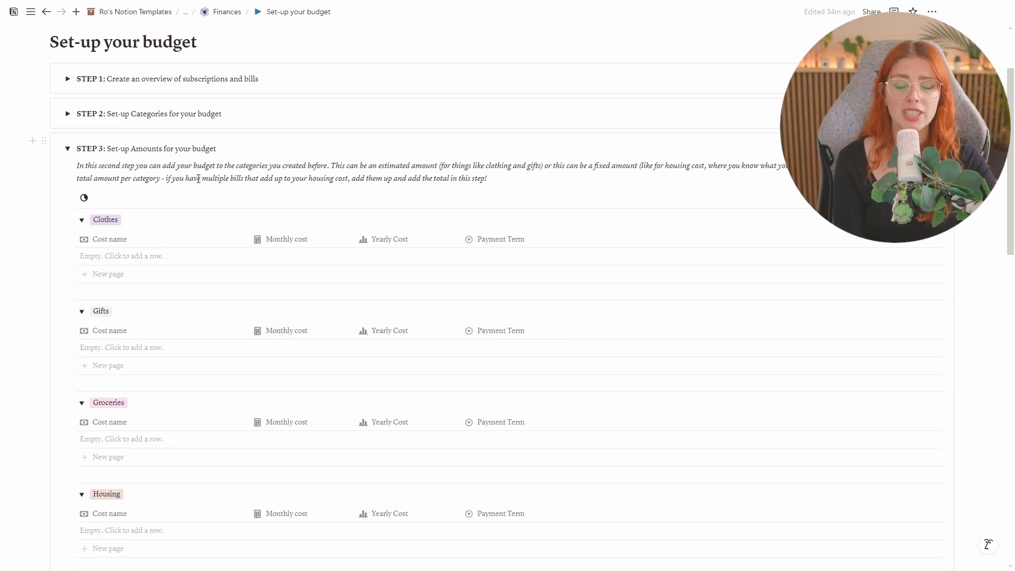
pyautogui.scroll(-3)
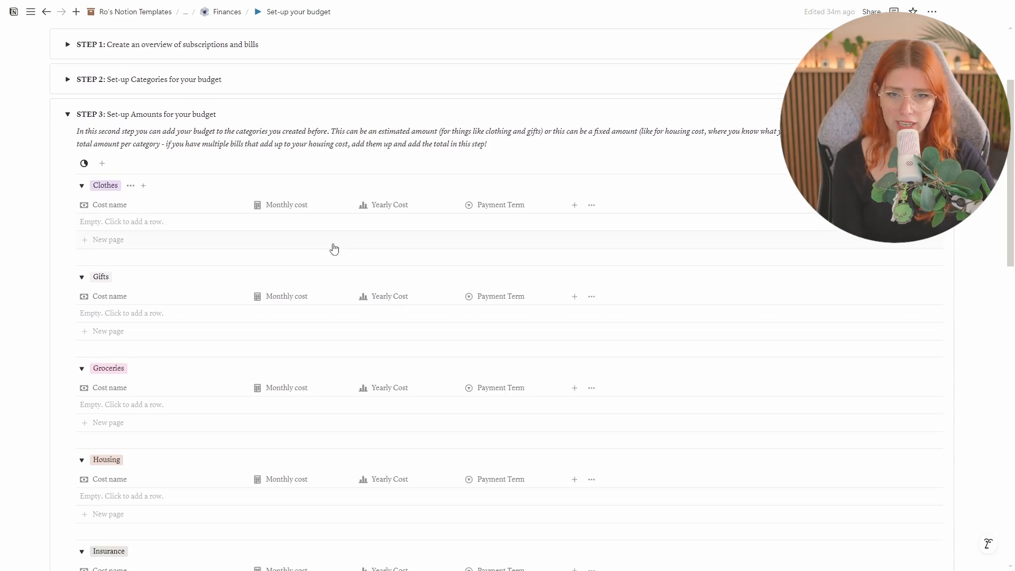
pyautogui.scroll(-3)
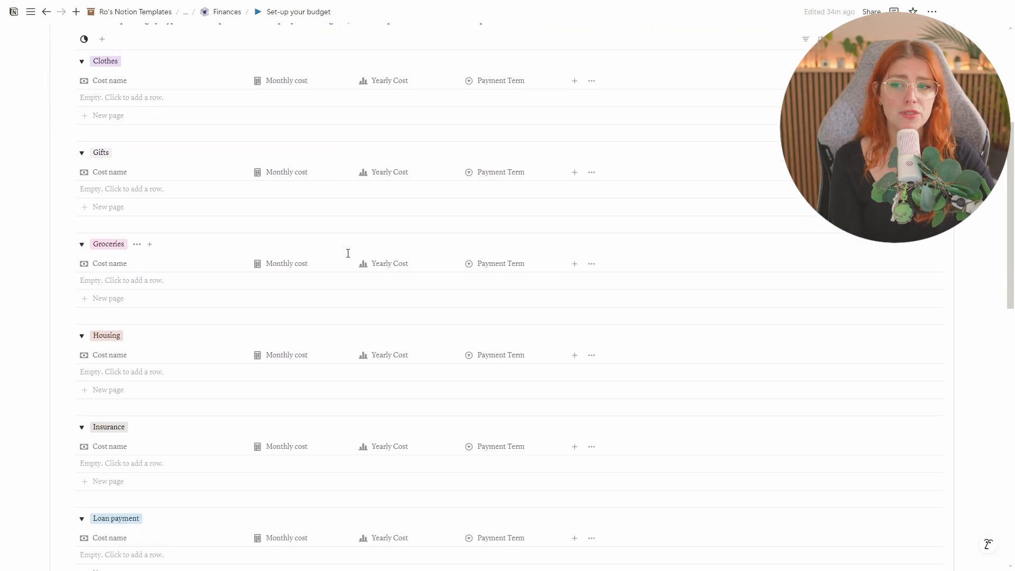
pyautogui.scroll(-3)
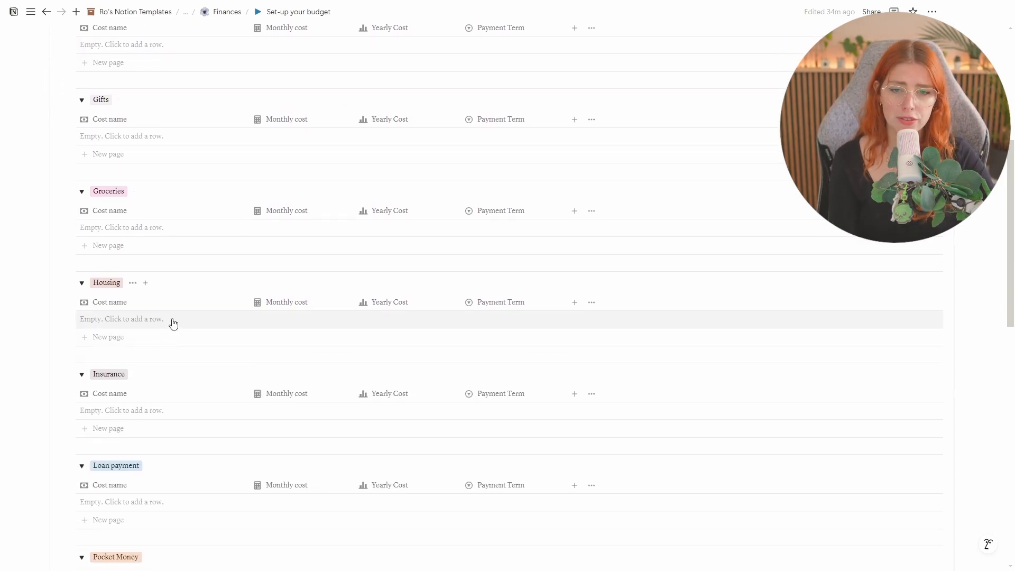
pyautogui.moveTo(385, 318)
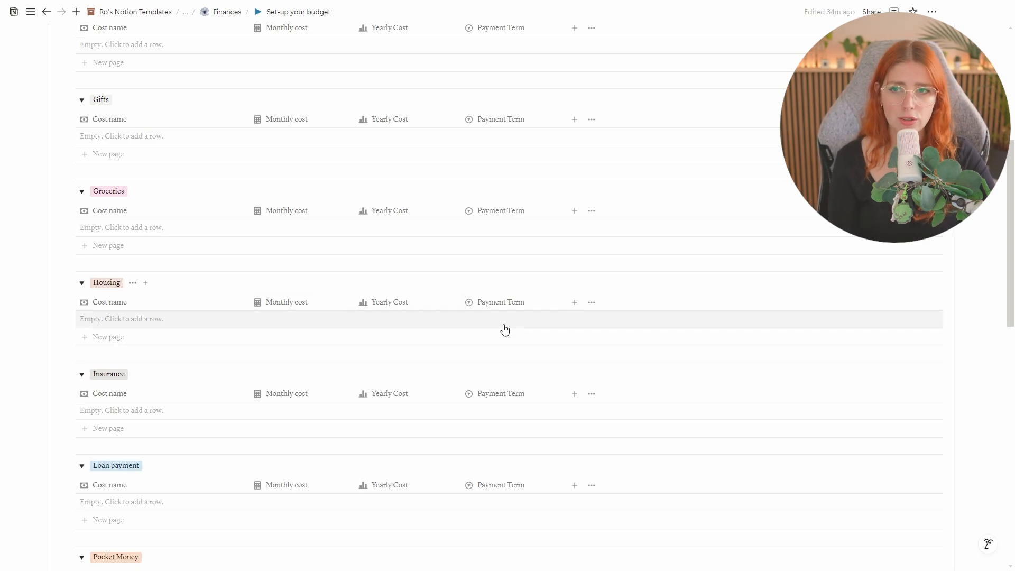
pyautogui.scroll(3)
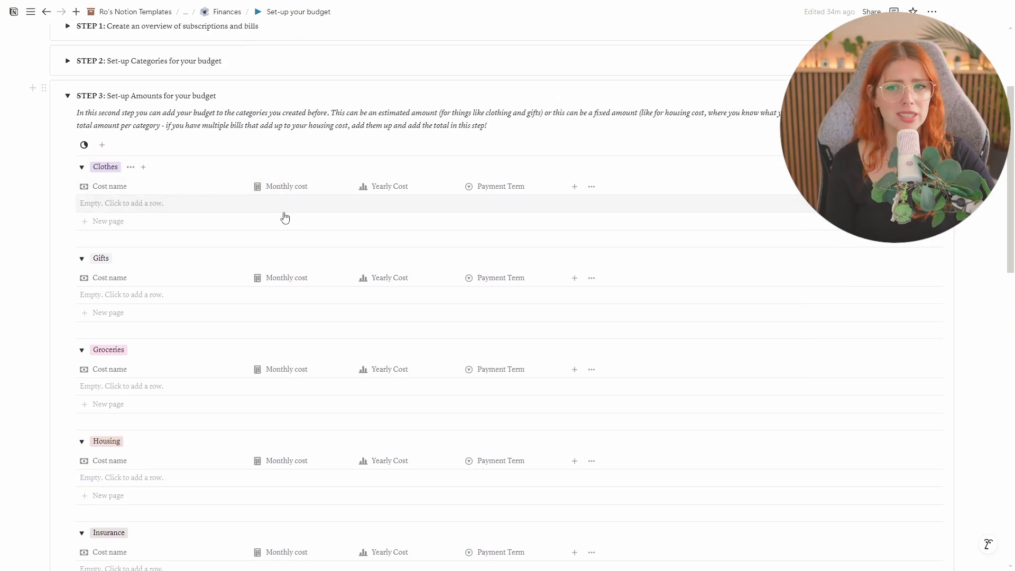
pyautogui.moveTo(299, 207)
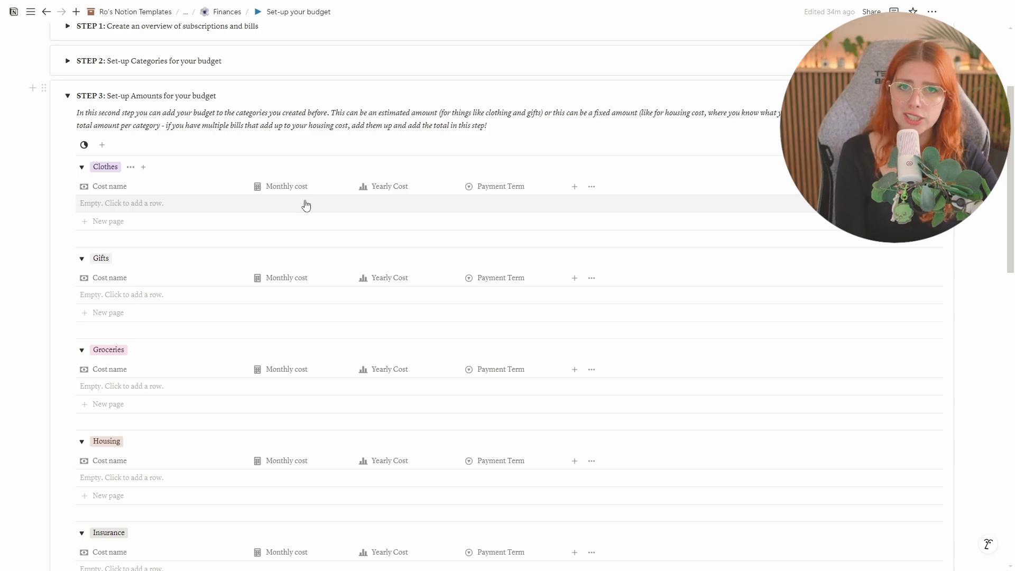
pyautogui.moveTo(297, 216)
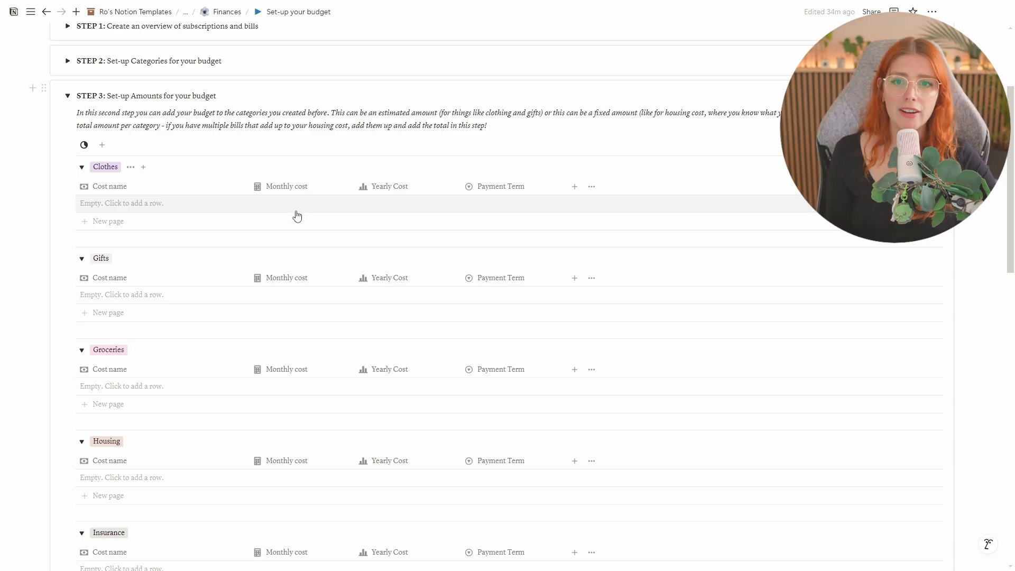
pyautogui.moveTo(299, 130)
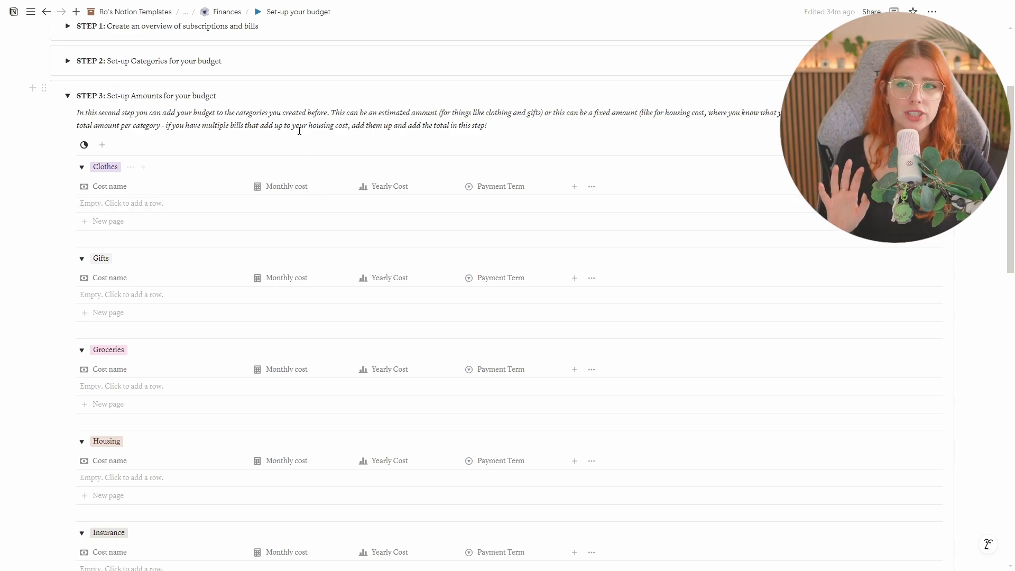
pyautogui.moveTo(241, 226)
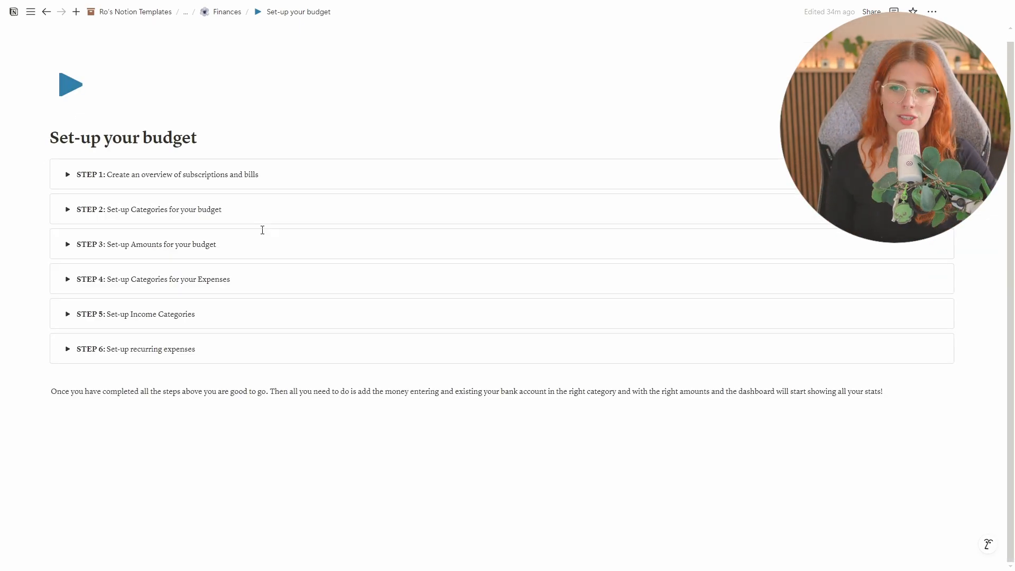
pyautogui.moveTo(251, 234)
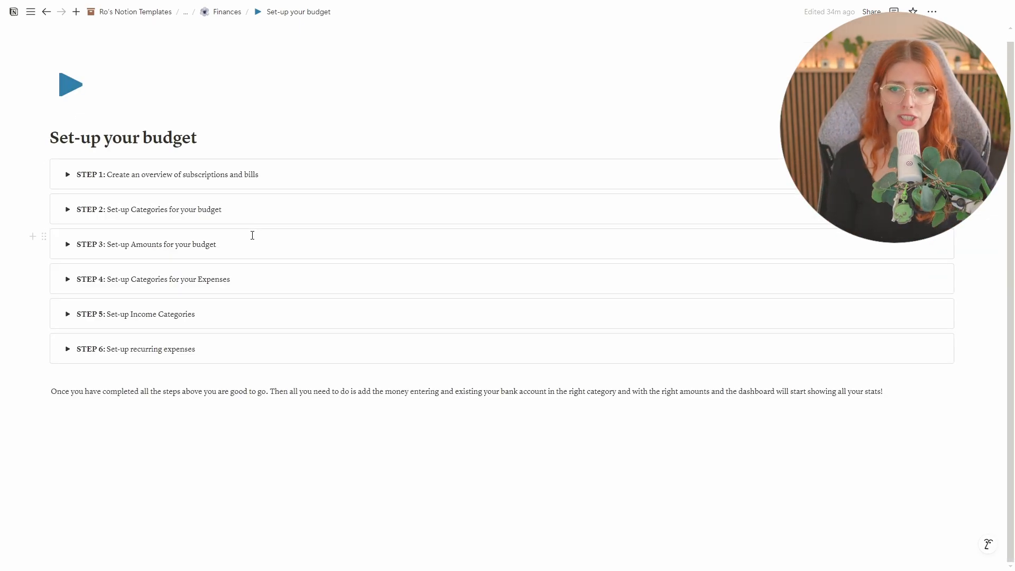
pyautogui.moveTo(68, 287)
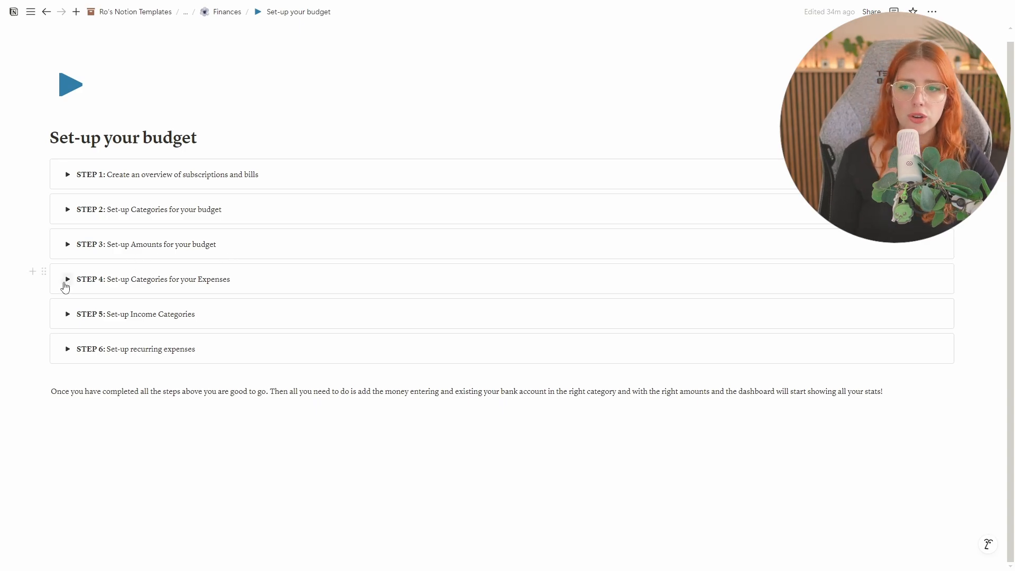
# Expand step 4's expense categories, then move on to step 5's income groups Salary, Gifts, Other.
pyautogui.click(68, 279)
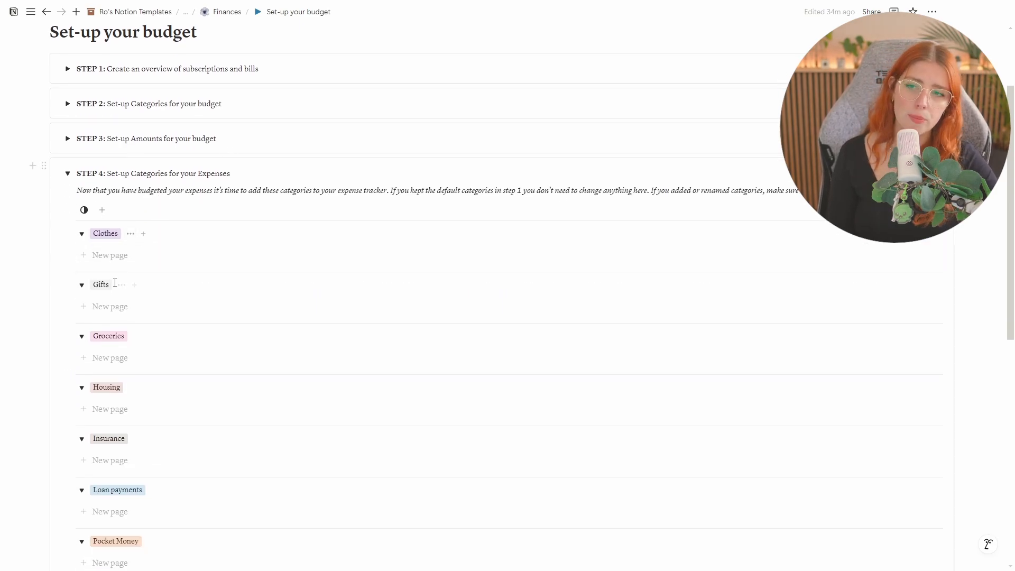
pyautogui.moveTo(272, 117)
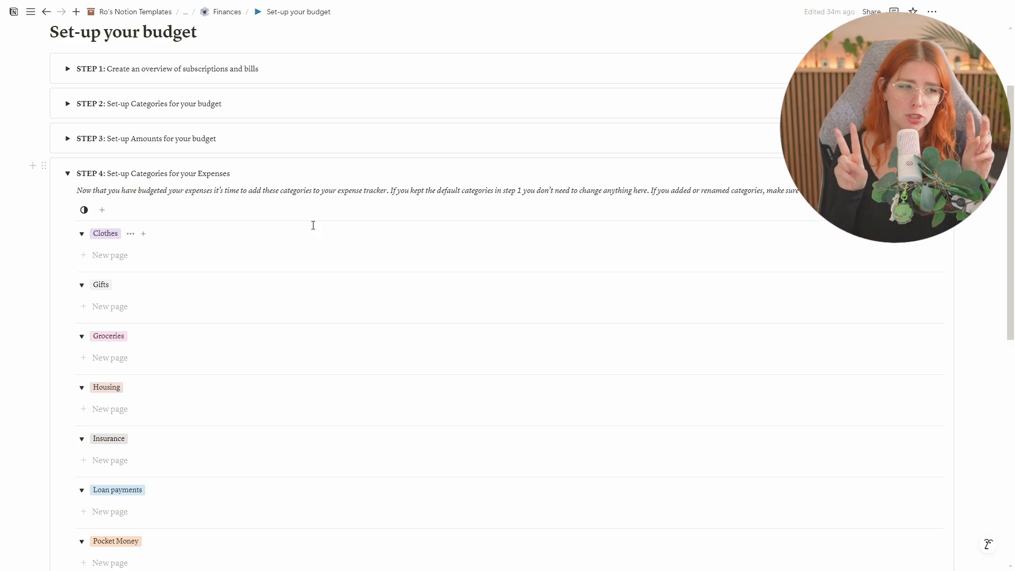
pyautogui.moveTo(241, 104)
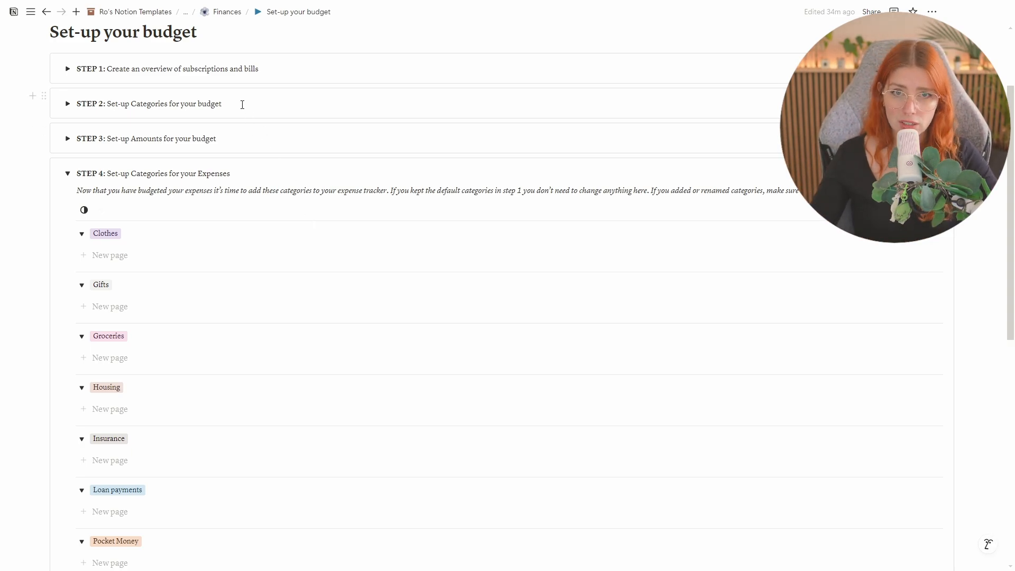
pyautogui.scroll(-3)
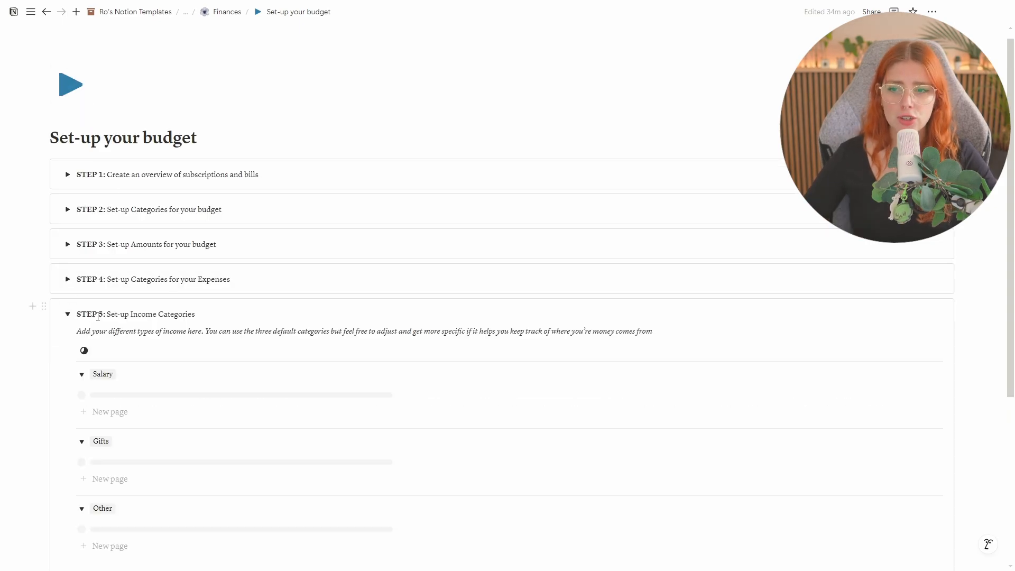
# Collapse step 5's income categories so all six setup steps are closed.
pyautogui.scroll(-3)
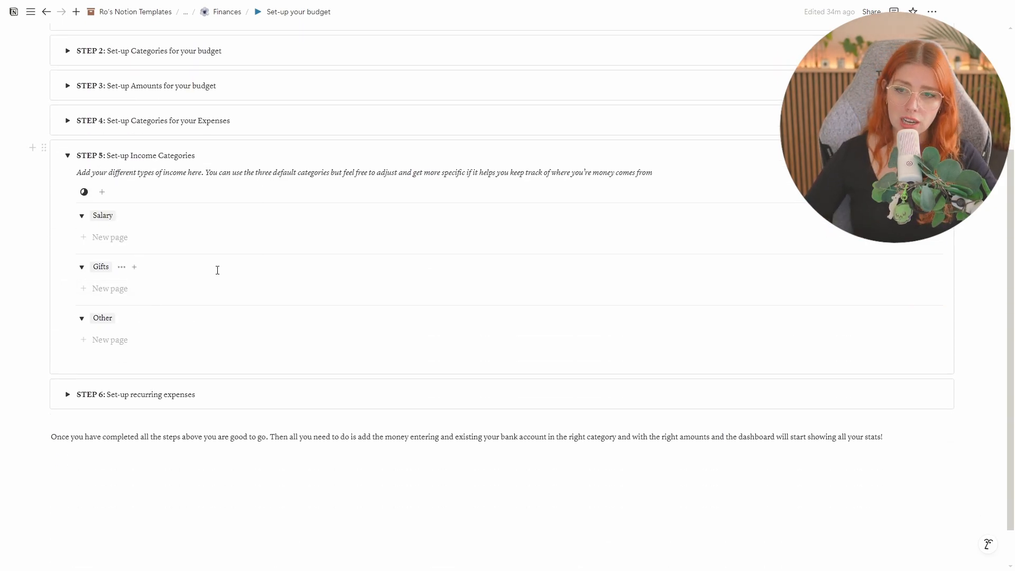
pyautogui.click(30, 11)
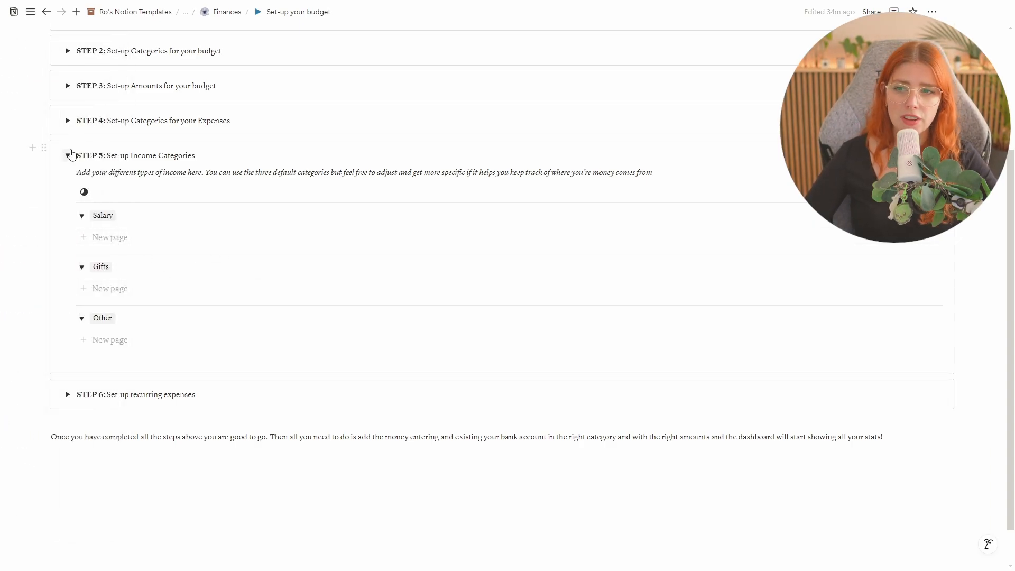
pyautogui.click(68, 155)
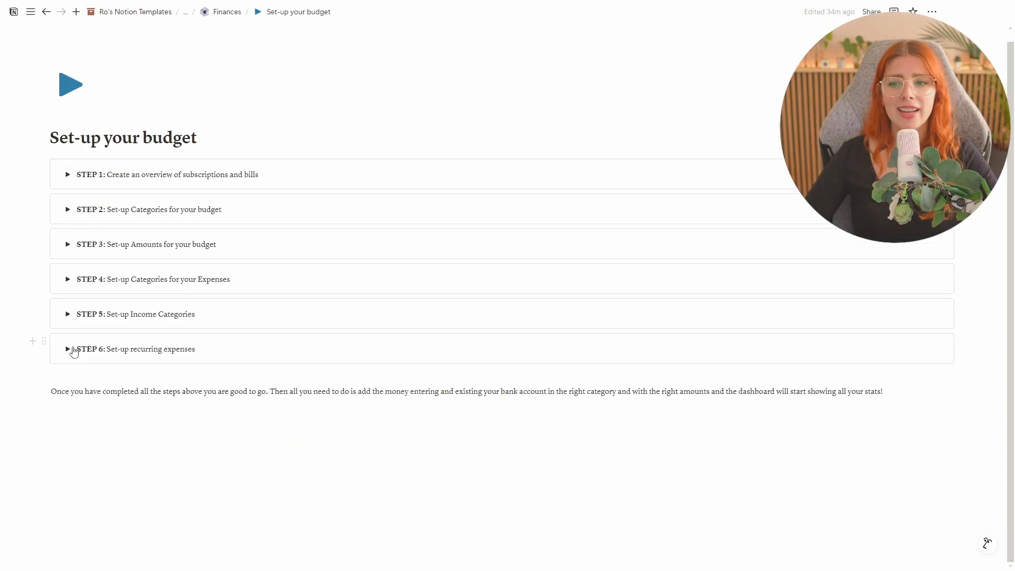
# Toggle step 6 on recurring expenses with its repeating expense template instructions.
pyautogui.click(68, 347)
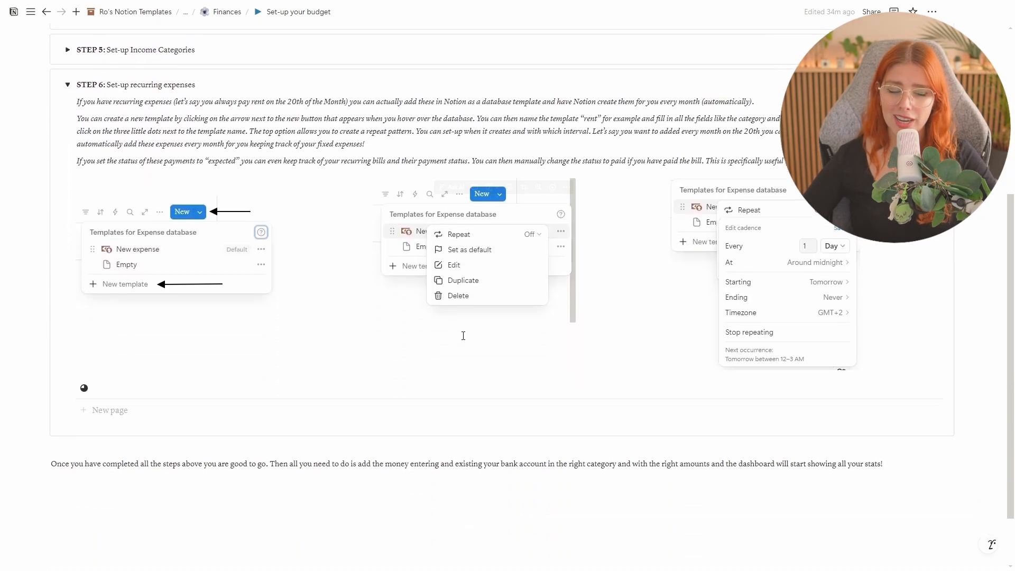
pyautogui.scroll(3)
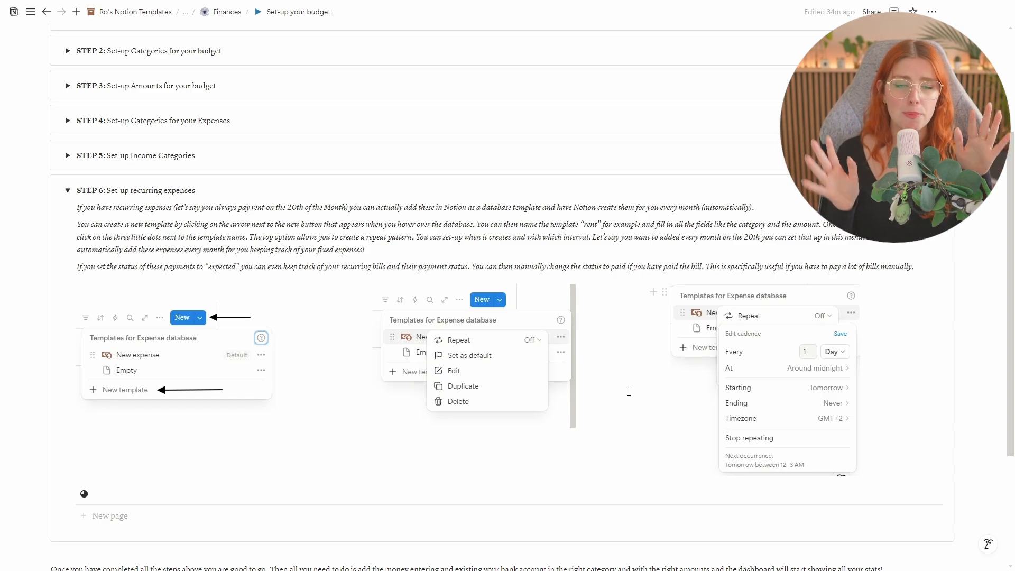
pyautogui.moveTo(370, 229)
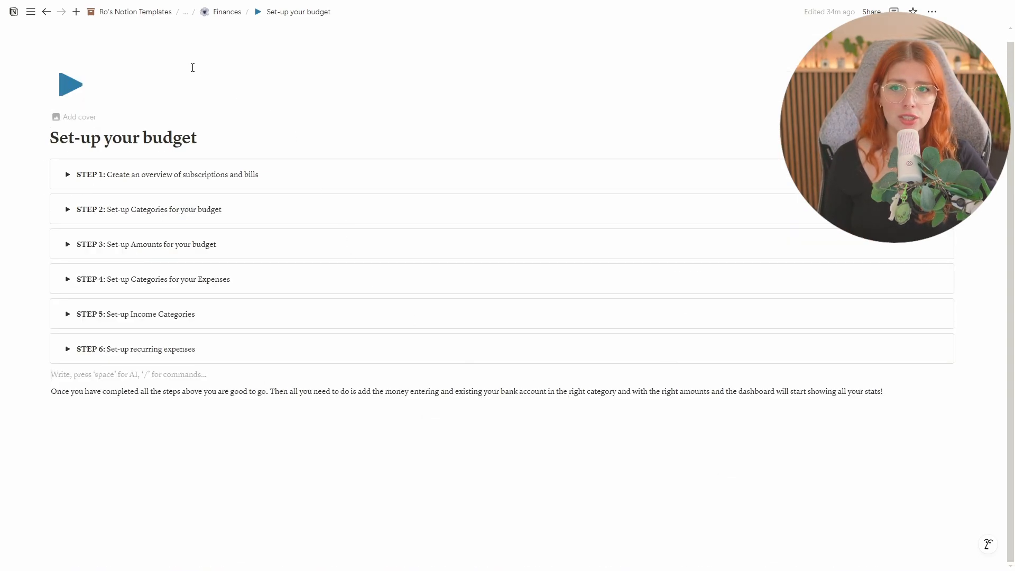
# Go back to the Finances dashboard via the breadcrumb.
pyautogui.click(227, 11)
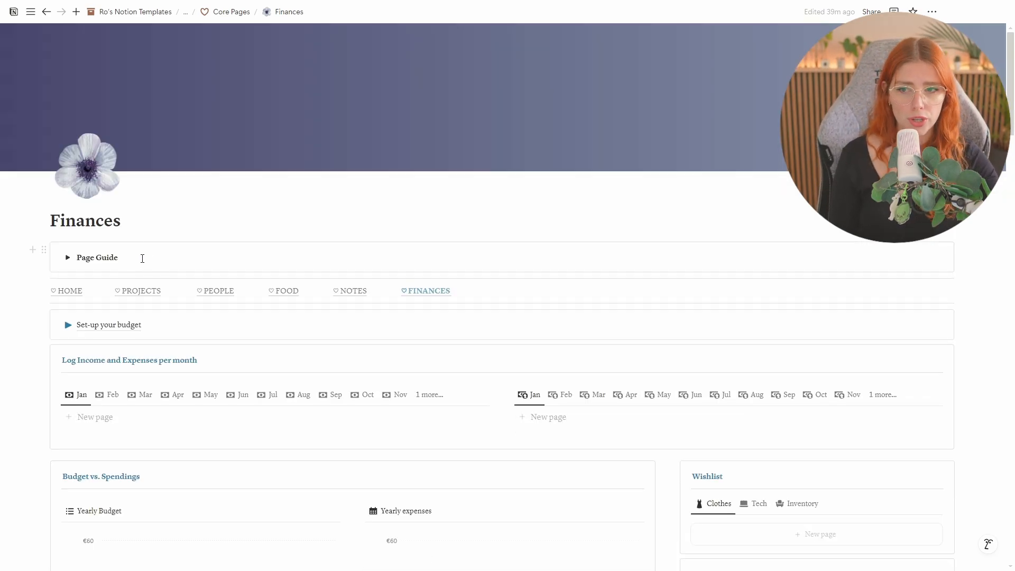
# Scroll through the dashboard charts, then start a new entry under the Jan income tab.
pyautogui.scroll(-3)
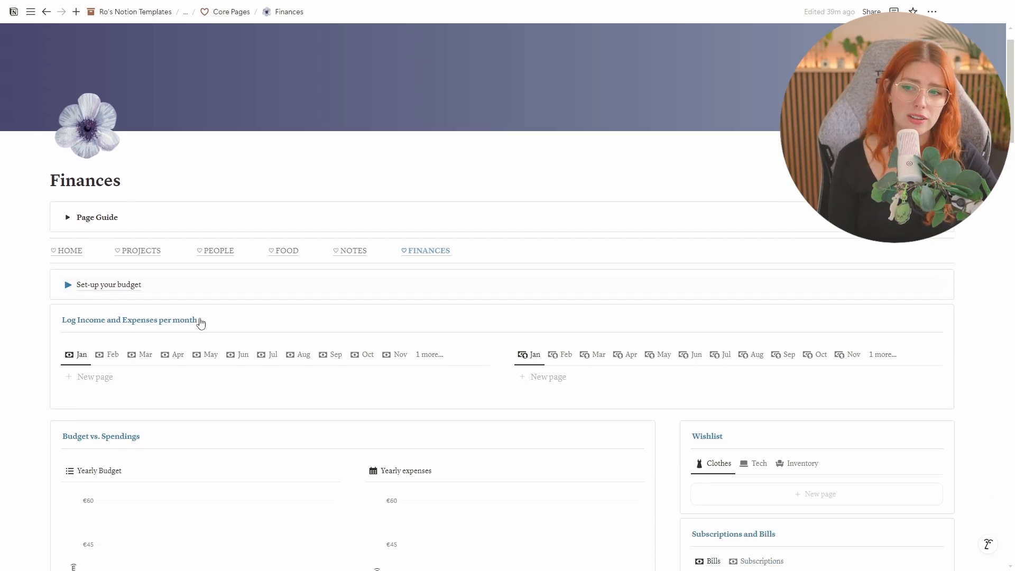
pyautogui.scroll(-3)
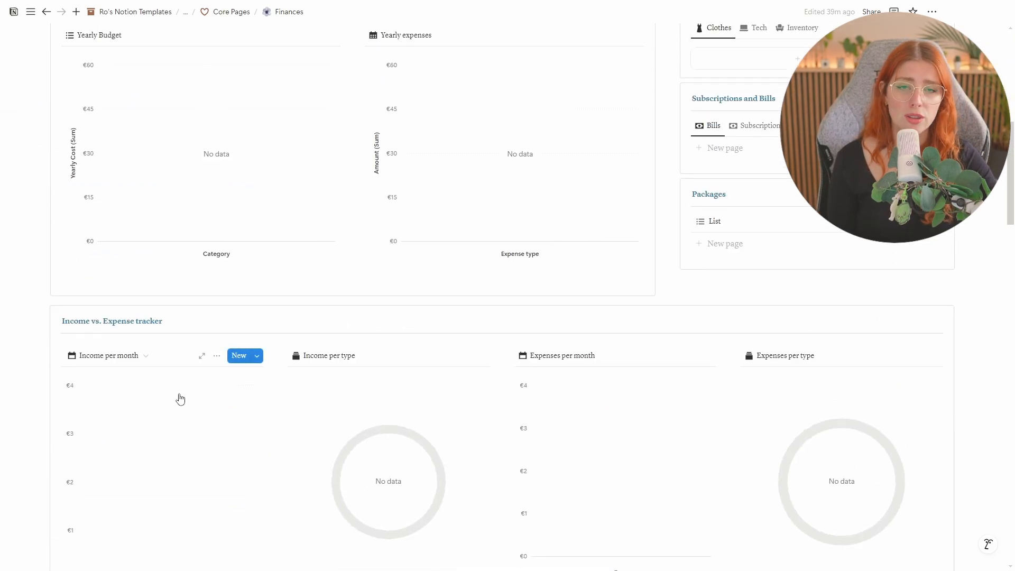
pyautogui.scroll(3)
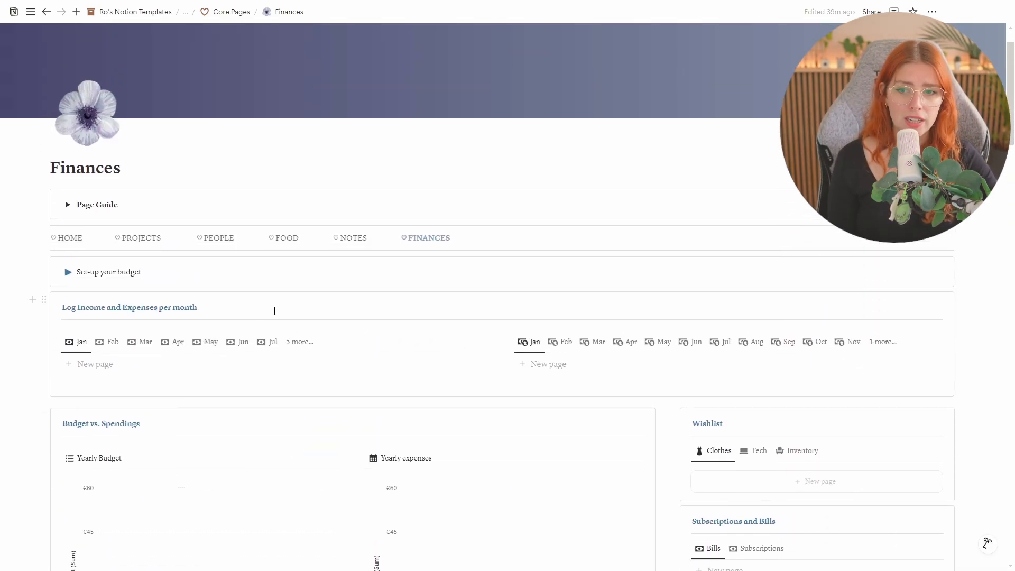
pyautogui.click(299, 342)
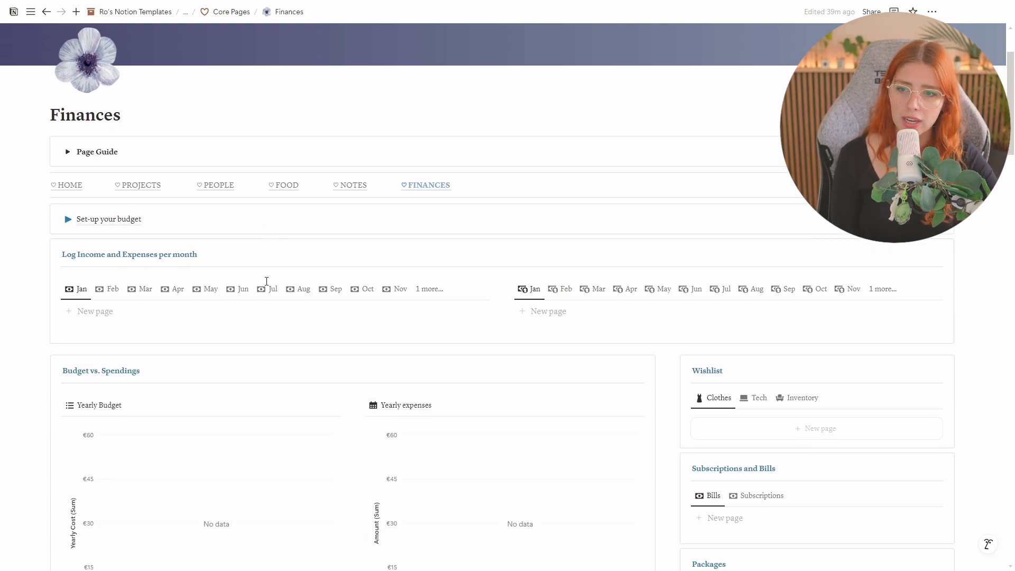
pyautogui.scroll(-3)
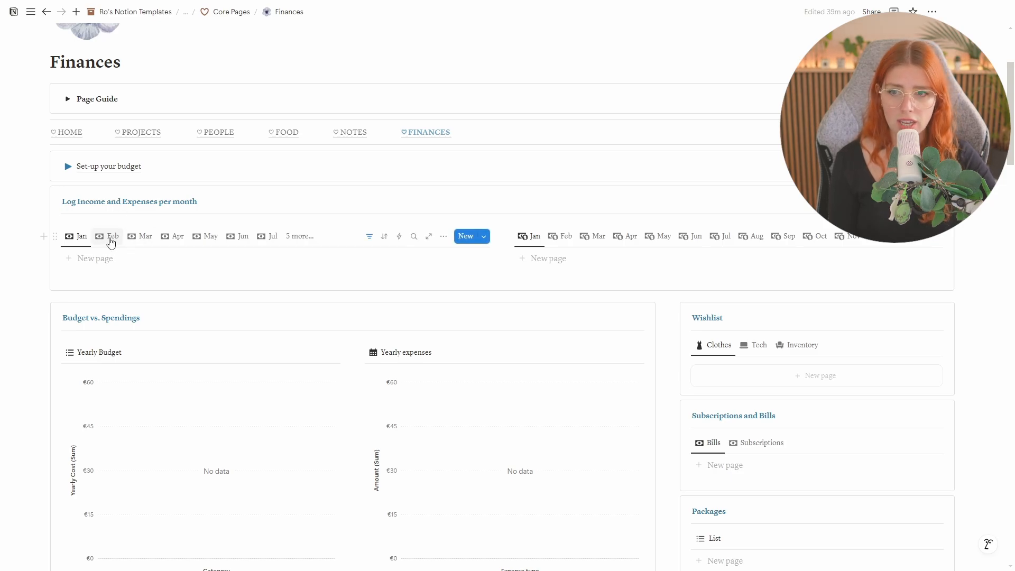
pyautogui.moveTo(119, 236)
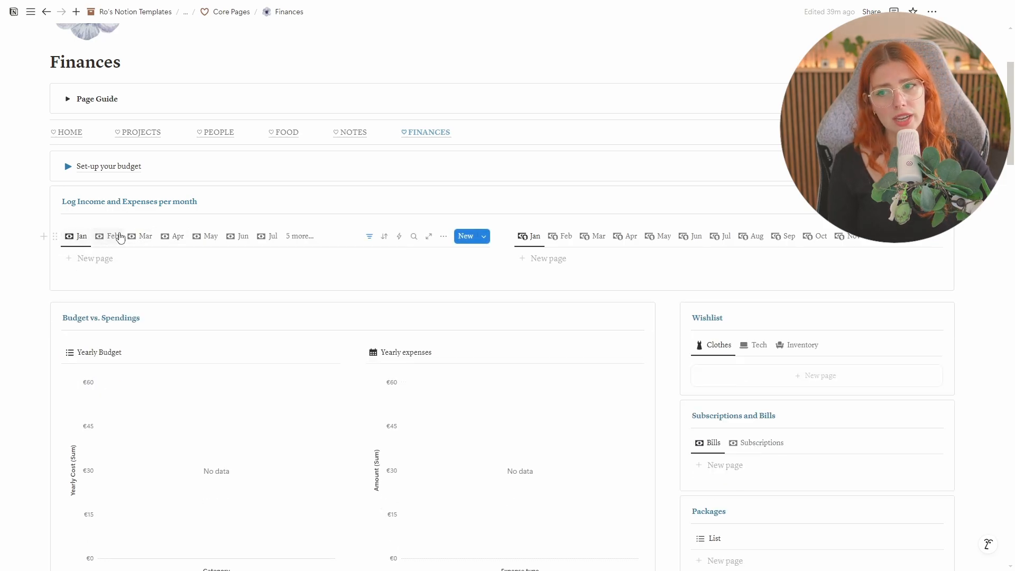
pyautogui.click(299, 236)
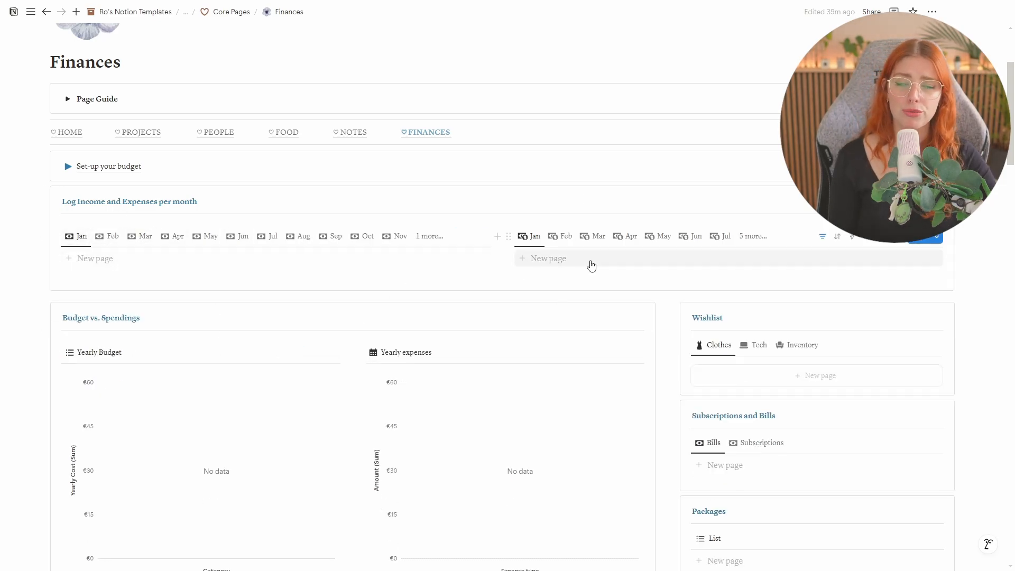
pyautogui.moveTo(599, 236)
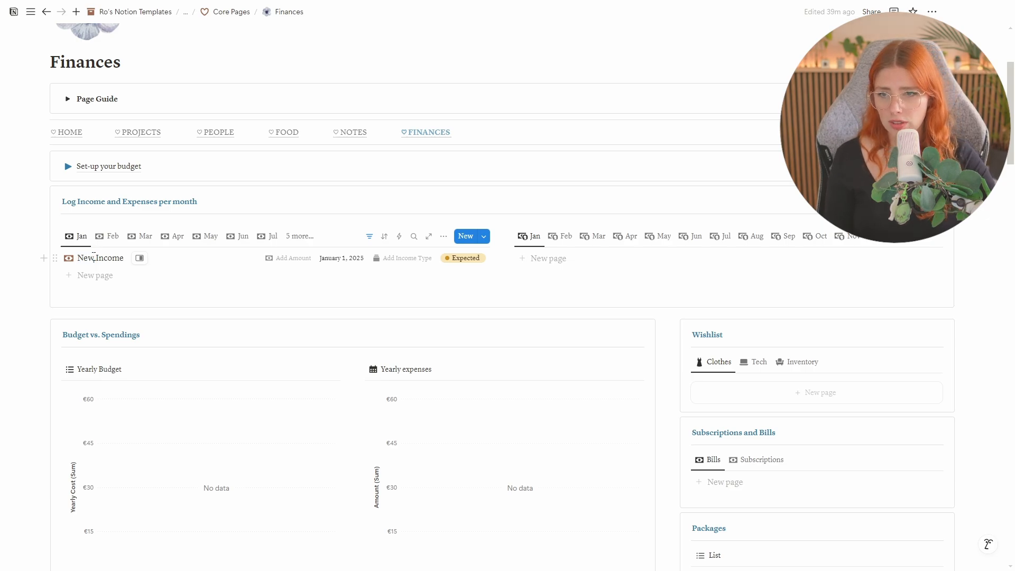
# Name the entry 'Salary', set €100.00 on January 2, 2025, type Salary, status In transit.
pyautogui.write('Salary')
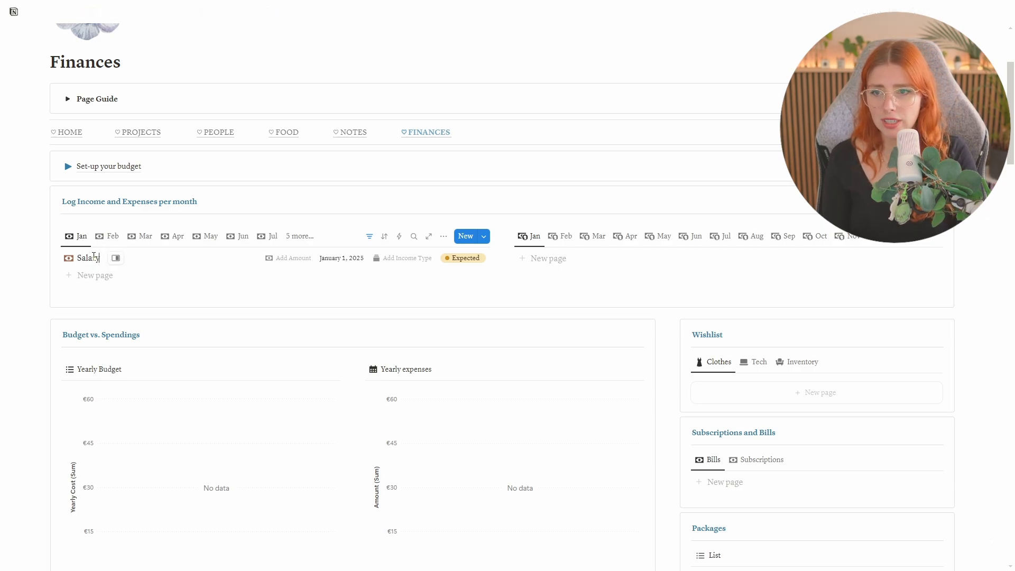
pyautogui.click(291, 258)
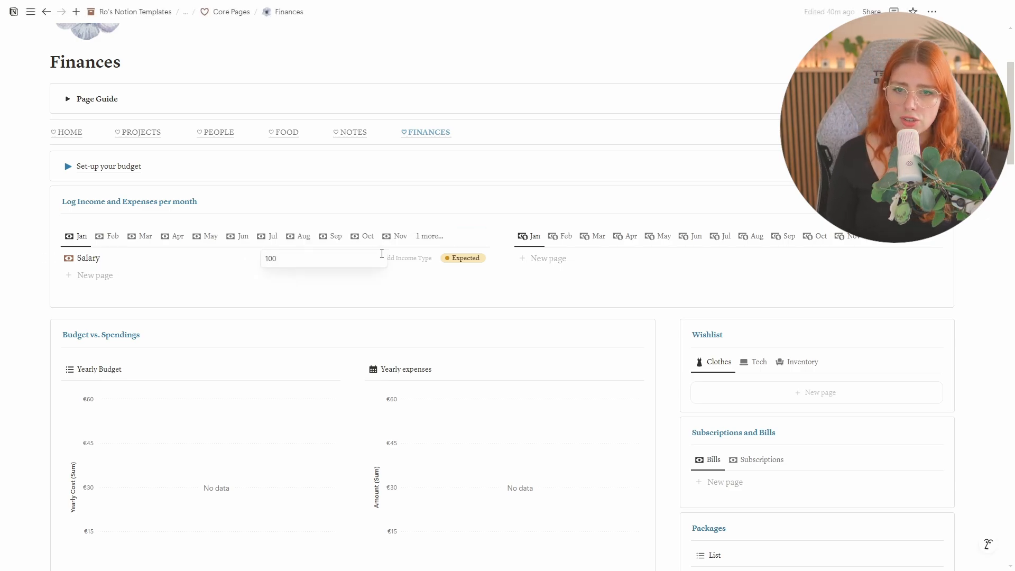
pyautogui.click(342, 258)
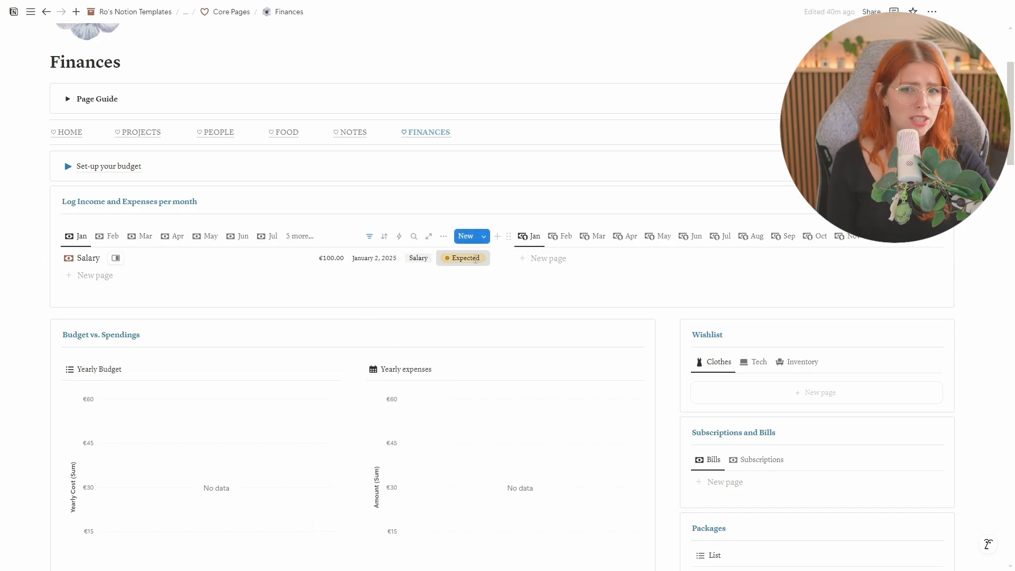
pyautogui.click(462, 258)
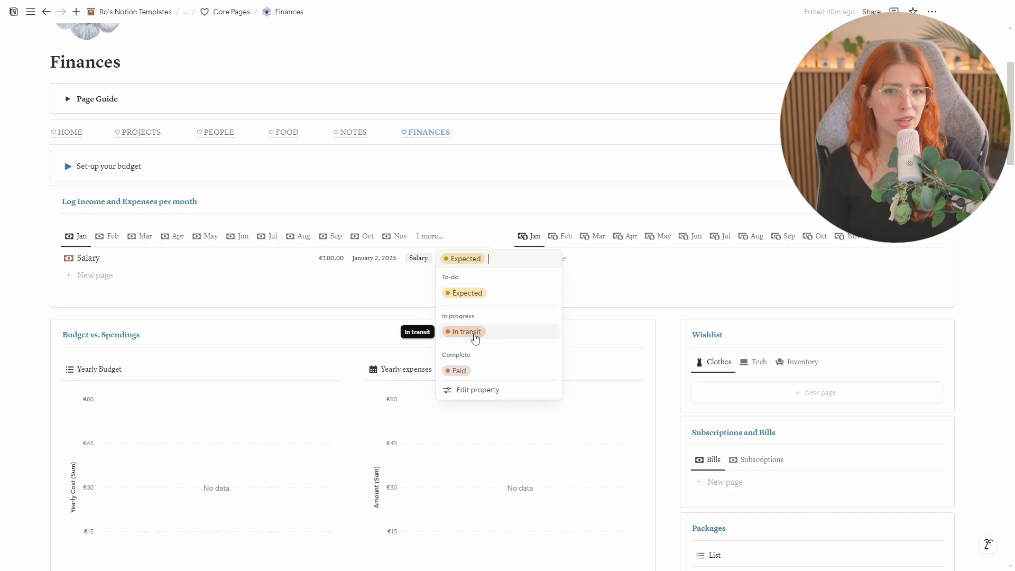
pyautogui.click(464, 331)
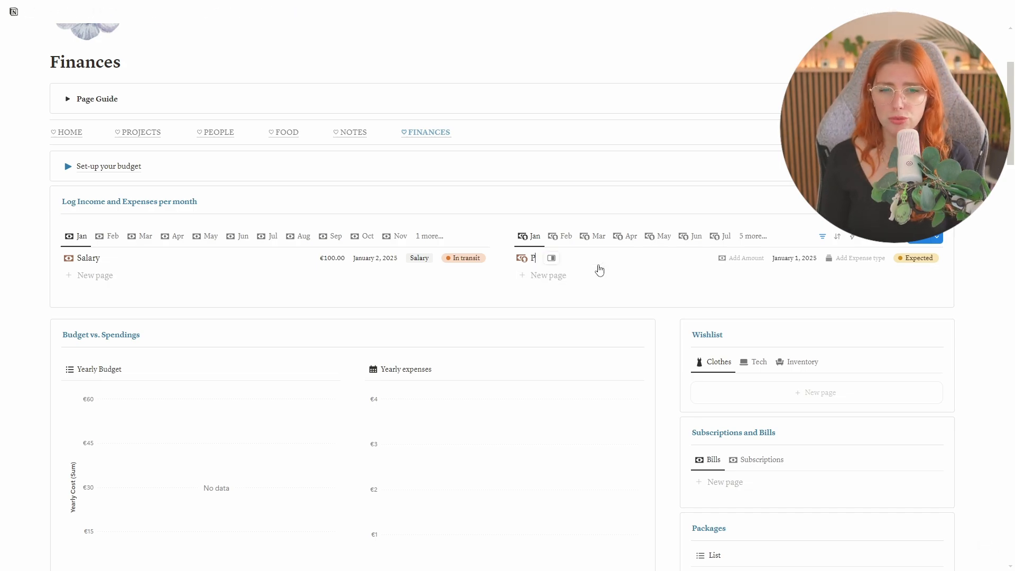
# Add a 'Pants' expense of €75.00 dated January 3, 2025 under Clothes.
pyautogui.write('Pants')
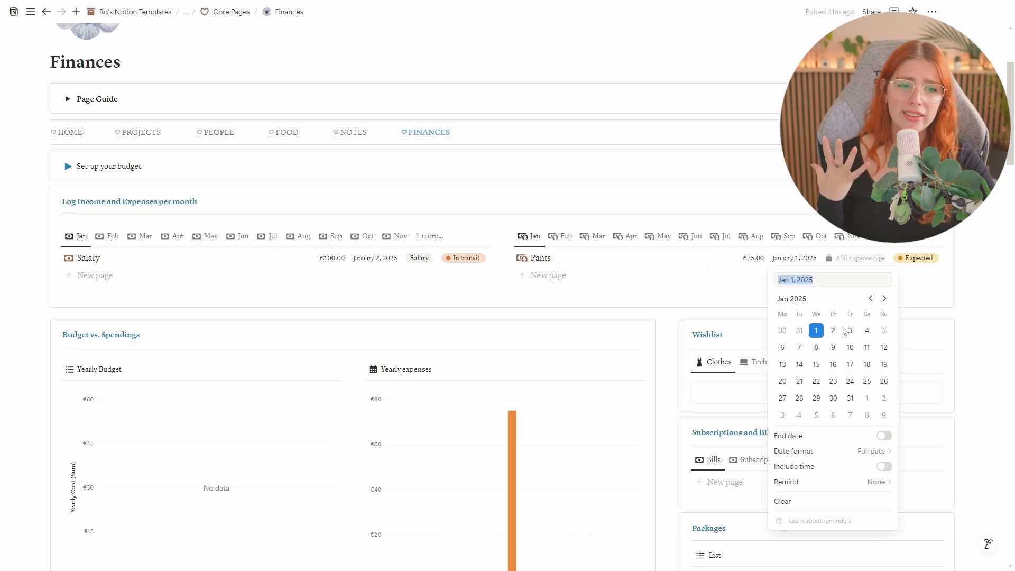
pyautogui.click(849, 330)
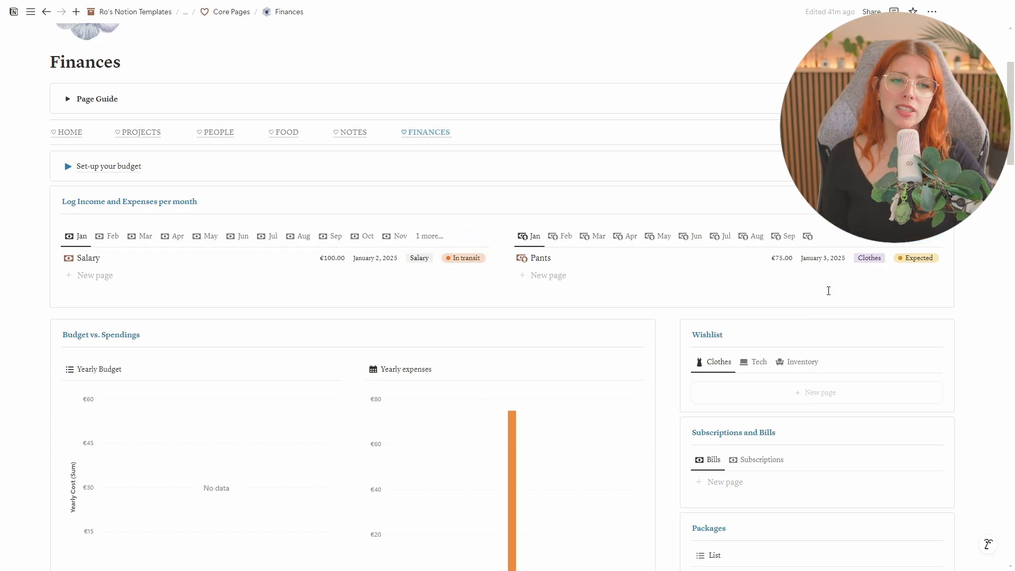
pyautogui.scroll(3)
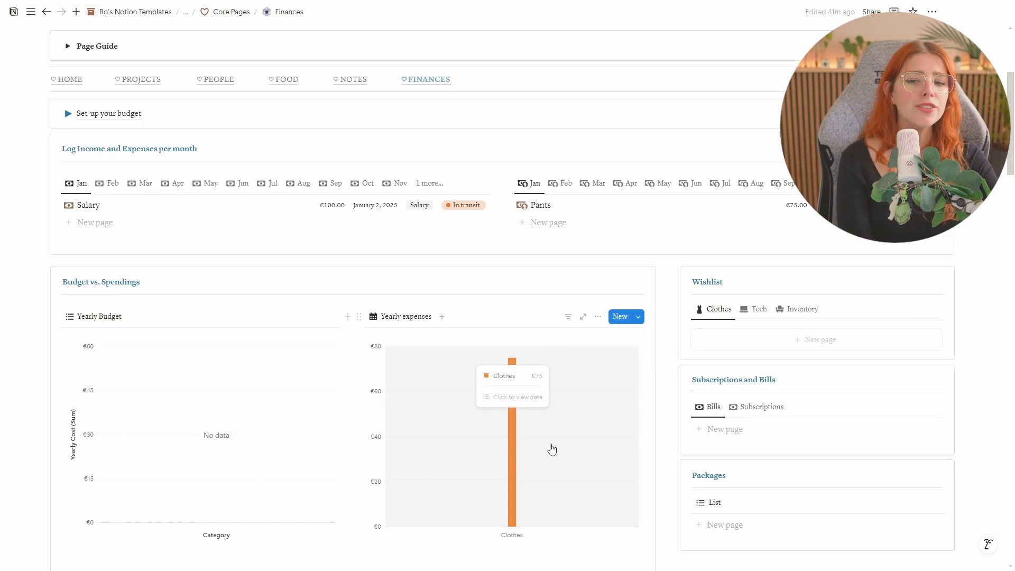
pyautogui.moveTo(571, 480)
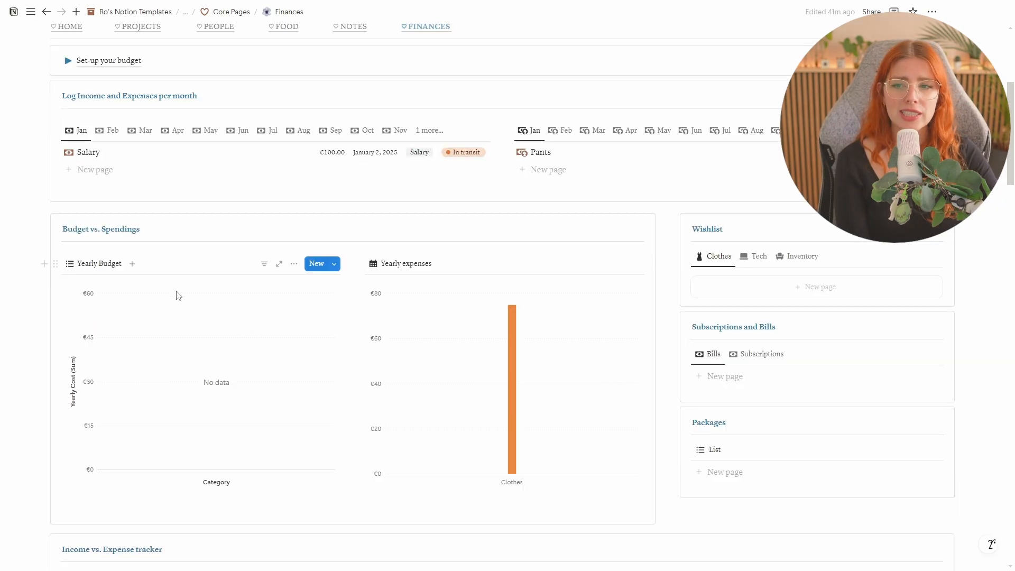
pyautogui.scroll(-3)
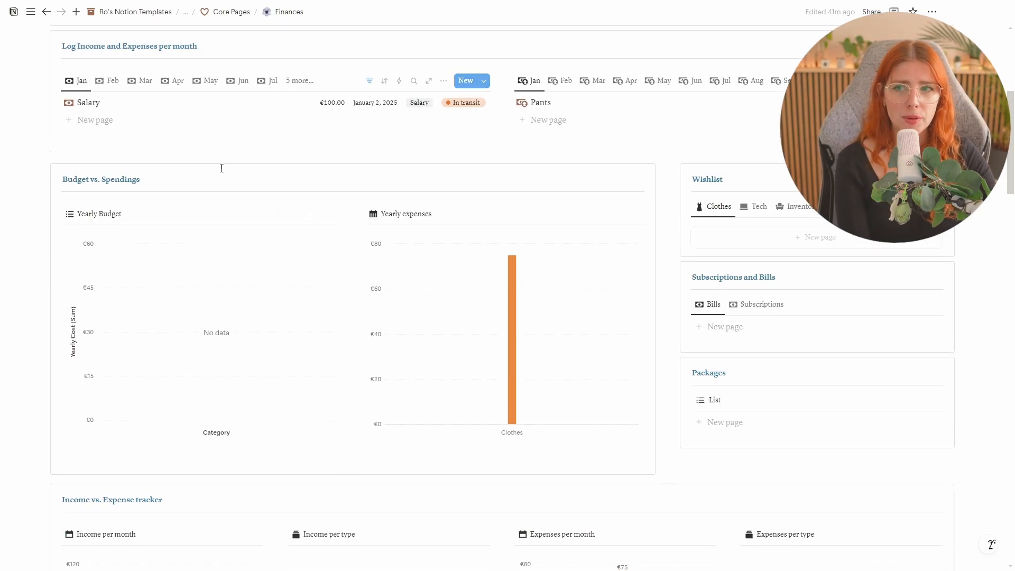
pyautogui.scroll(3)
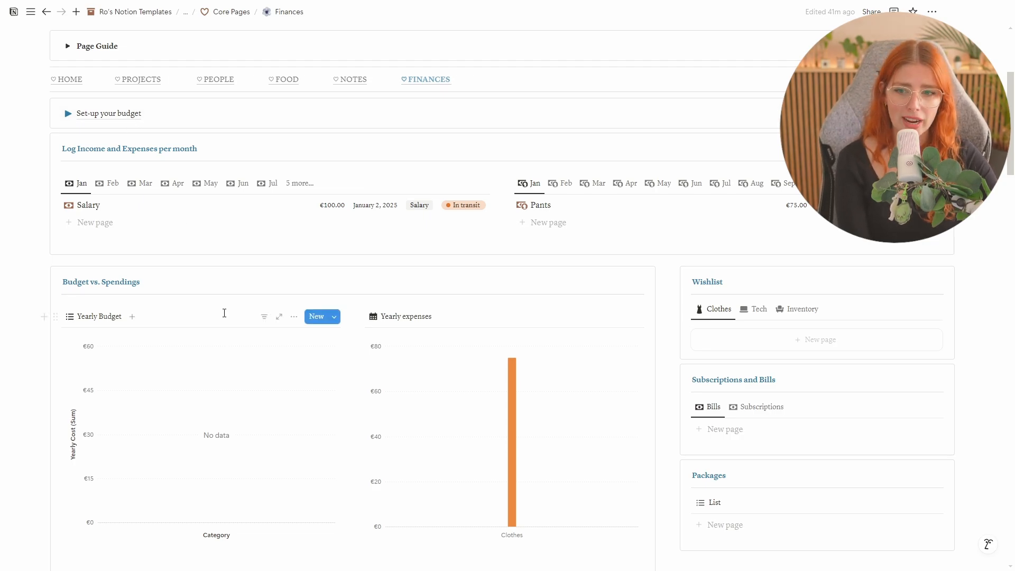
pyautogui.click(295, 183)
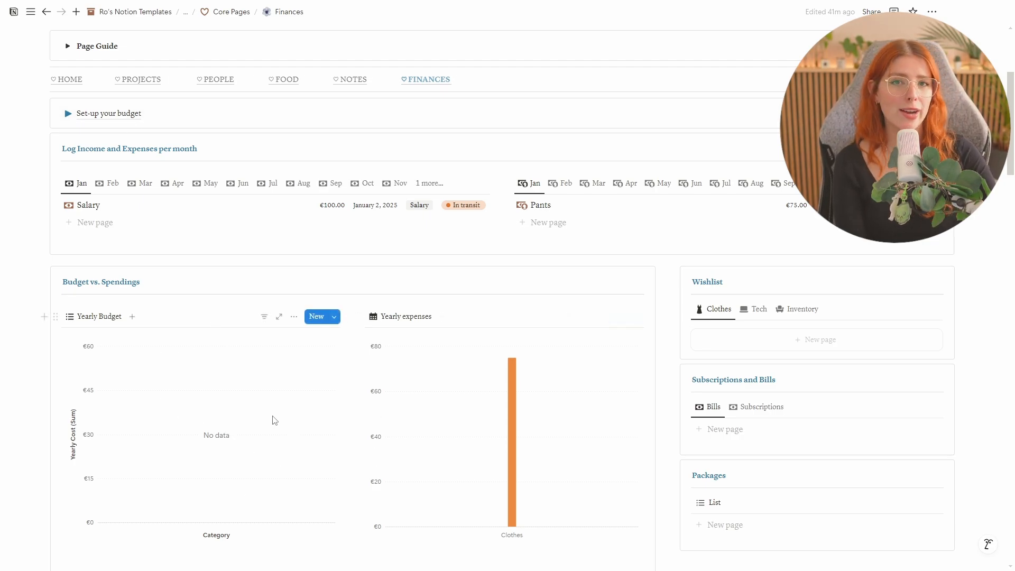
pyautogui.moveTo(398, 477)
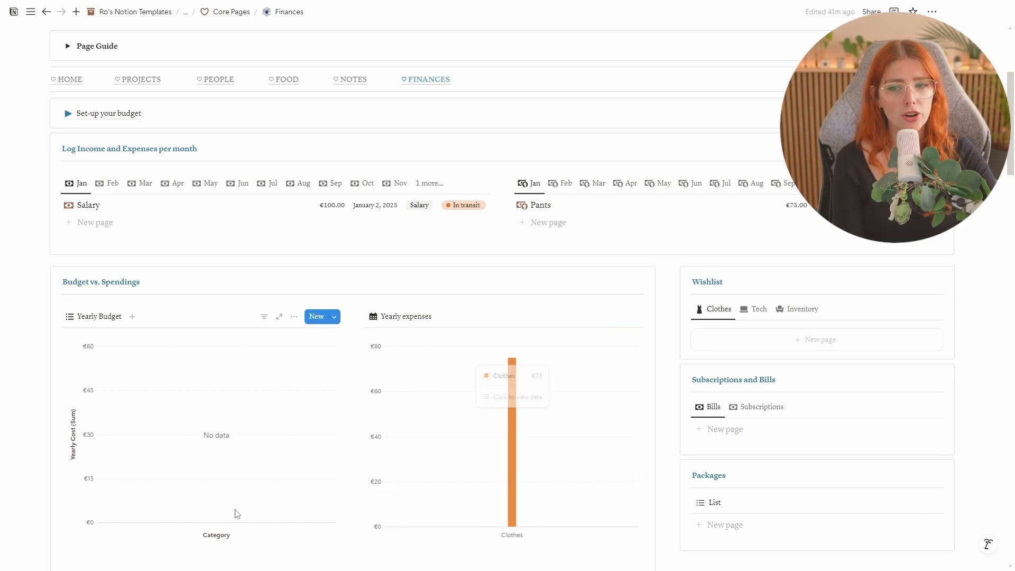
pyautogui.moveTo(174, 406)
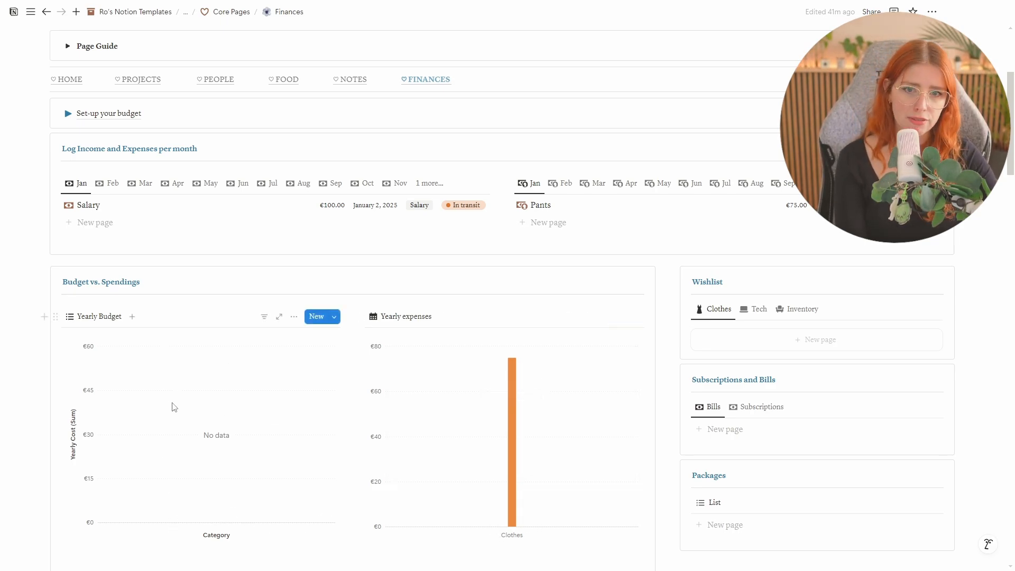
pyautogui.moveTo(137, 363)
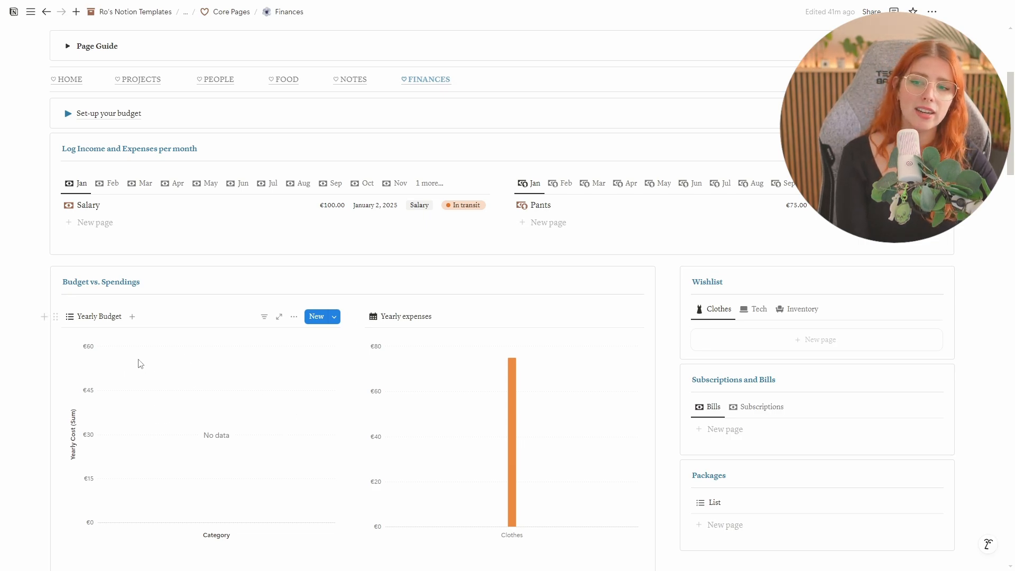
pyautogui.moveTo(271, 543)
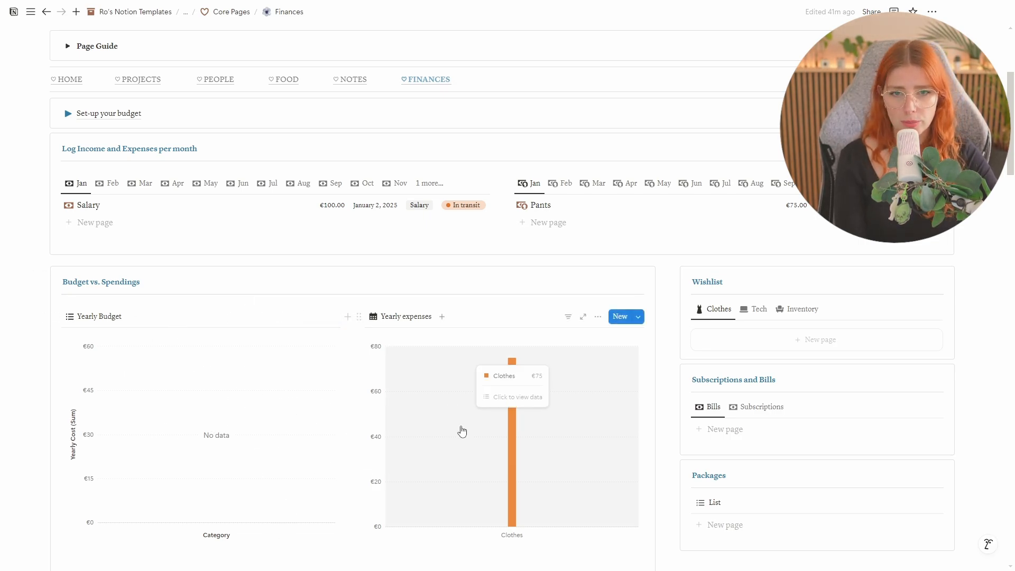
pyautogui.moveTo(503, 397)
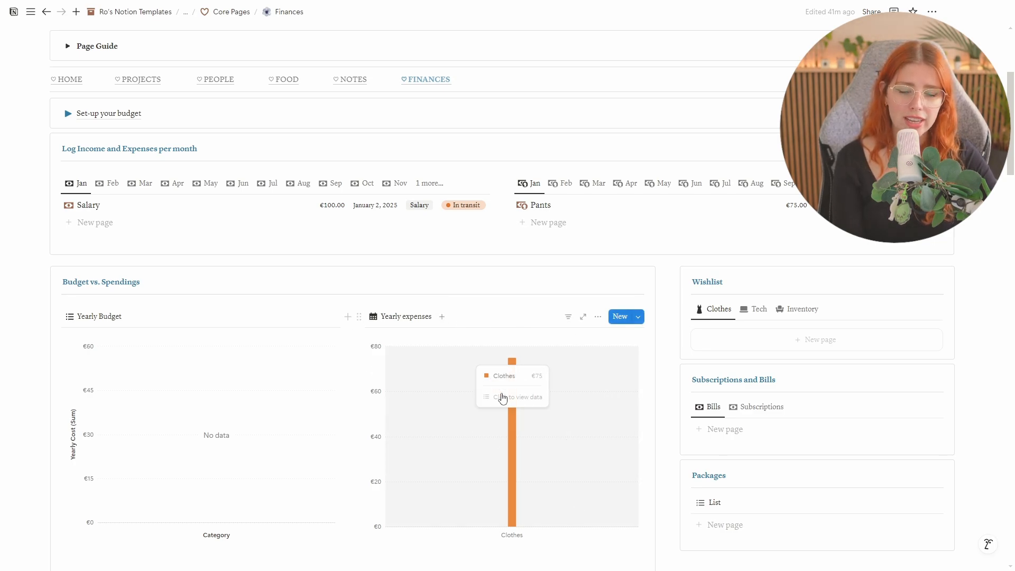
pyautogui.scroll(-3)
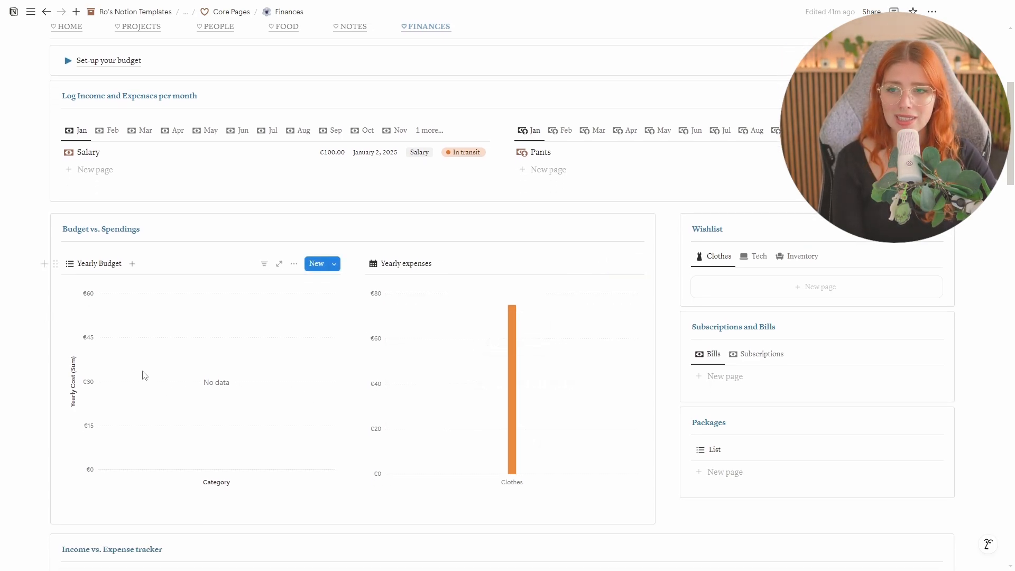
pyautogui.moveTo(118, 473)
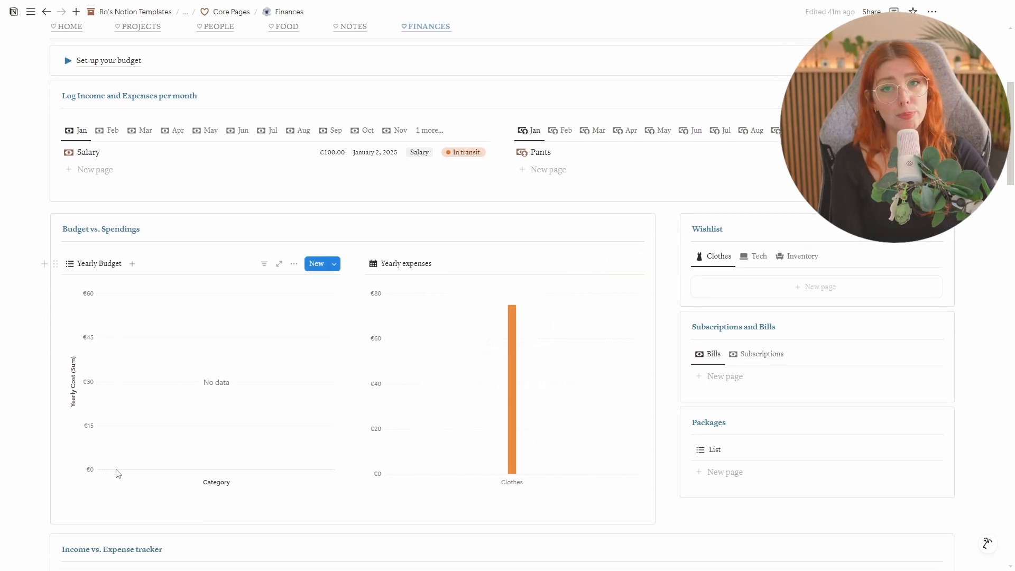
pyautogui.moveTo(477, 481)
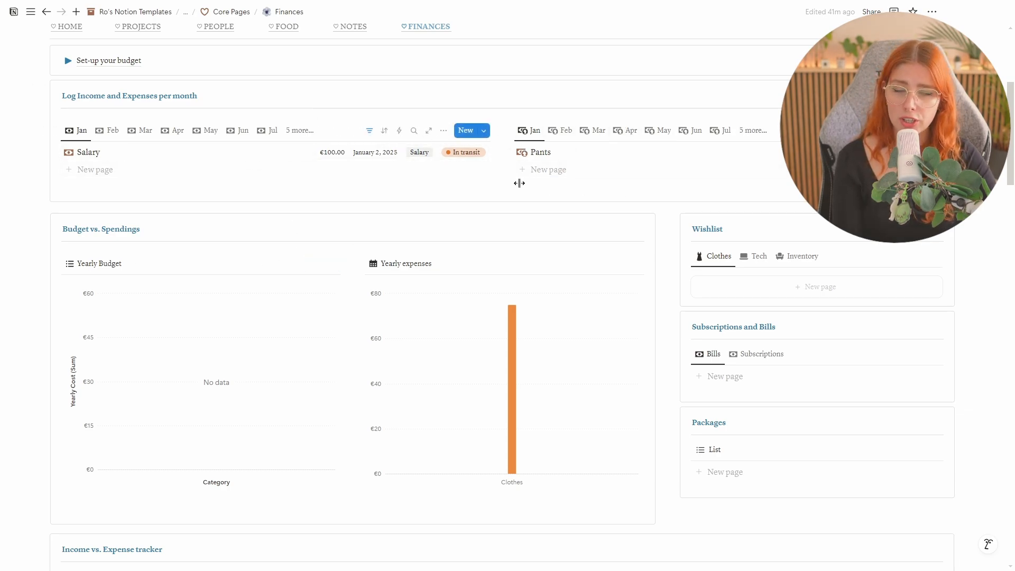
pyautogui.scroll(3)
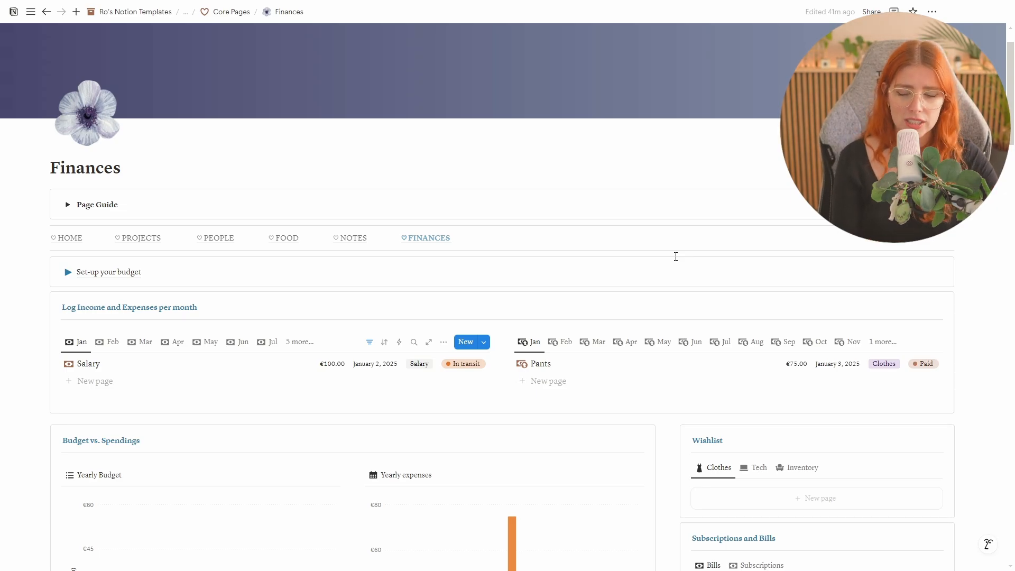
pyautogui.scroll(-3)
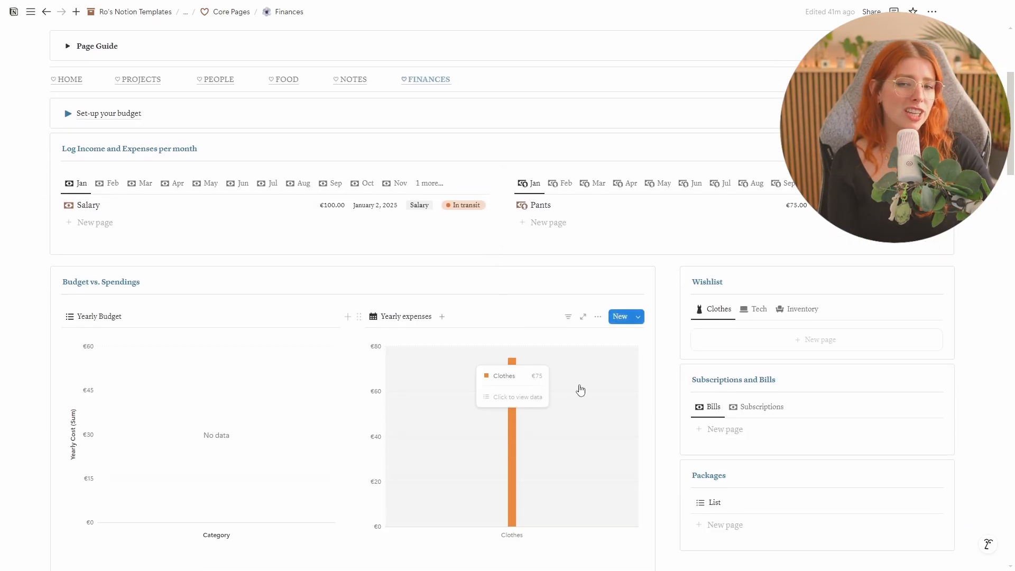
pyautogui.moveTo(615, 382)
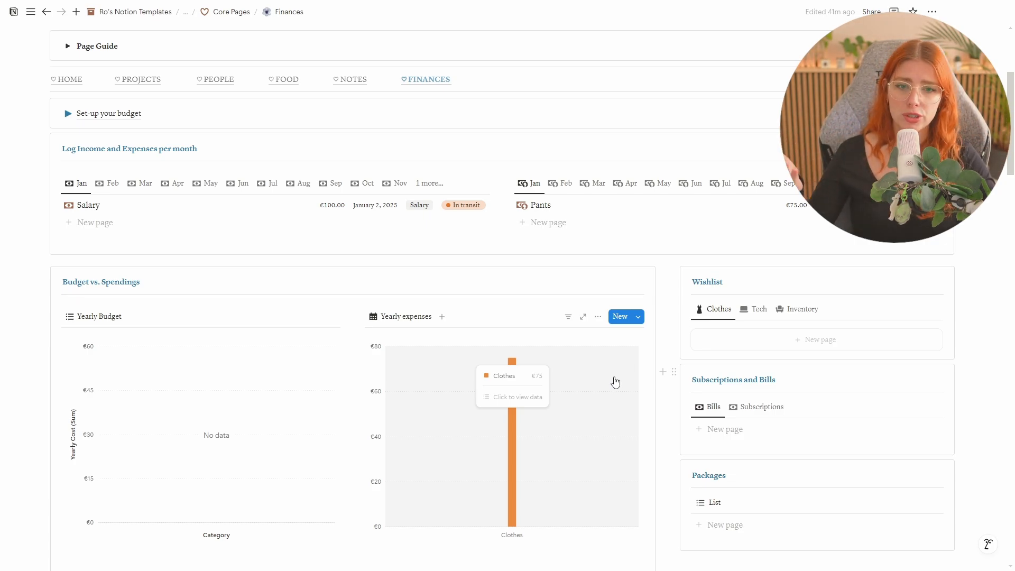
pyautogui.moveTo(618, 376)
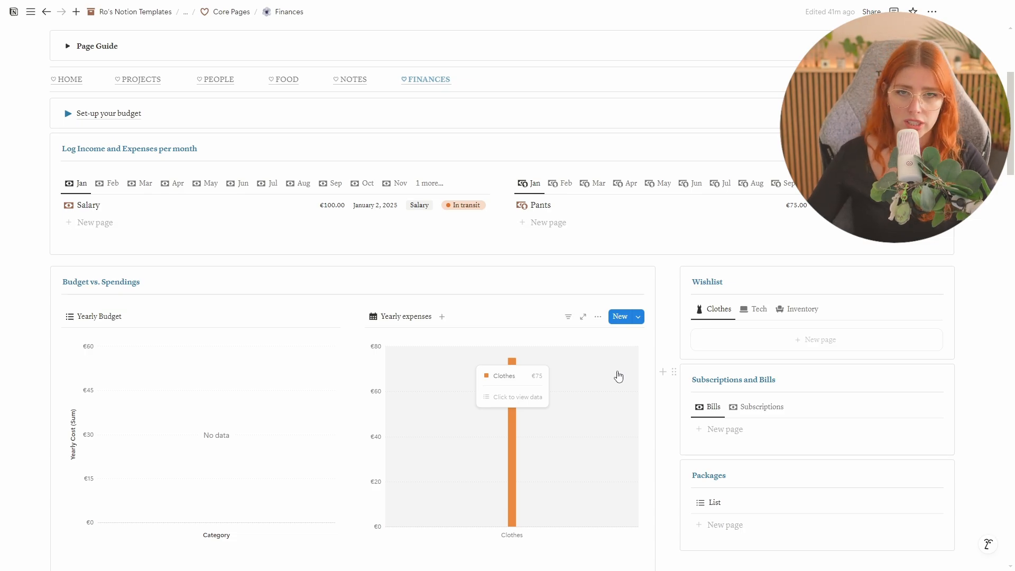
pyautogui.scroll(3)
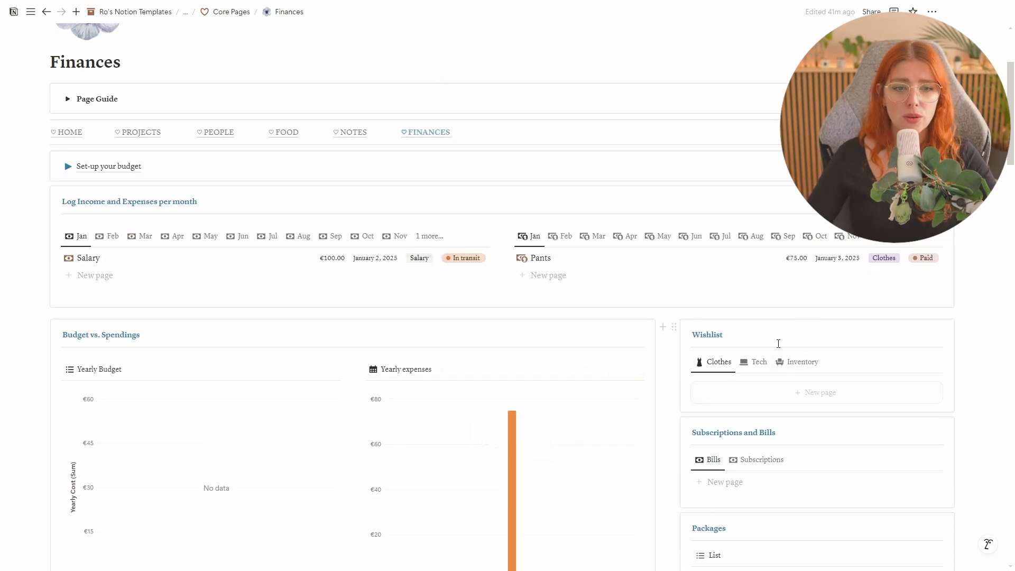
pyautogui.moveTo(802, 339)
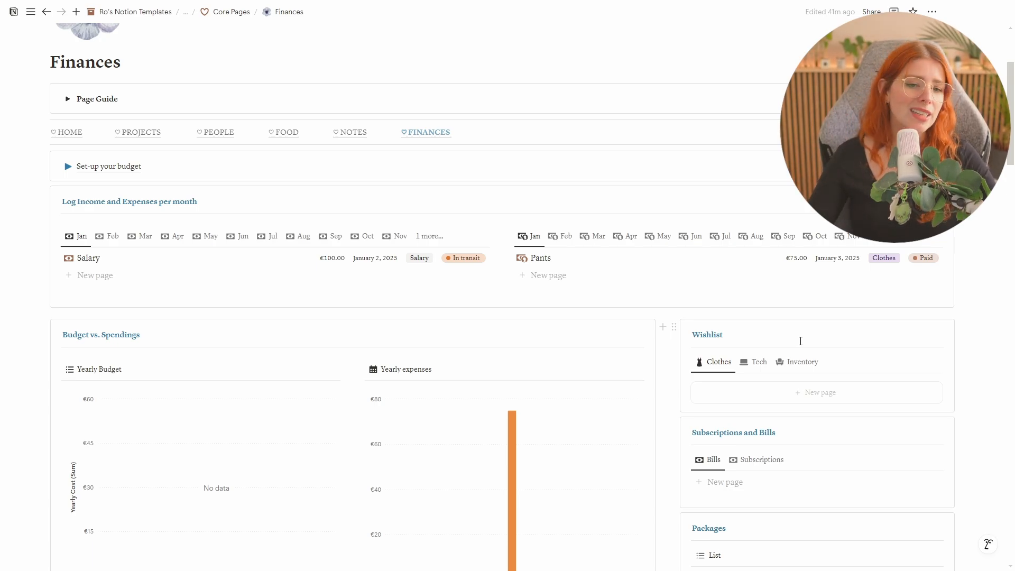
pyautogui.moveTo(969, 327)
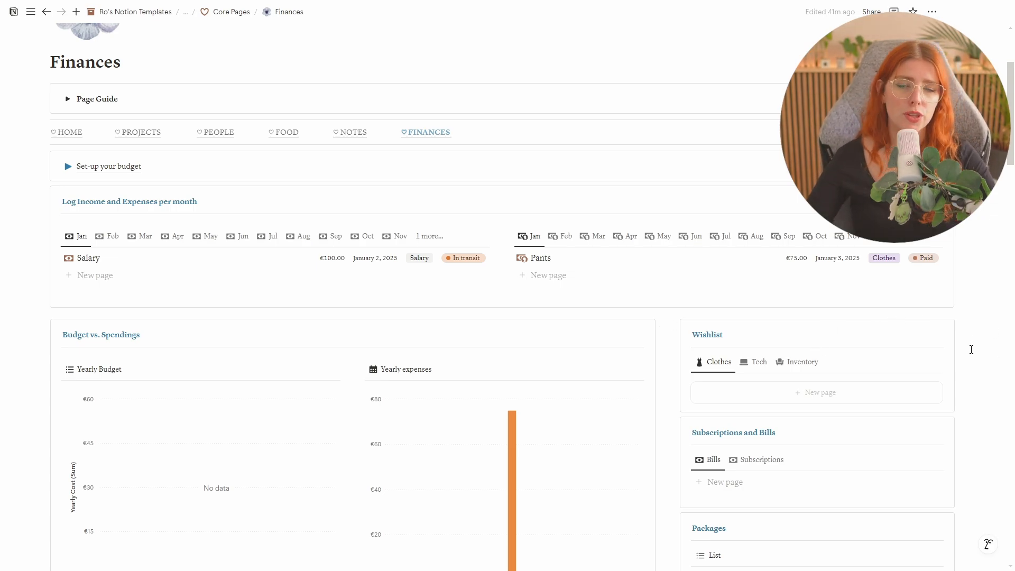
pyautogui.scroll(-3)
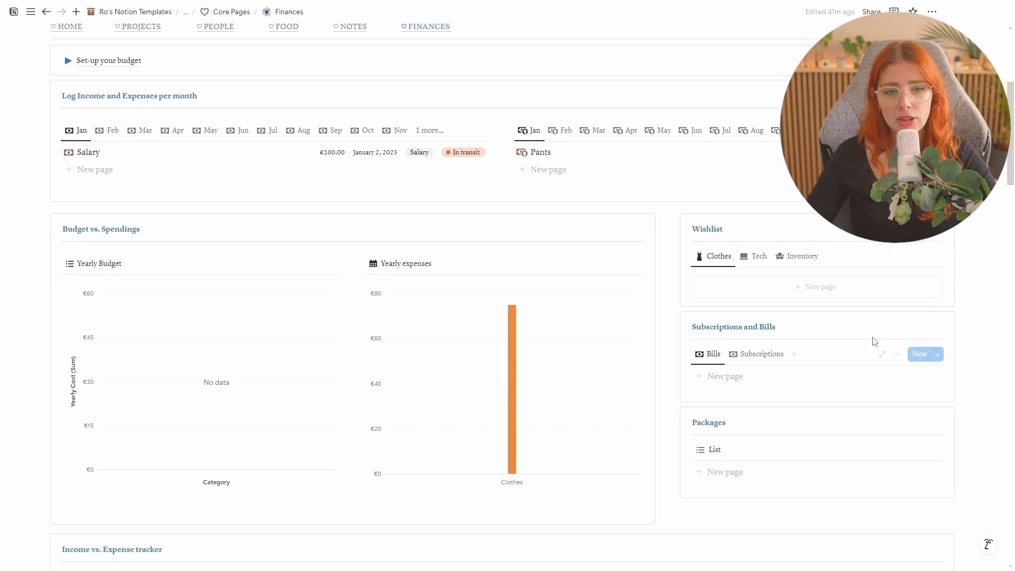
pyautogui.moveTo(825, 342)
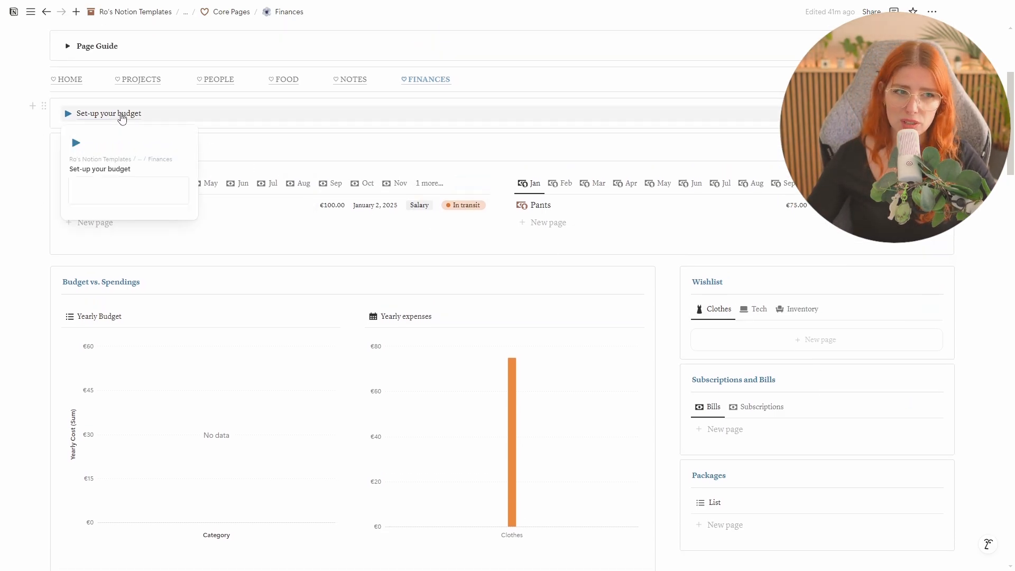
pyautogui.scroll(-3)
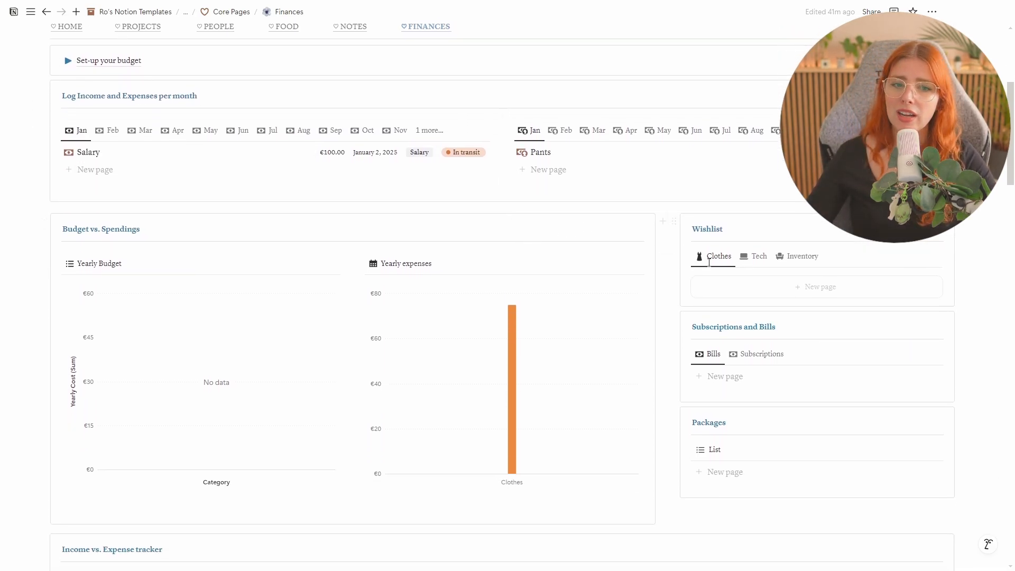
pyautogui.moveTo(971, 326)
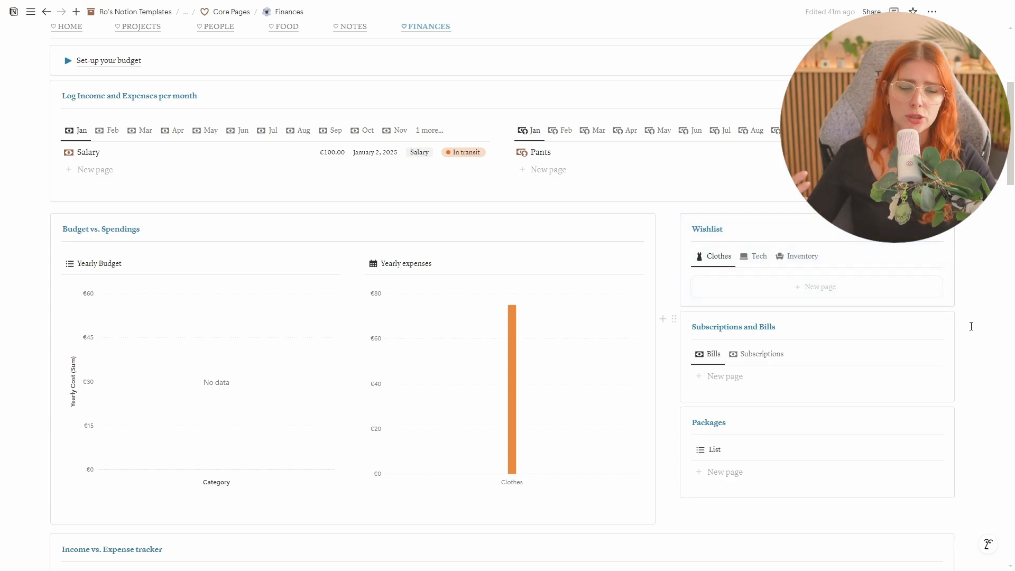
pyautogui.scroll(-3)
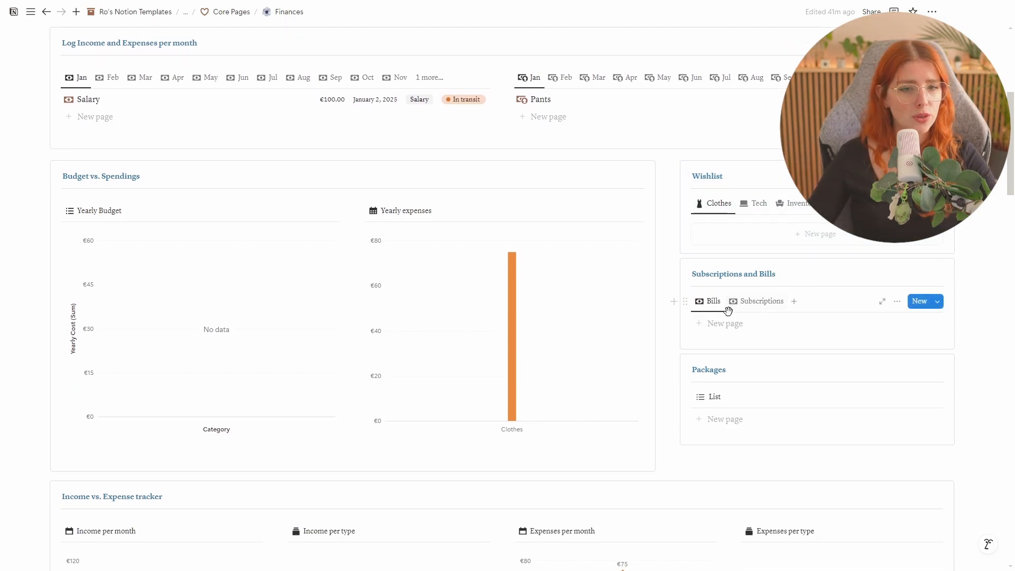
pyautogui.scroll(-3)
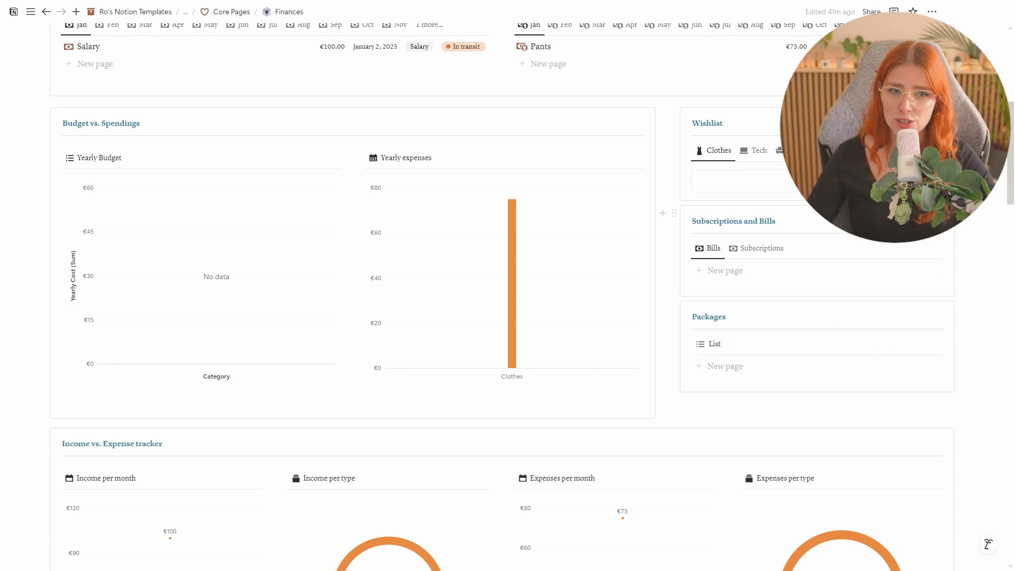
pyautogui.scroll(3)
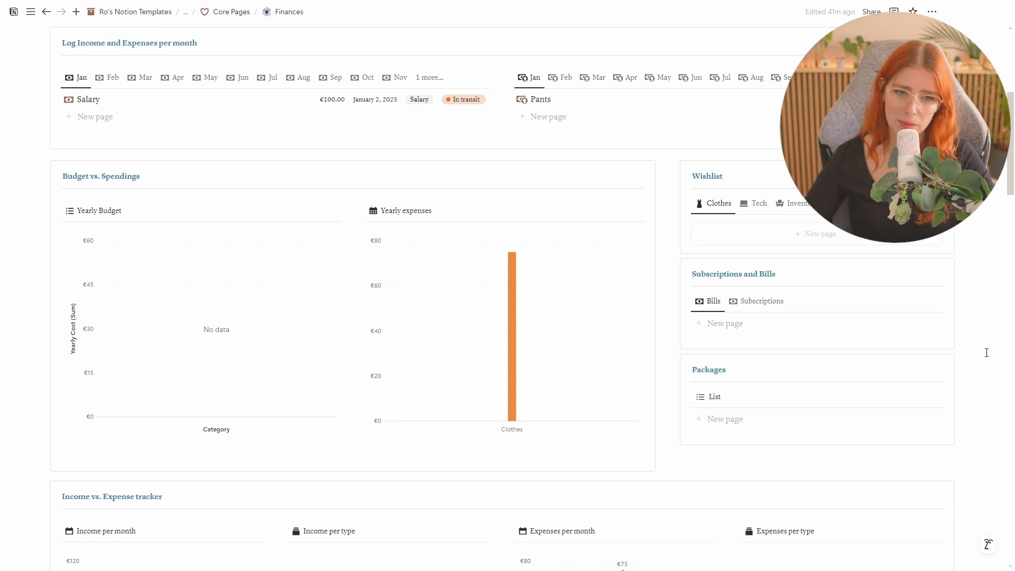
pyautogui.scroll(-3)
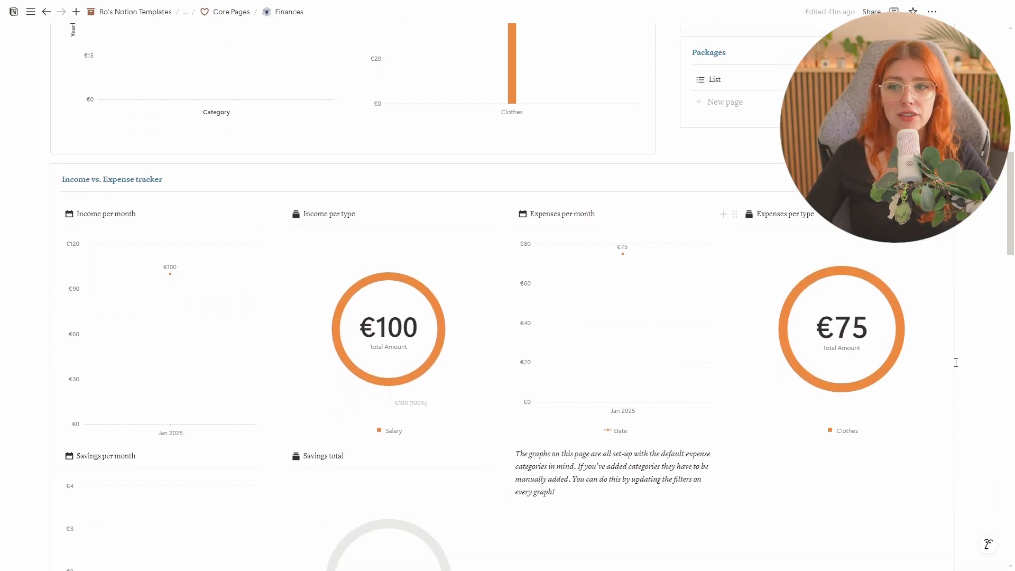
pyautogui.scroll(3)
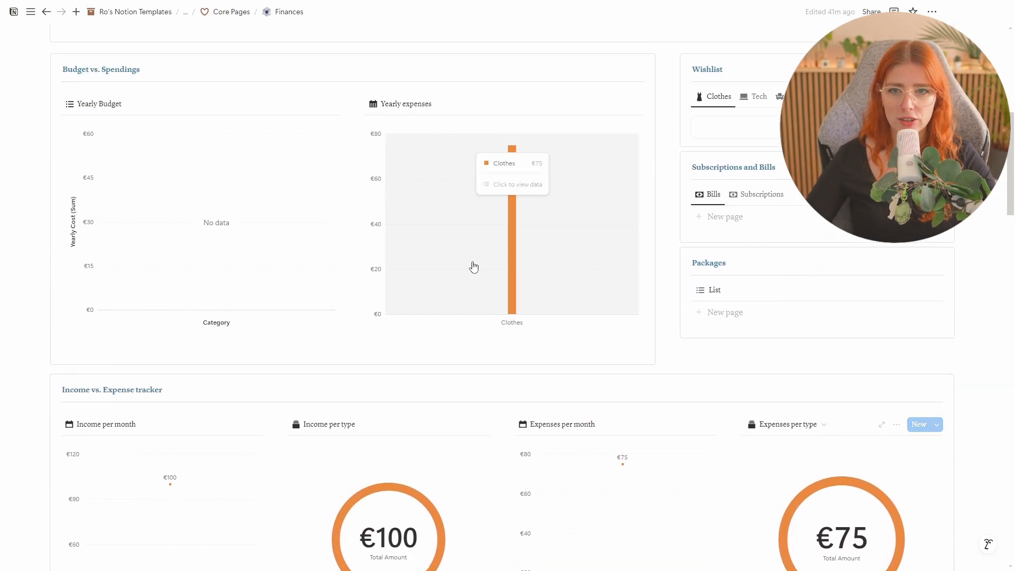
pyautogui.moveTo(443, 218)
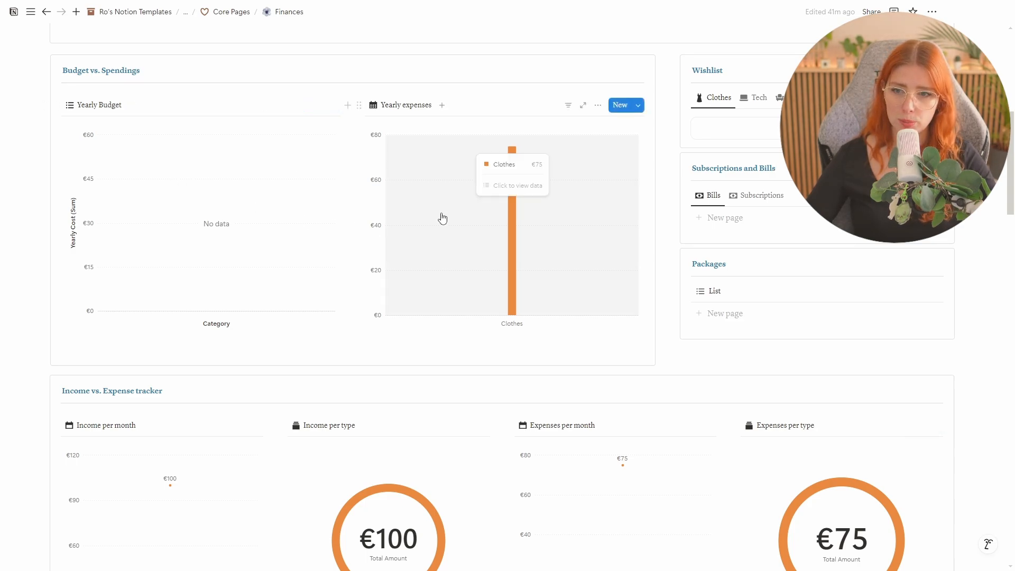
pyautogui.scroll(-3)
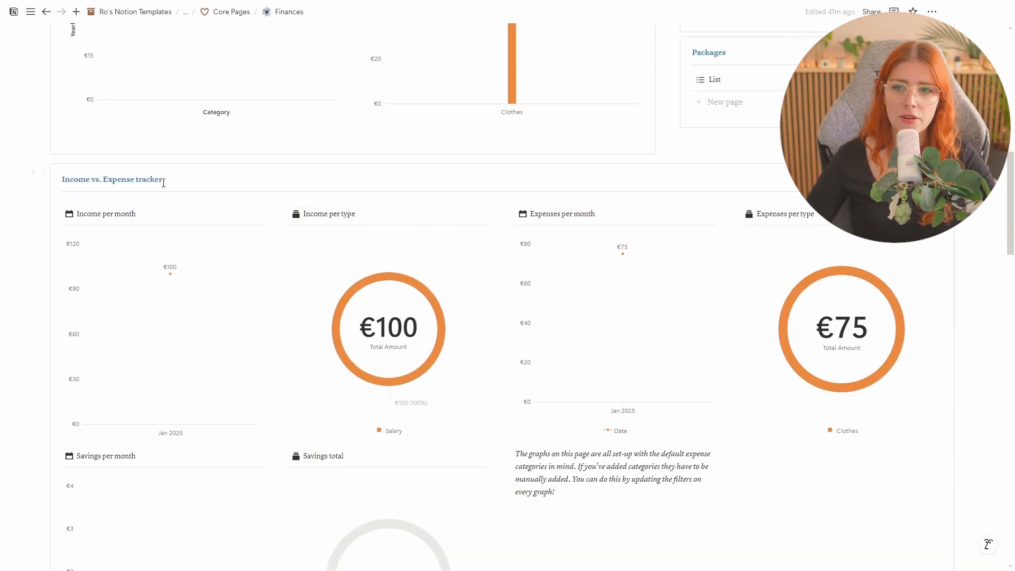
pyautogui.moveTo(169, 272)
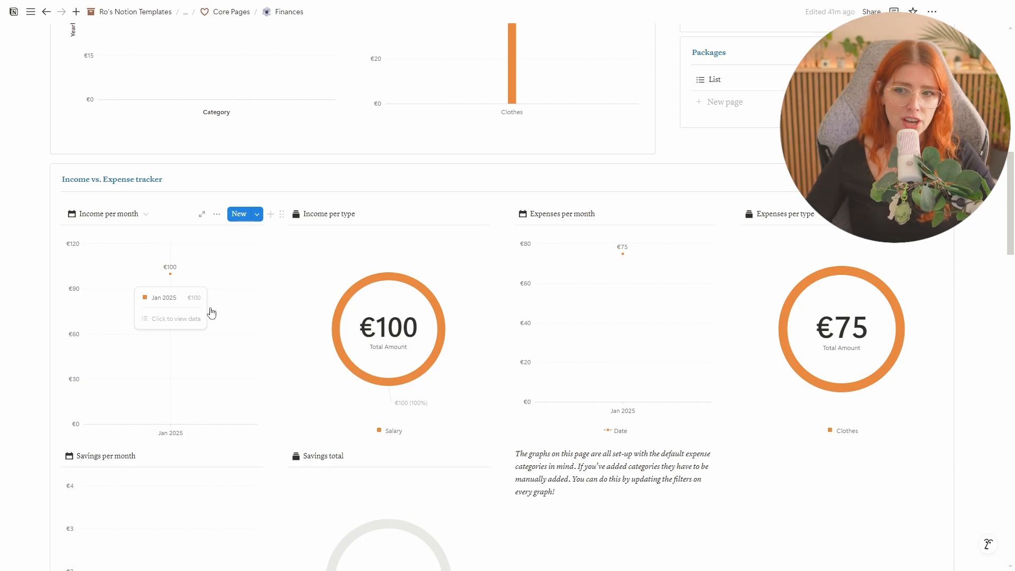
# Log a €1,000 March income and check the income charts reach €1.1K total.
pyautogui.scroll(3)
pyautogui.write('1000')
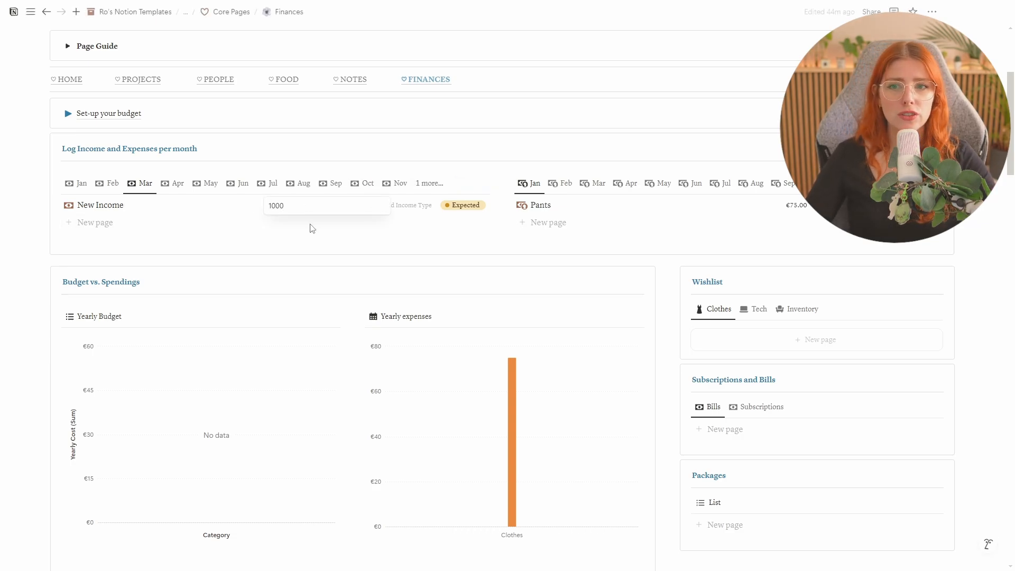
pyautogui.scroll(-3)
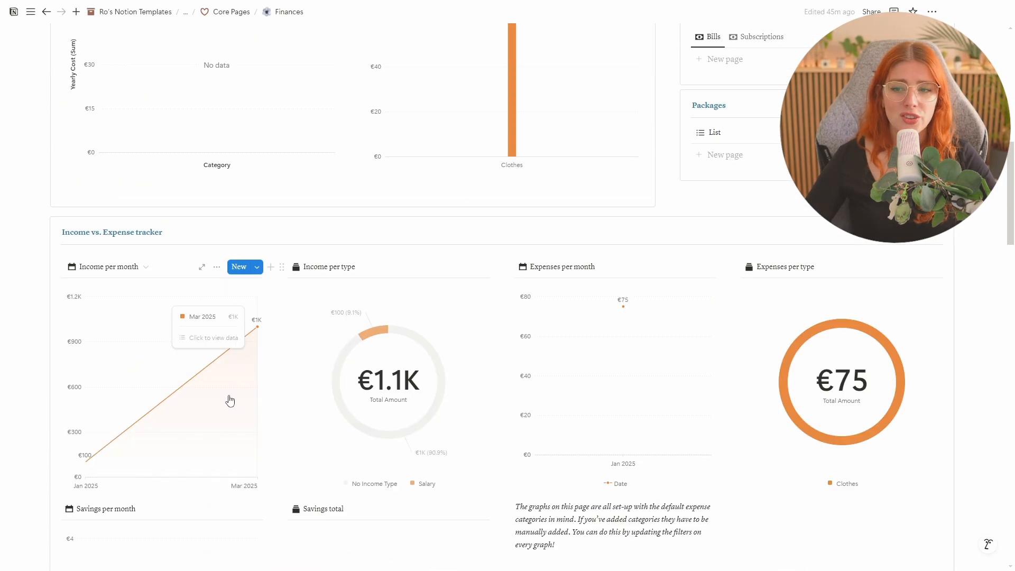
pyautogui.moveTo(86, 468)
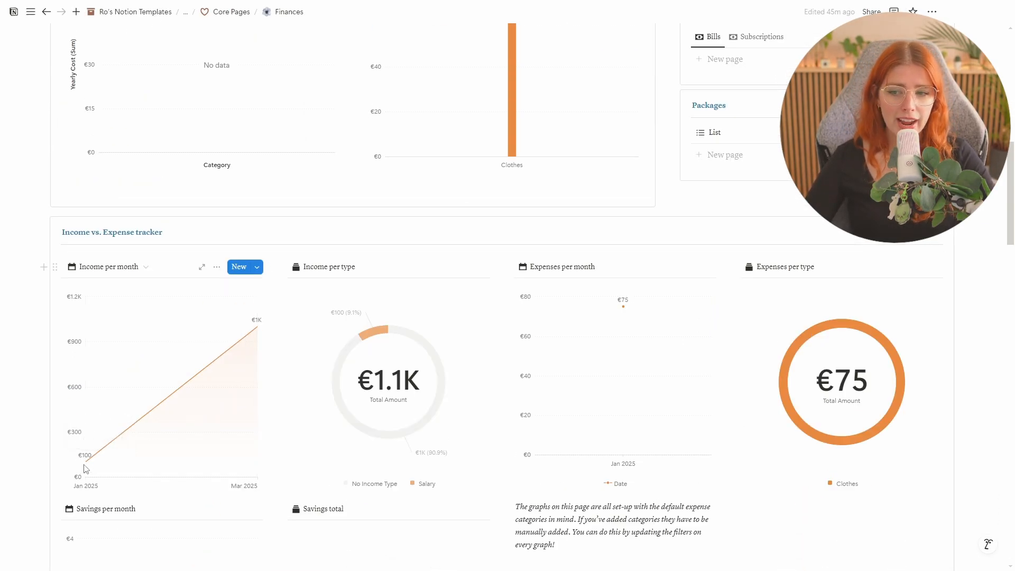
pyautogui.moveTo(256, 321)
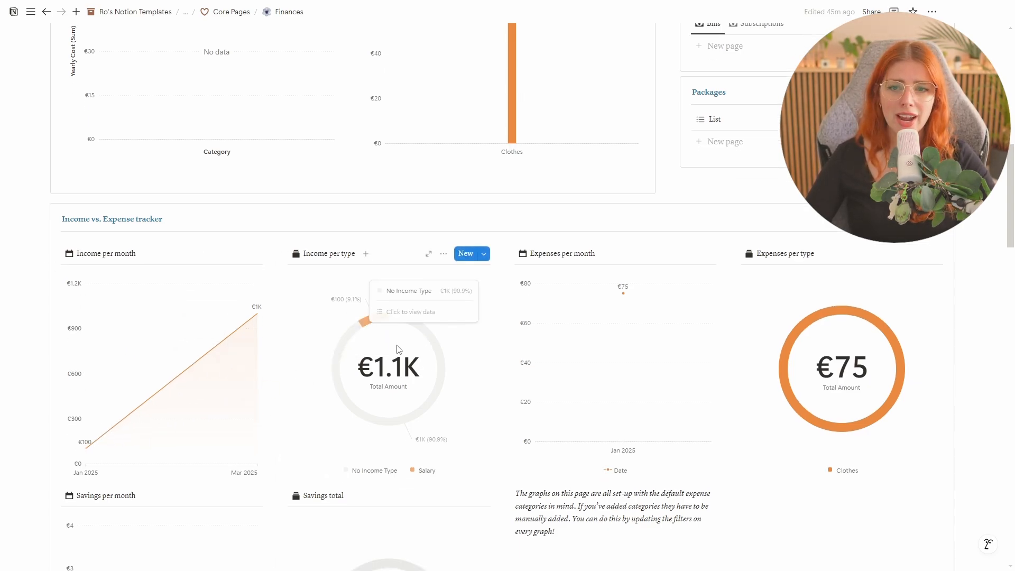
pyautogui.scroll(-3)
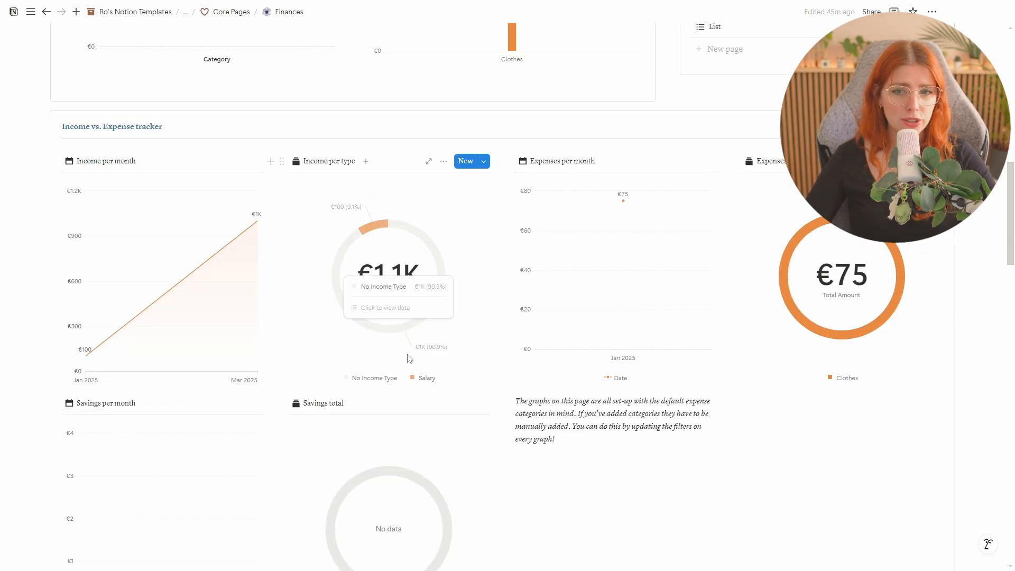
pyautogui.moveTo(426, 311)
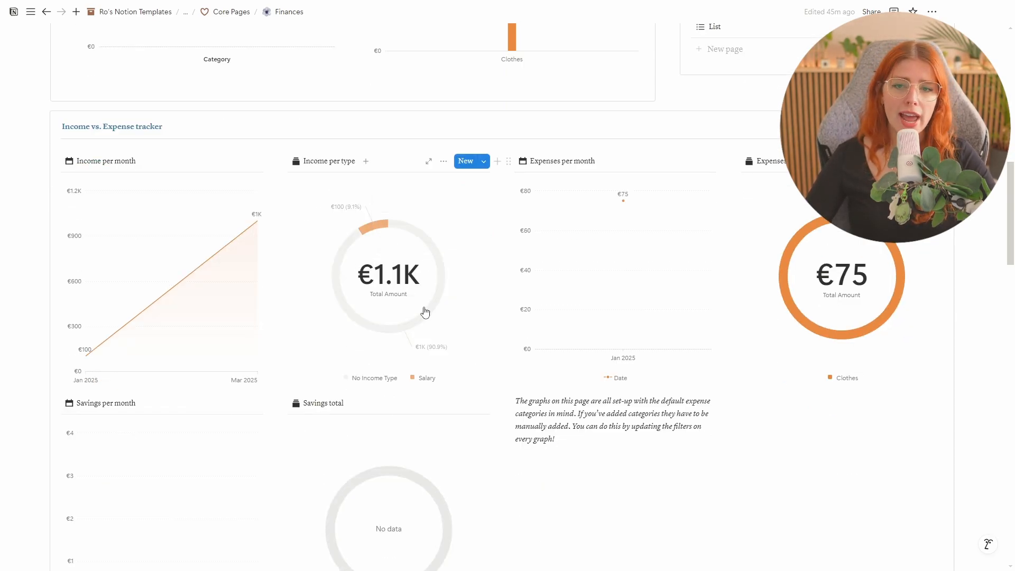
pyautogui.moveTo(455, 297)
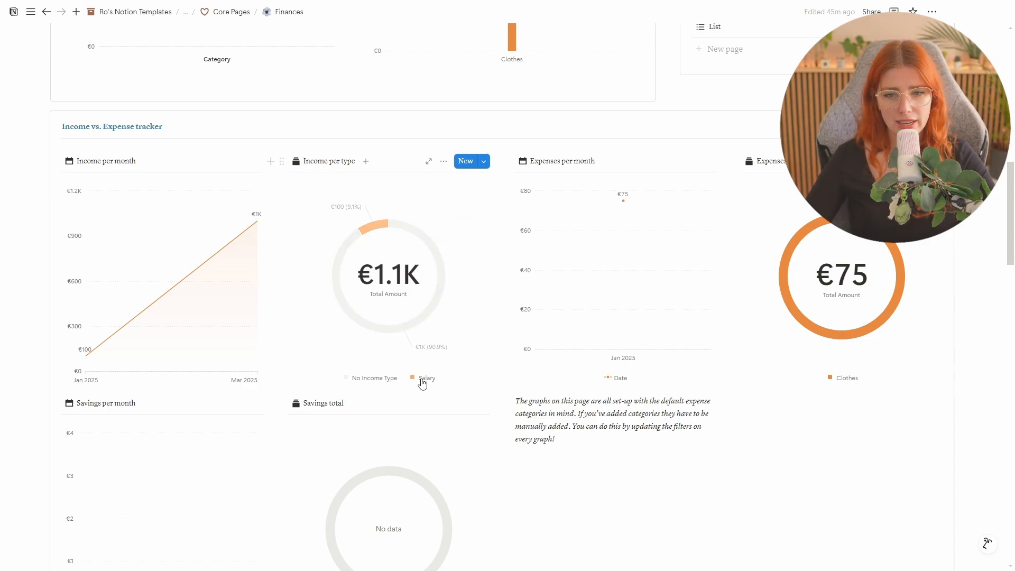
pyautogui.moveTo(378, 335)
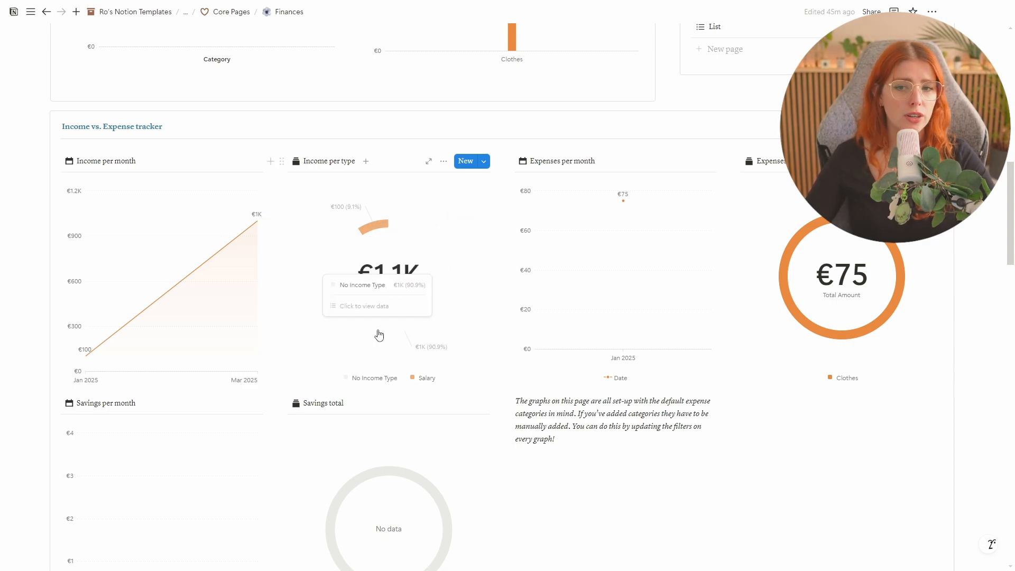
pyautogui.moveTo(378, 325)
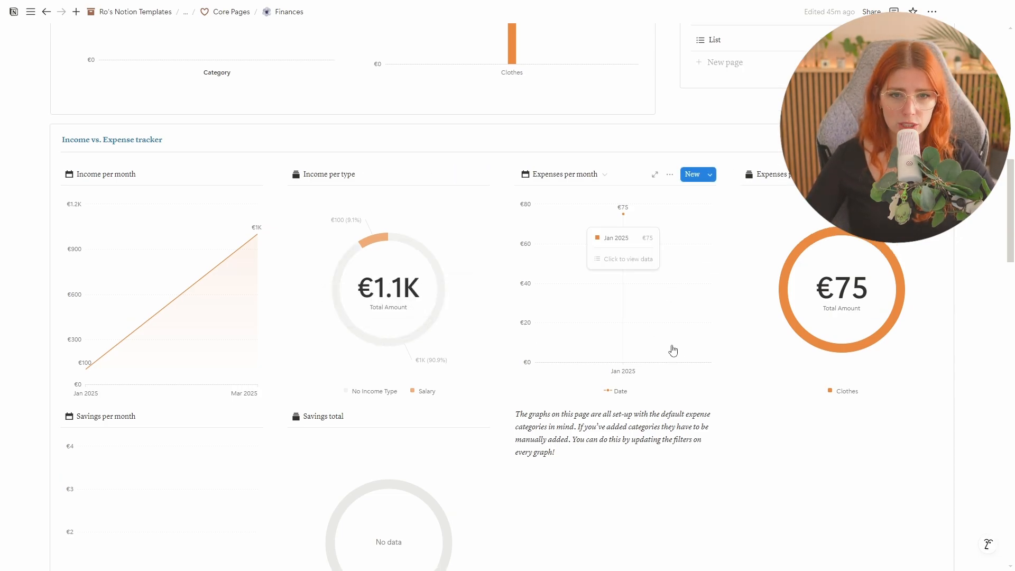
pyautogui.scroll(3)
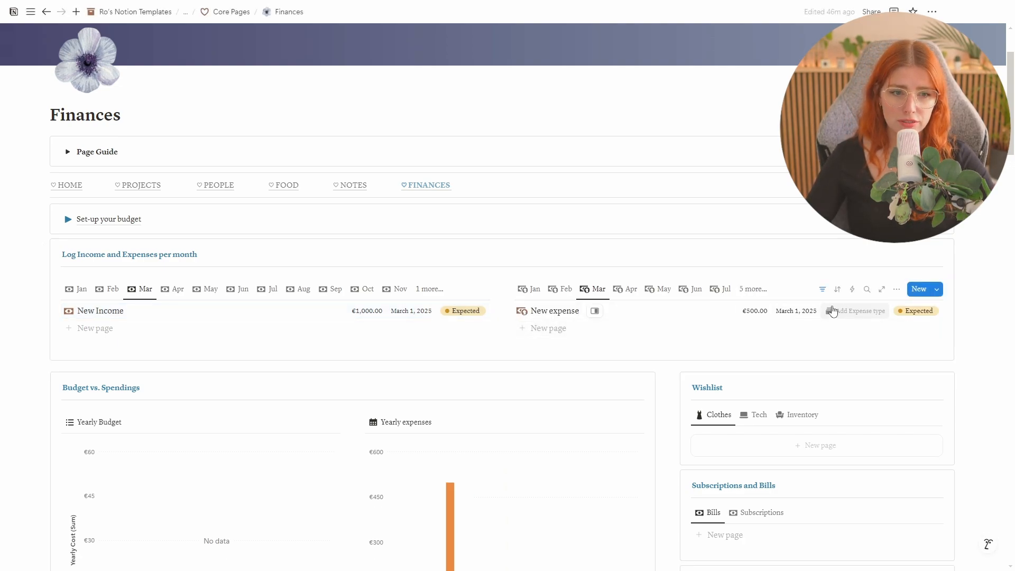
pyautogui.click(854, 310)
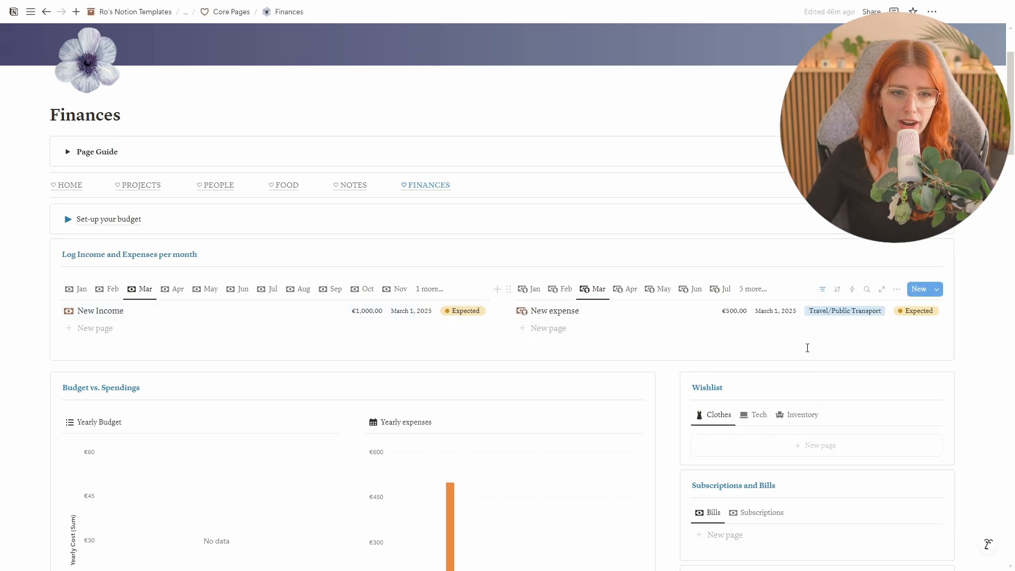
pyautogui.scroll(-3)
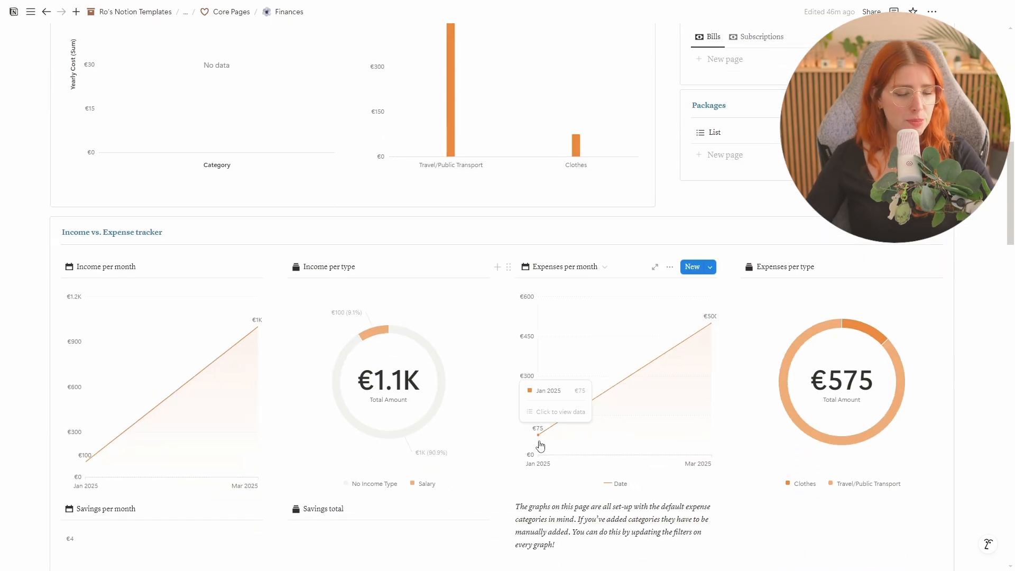
pyautogui.moveTo(707, 333)
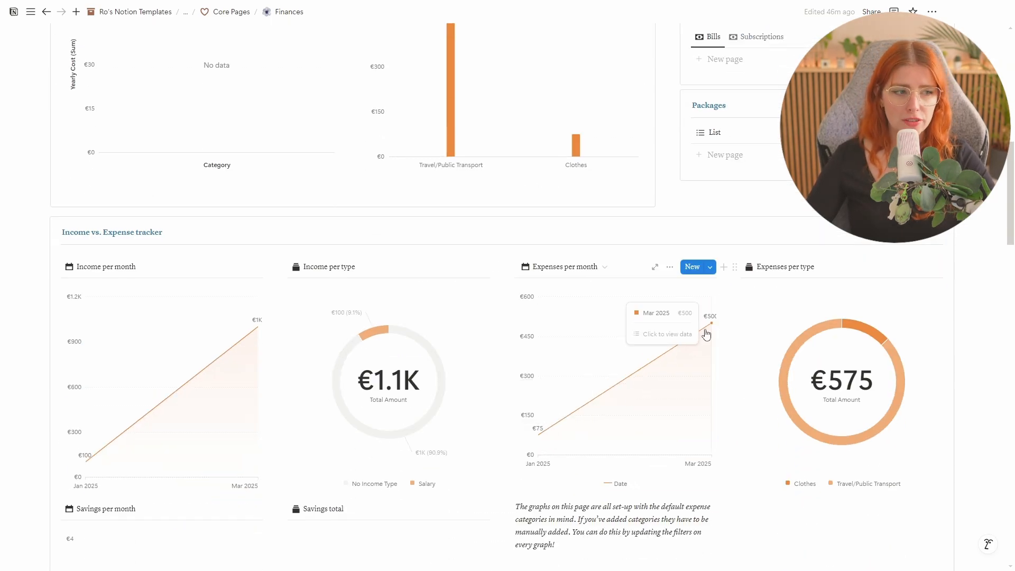
pyautogui.moveTo(803, 391)
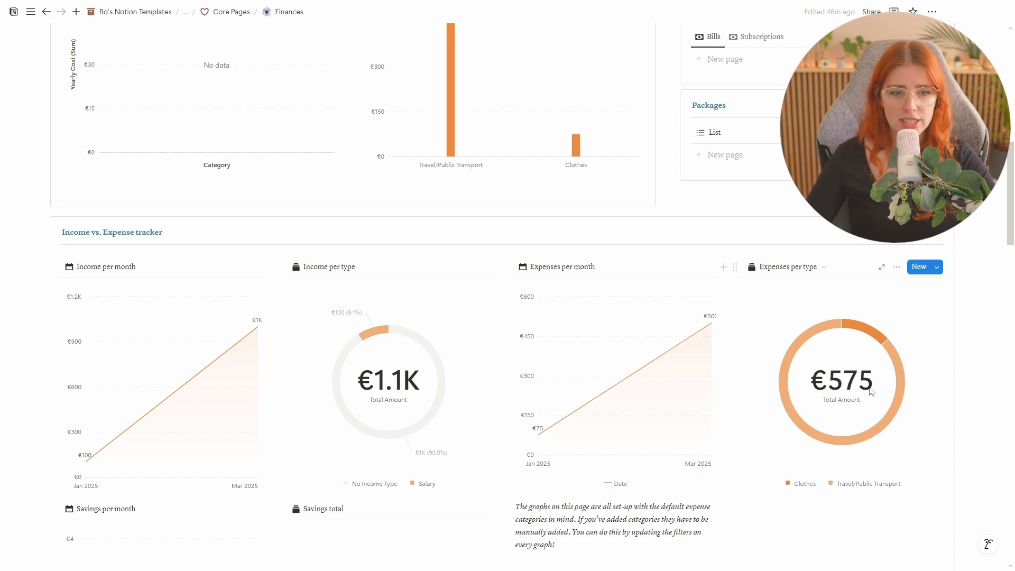
pyautogui.moveTo(872, 332)
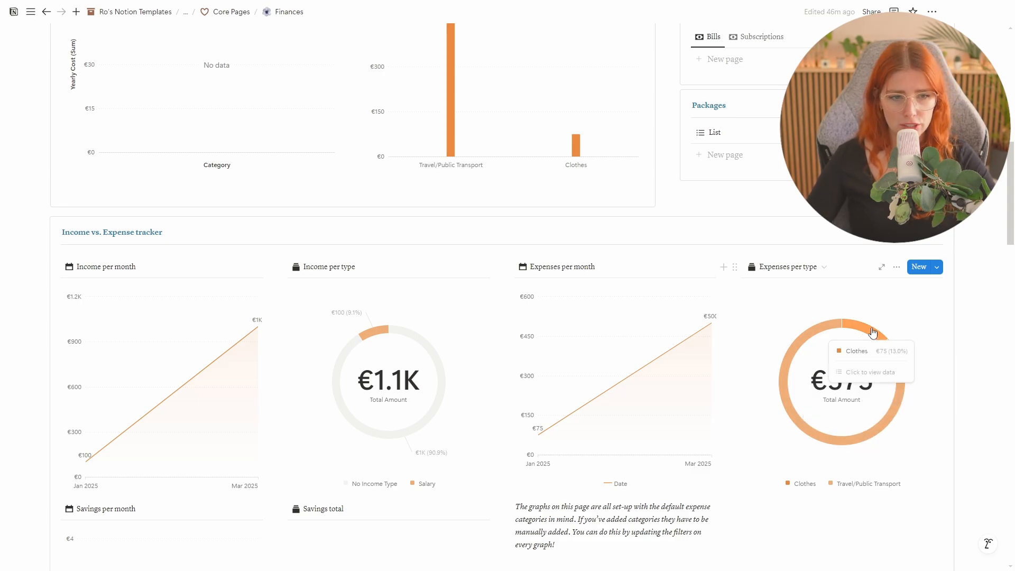
pyautogui.scroll(-3)
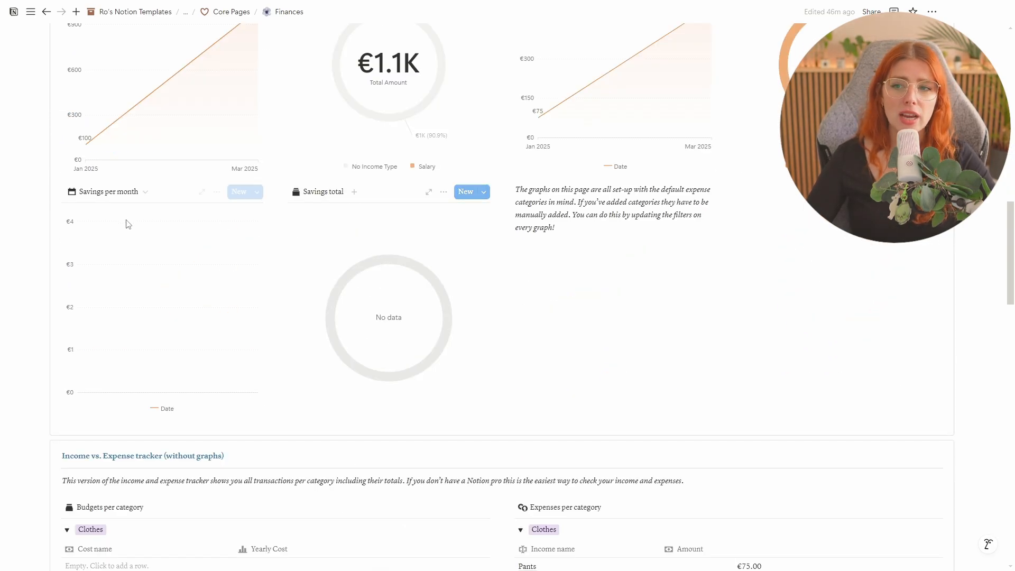
pyautogui.scroll(3)
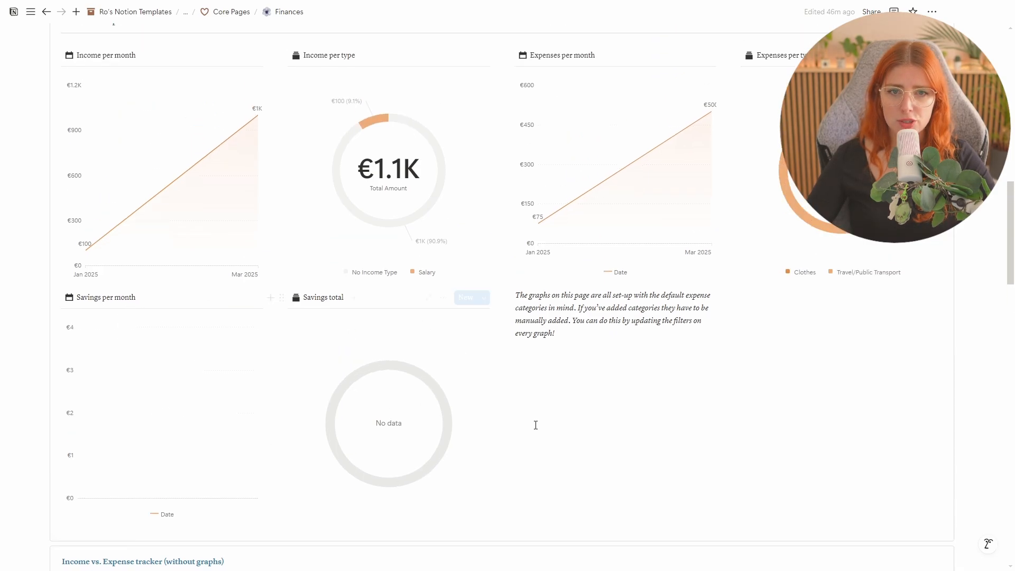
pyautogui.scroll(-3)
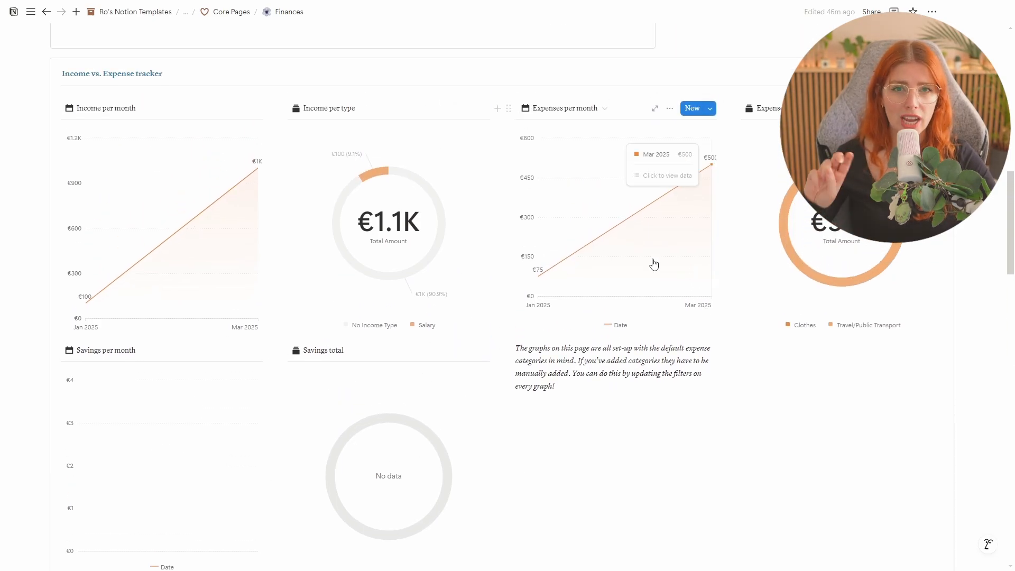
pyautogui.scroll(3)
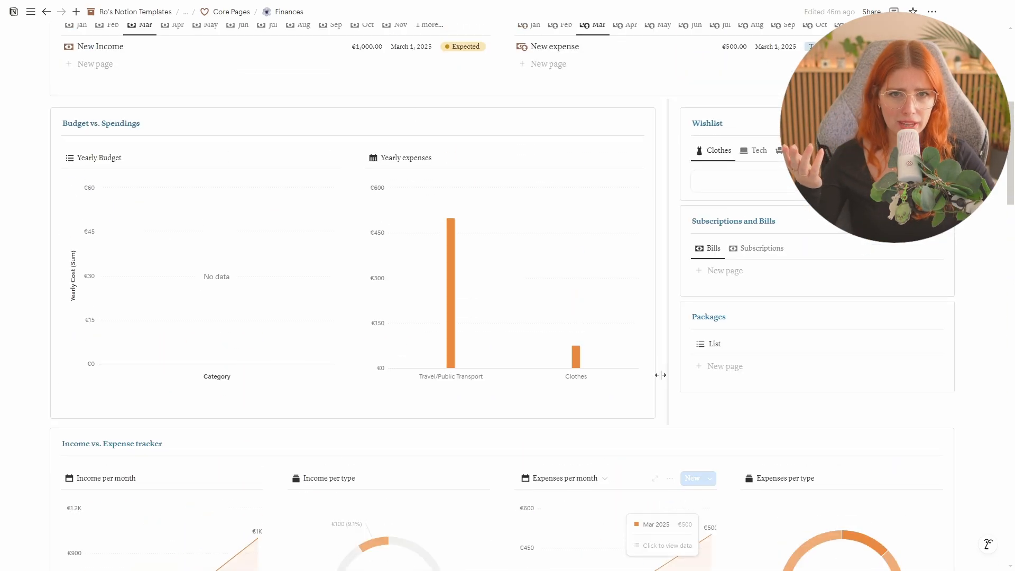
pyautogui.scroll(3)
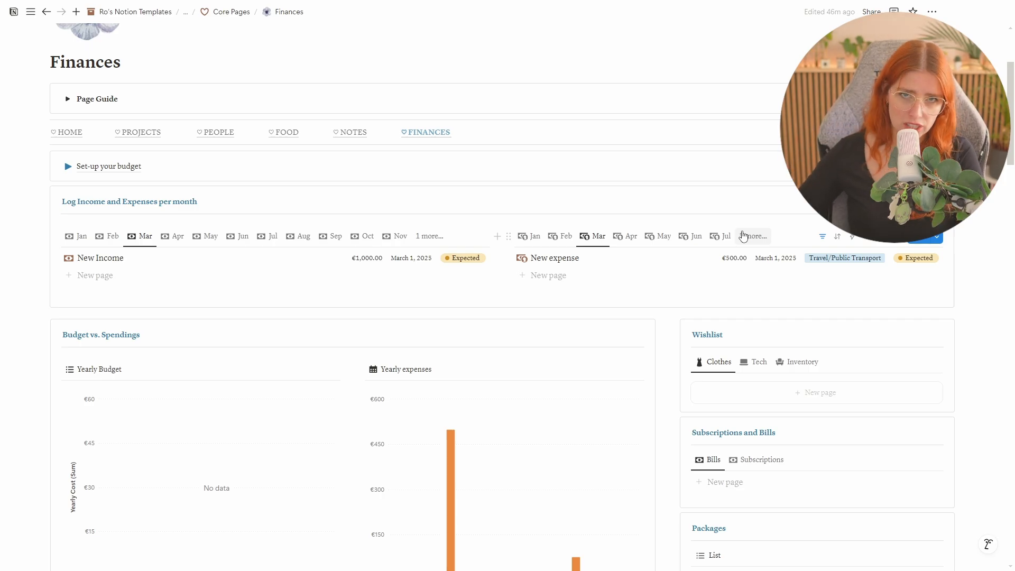
pyautogui.scroll(-3)
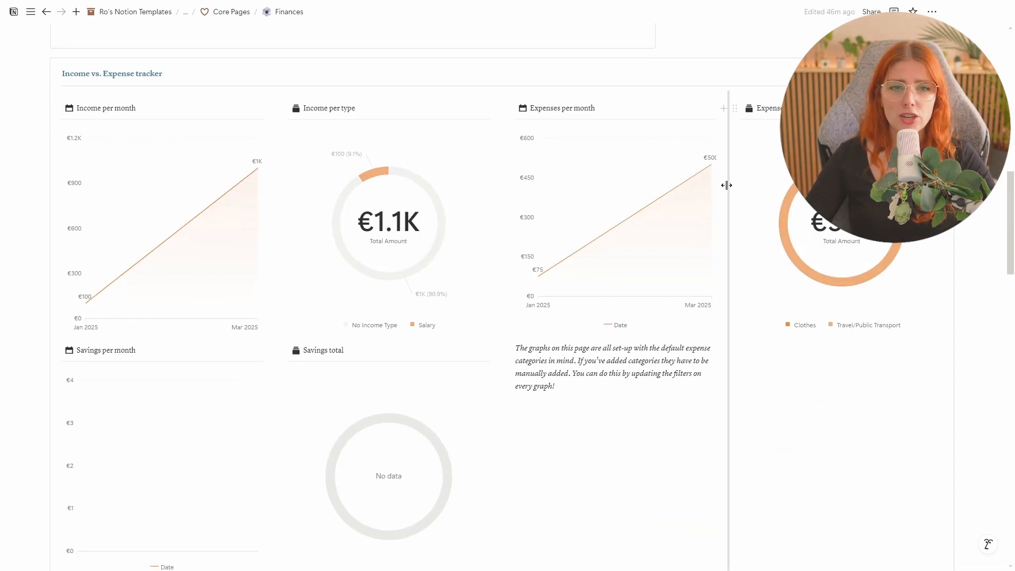
pyautogui.scroll(-3)
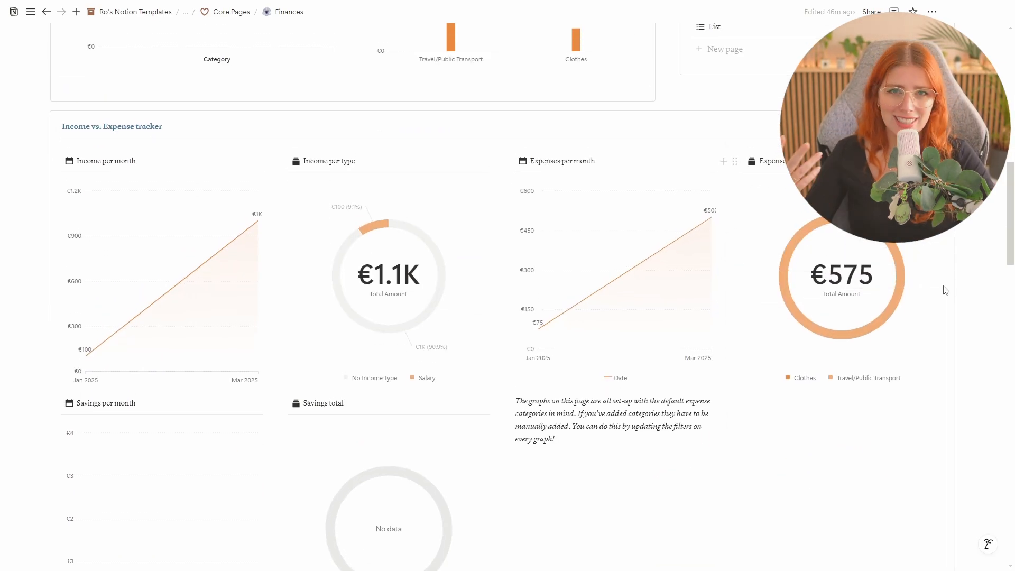
pyautogui.scroll(3)
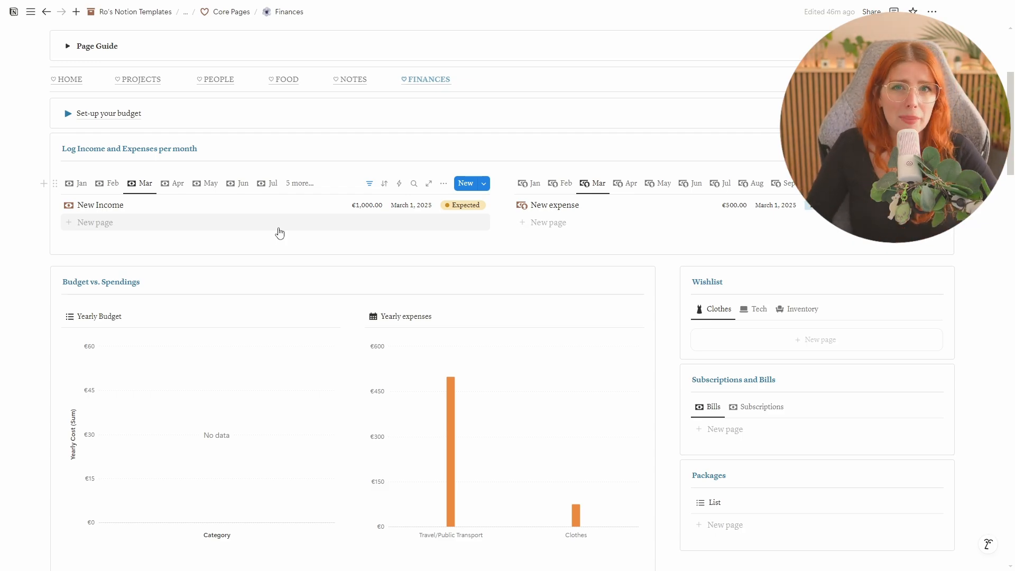
pyautogui.scroll(-3)
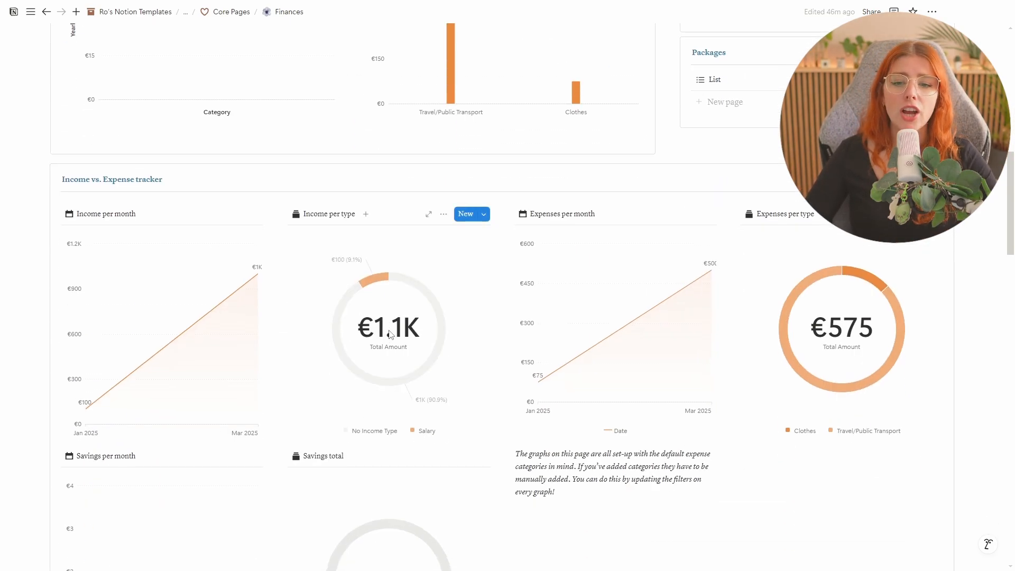
pyautogui.scroll(3)
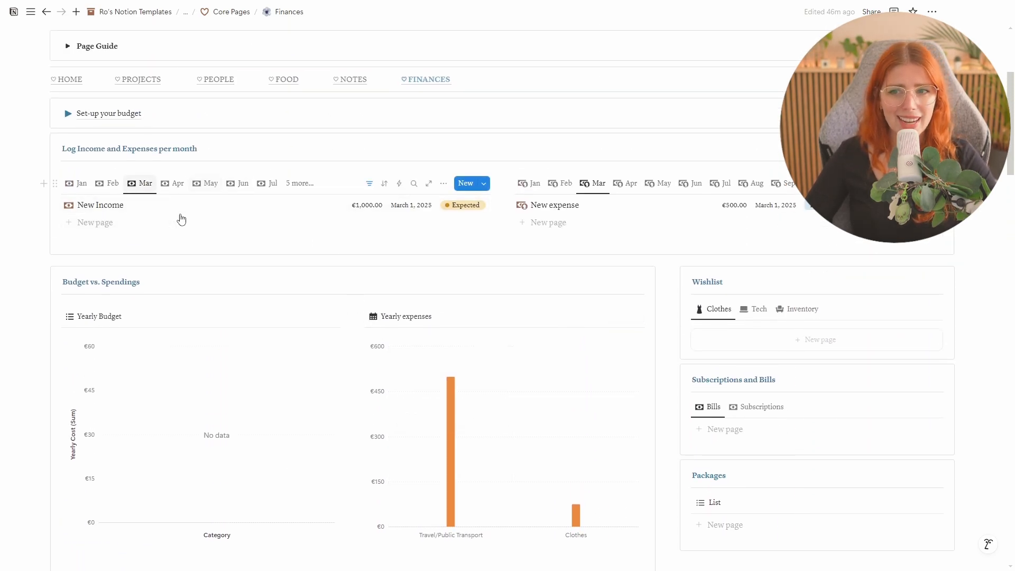
pyautogui.click(299, 183)
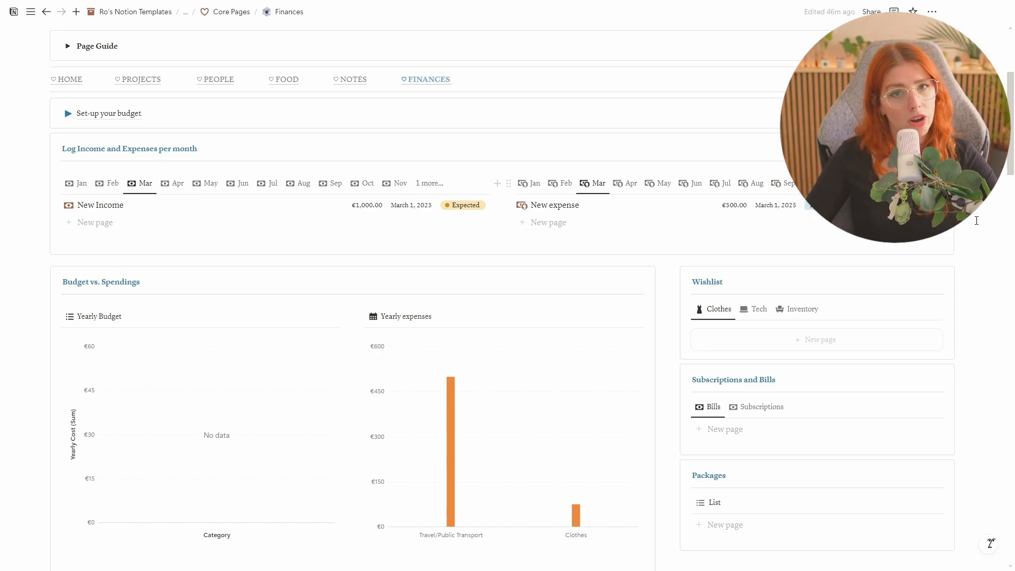
pyautogui.scroll(-3)
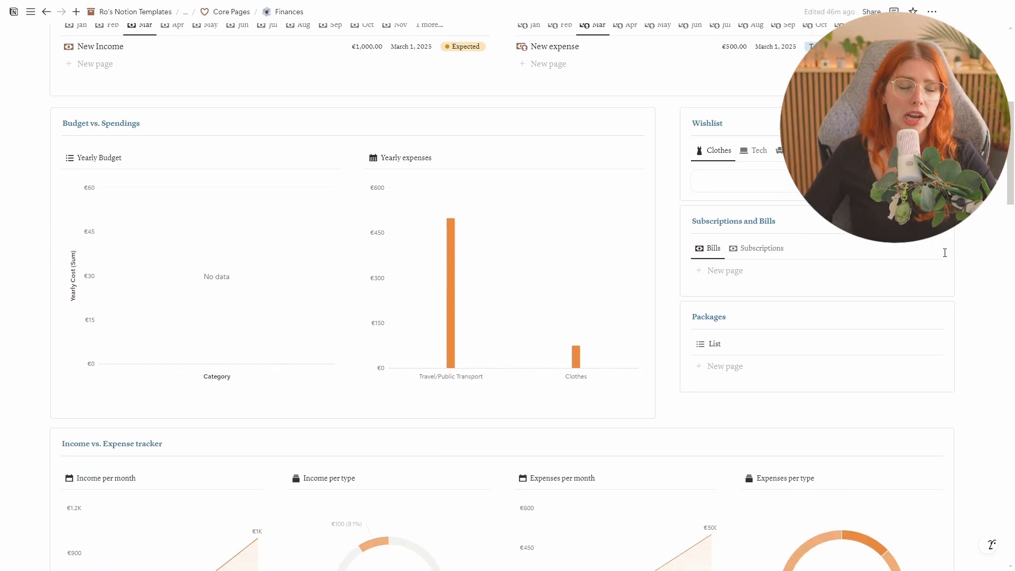
pyautogui.scroll(-3)
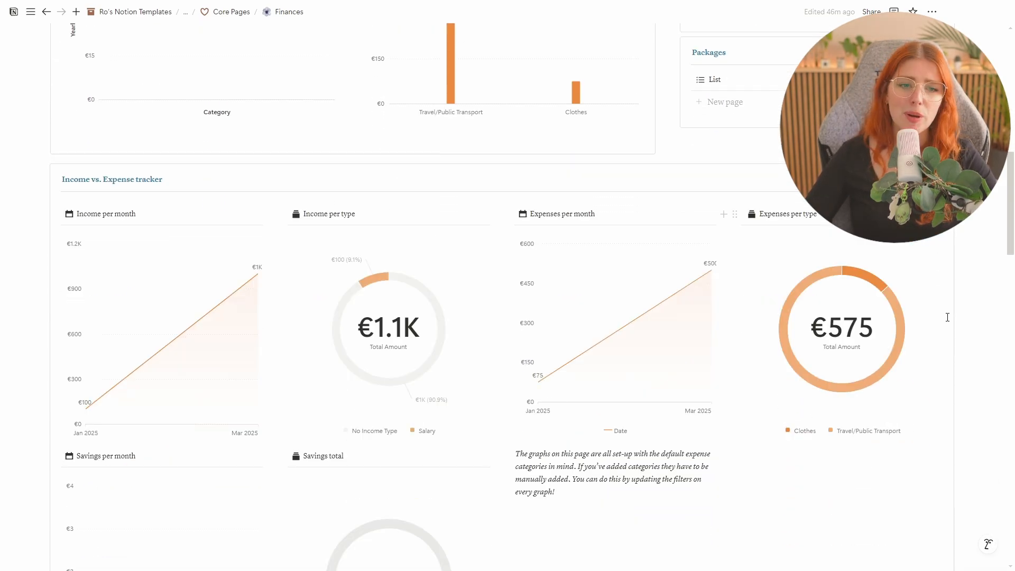
pyautogui.scroll(-3)
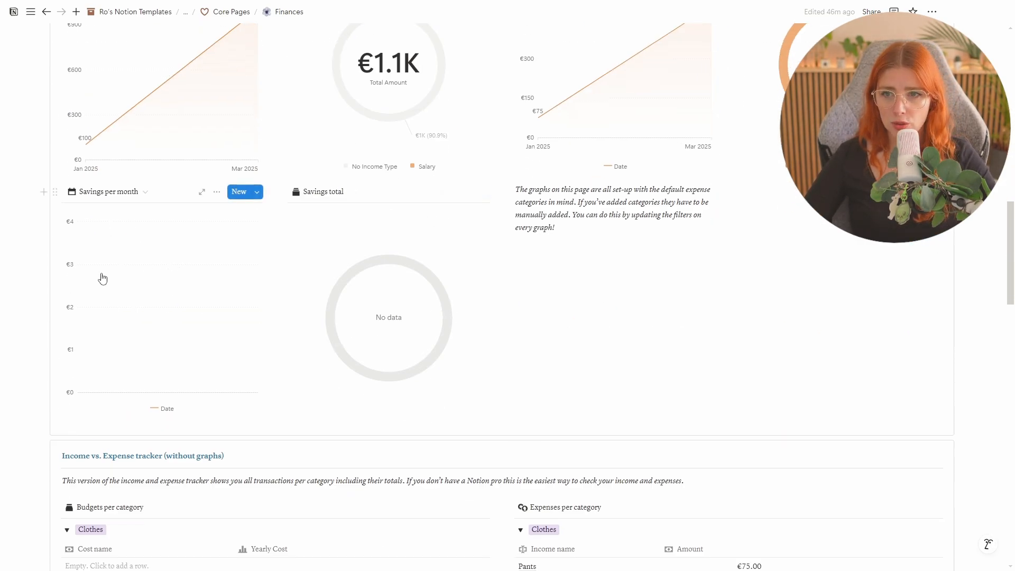
pyautogui.scroll(3)
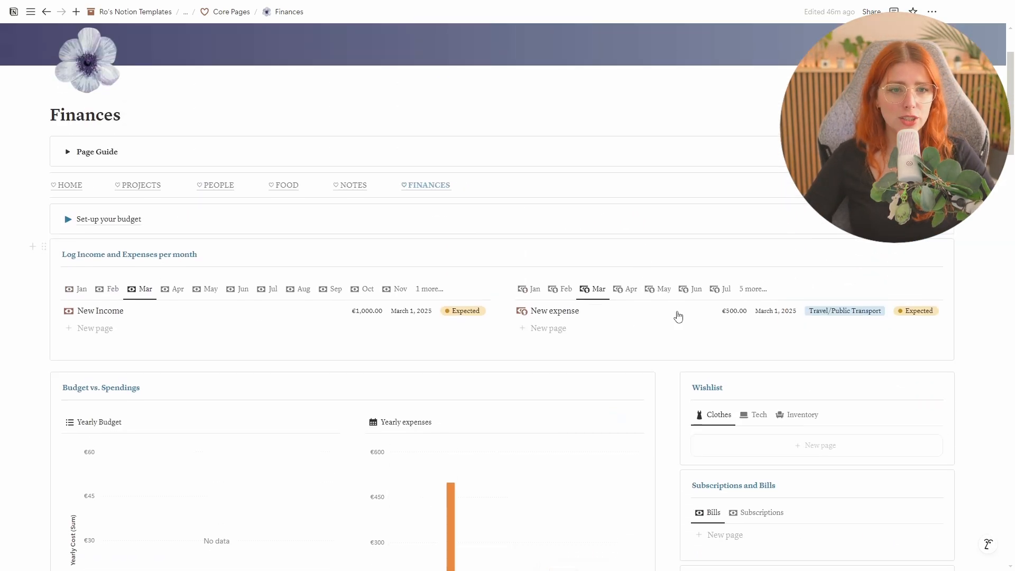
pyautogui.scroll(-3)
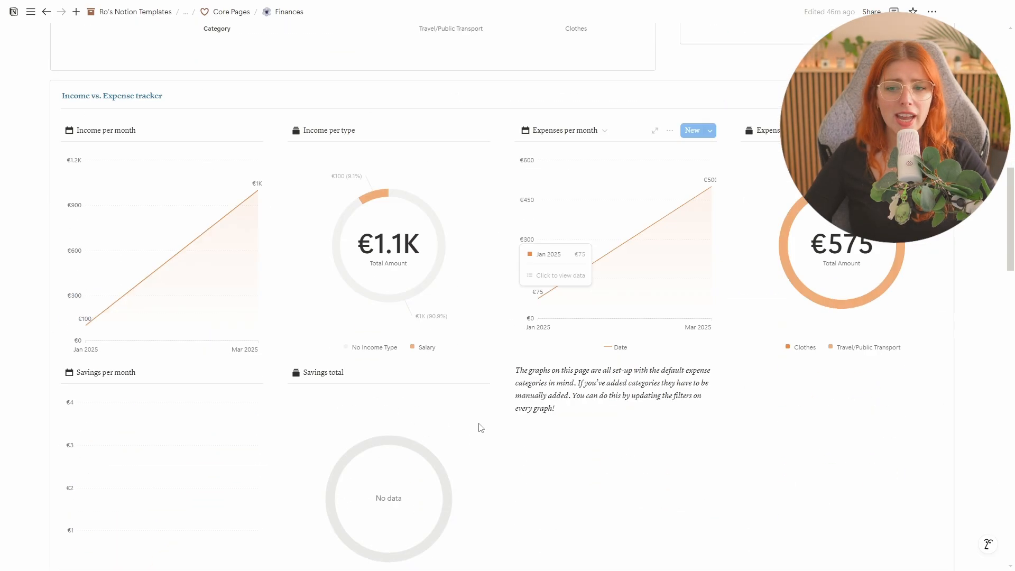
pyautogui.scroll(-3)
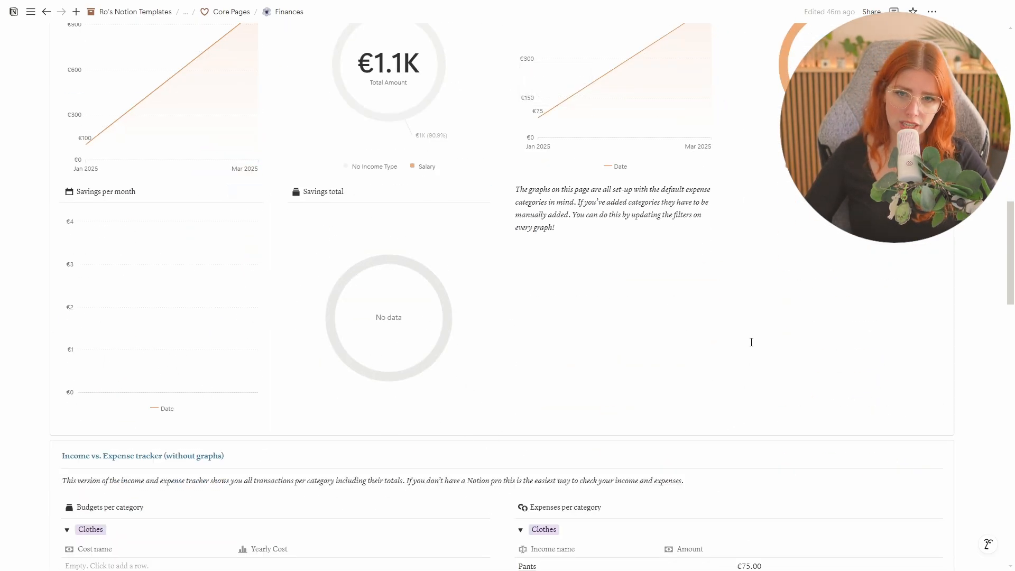
# Collapse the Clothes, Housing and Savings budget groups and show the remaining budget categories.
pyautogui.scroll(-3)
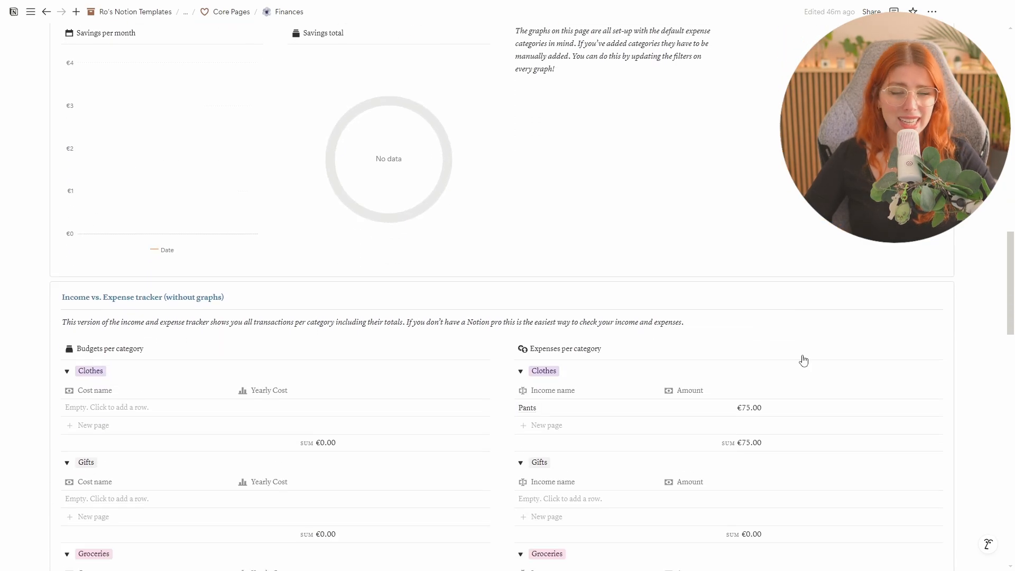
pyautogui.scroll(-3)
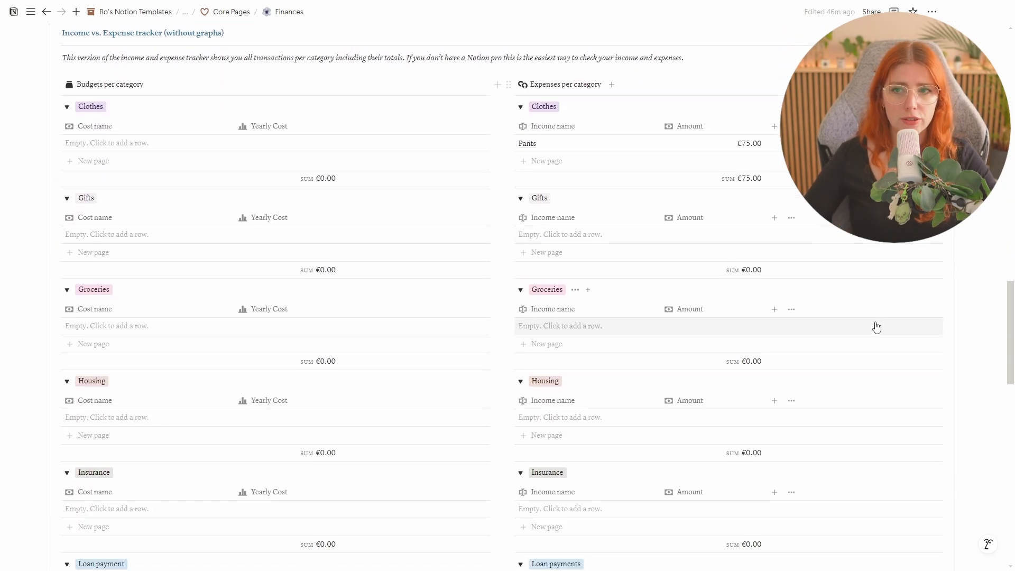
pyautogui.moveTo(297, 218)
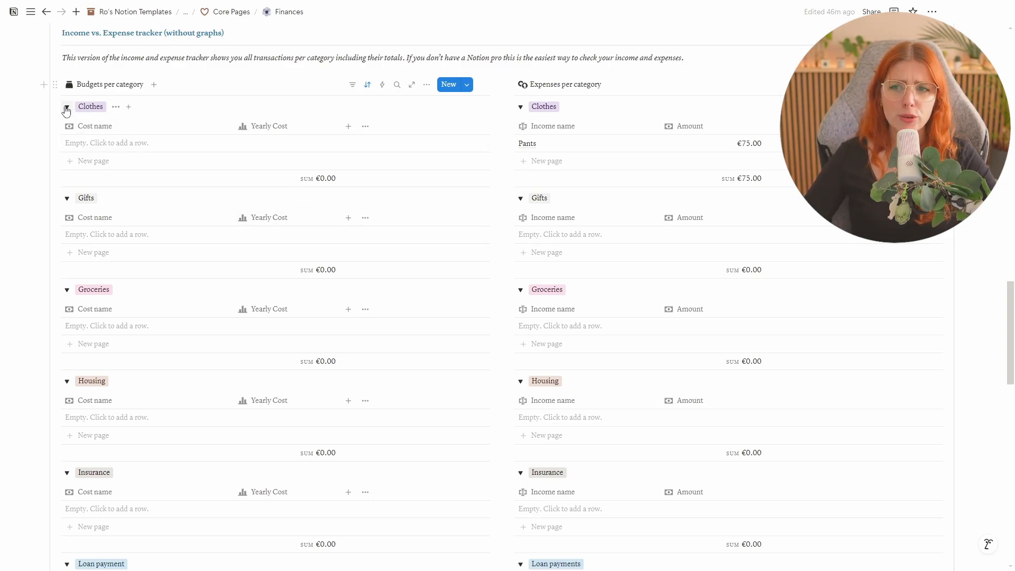
pyautogui.click(65, 106)
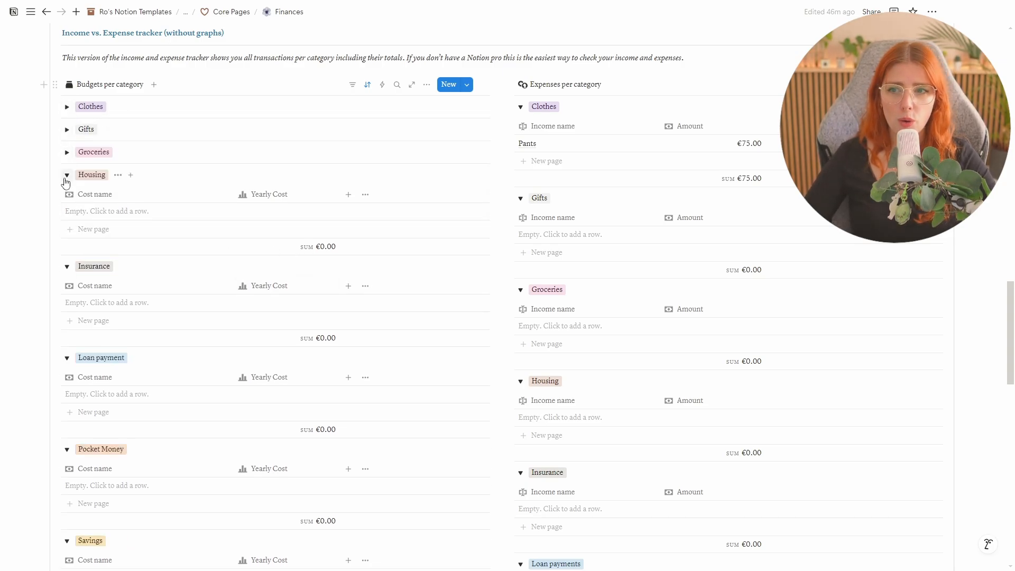
pyautogui.click(67, 174)
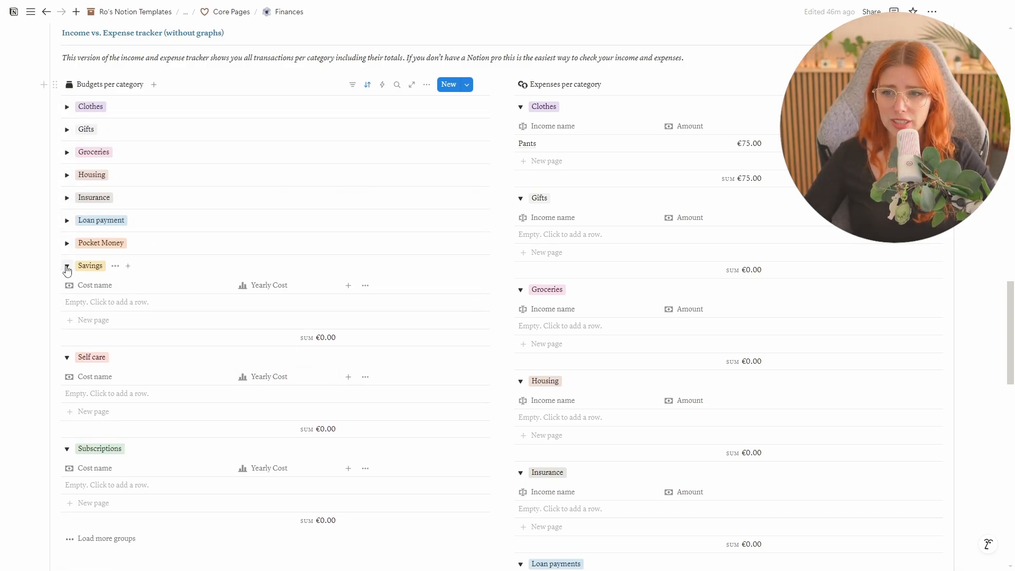
pyautogui.click(66, 266)
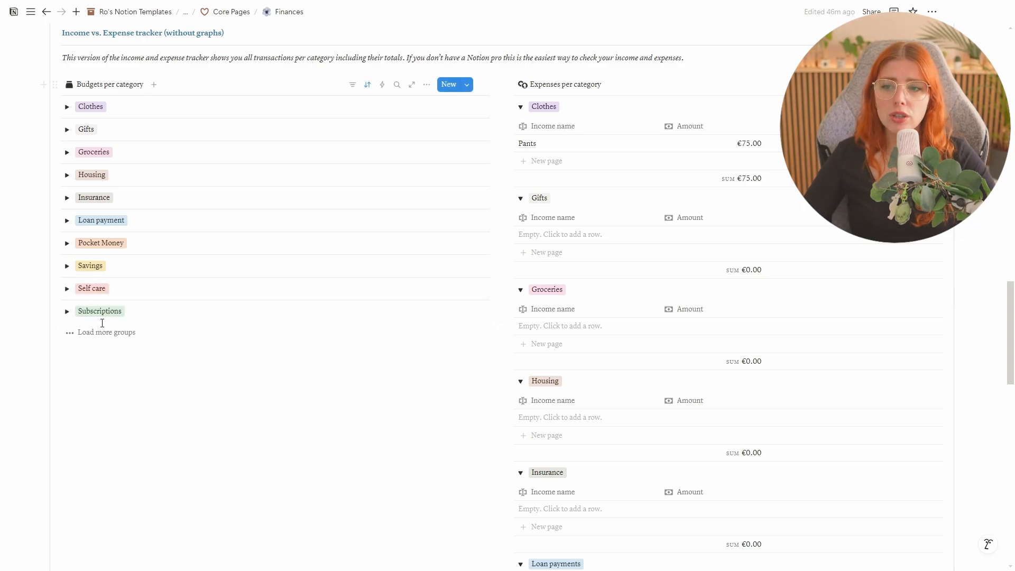
pyautogui.click(105, 332)
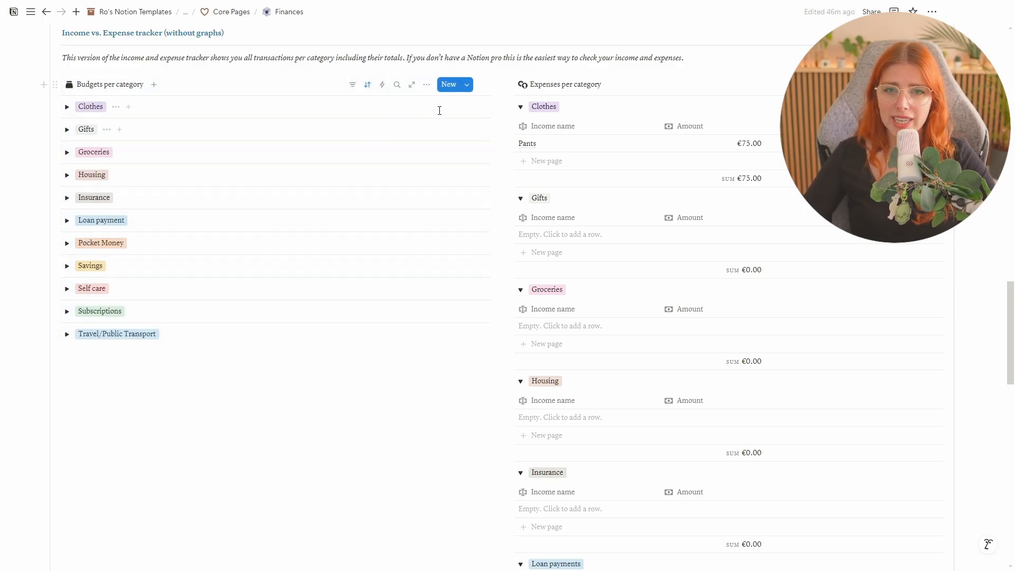
# Collapse the Clothes, Groceries and Pocket Money expense groups, revealing the €100 Salary income.
pyautogui.click(521, 106)
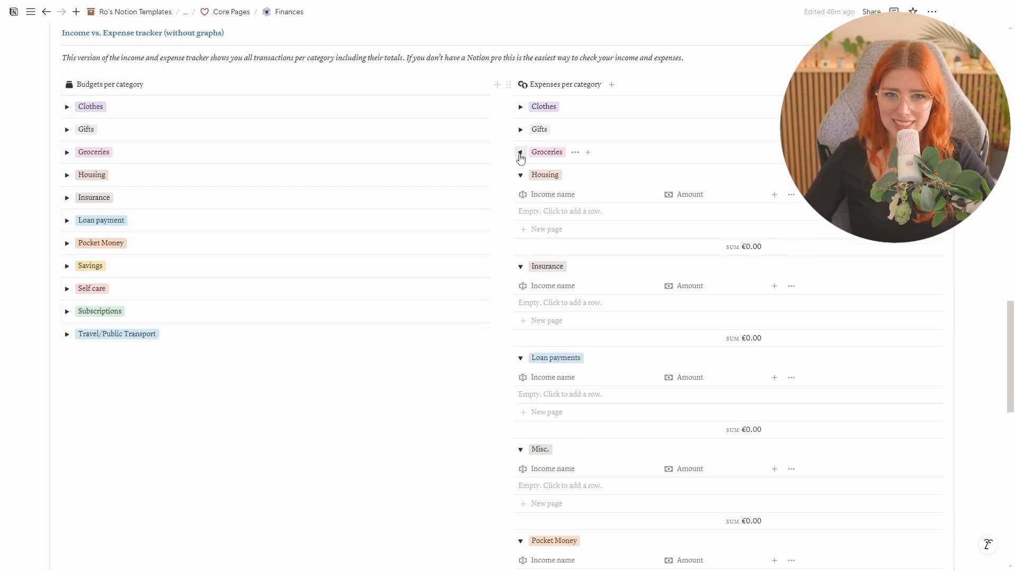
pyautogui.click(520, 154)
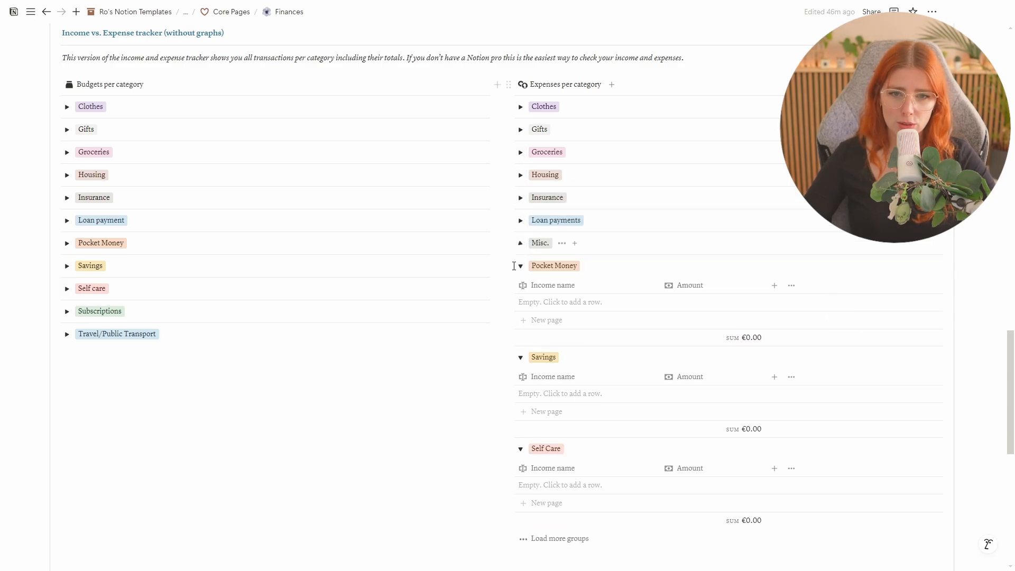
pyautogui.click(520, 266)
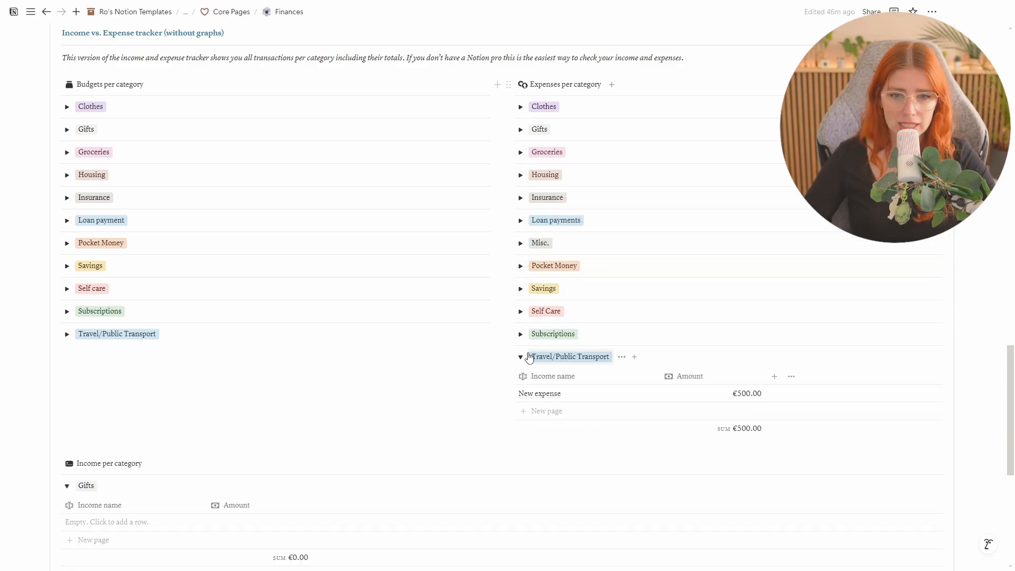
pyautogui.scroll(-3)
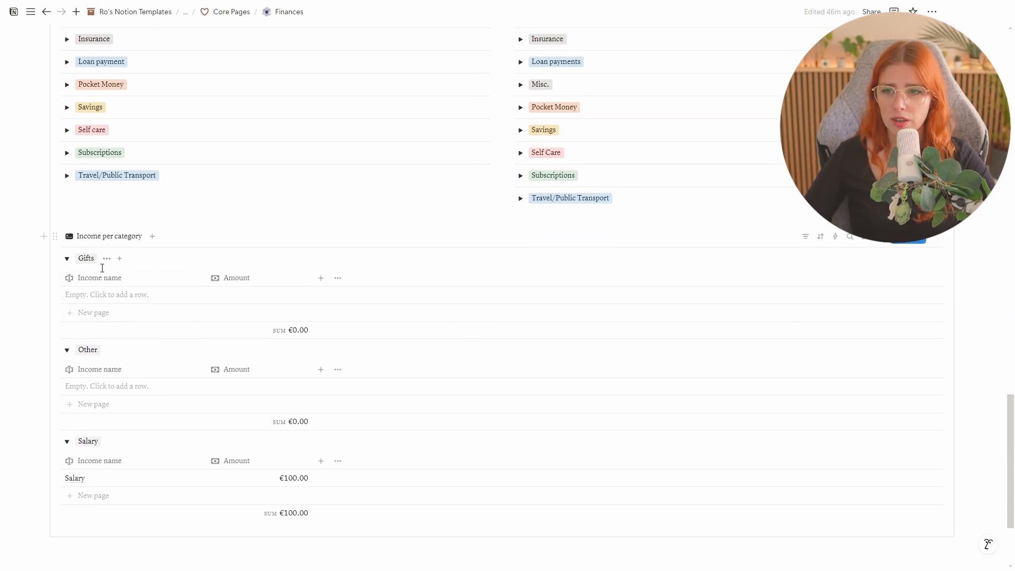
# Expand Clothes in both Budgets and Expenses per category, revealing €0.00 budget and the €75 Pants expense.
pyautogui.scroll(3)
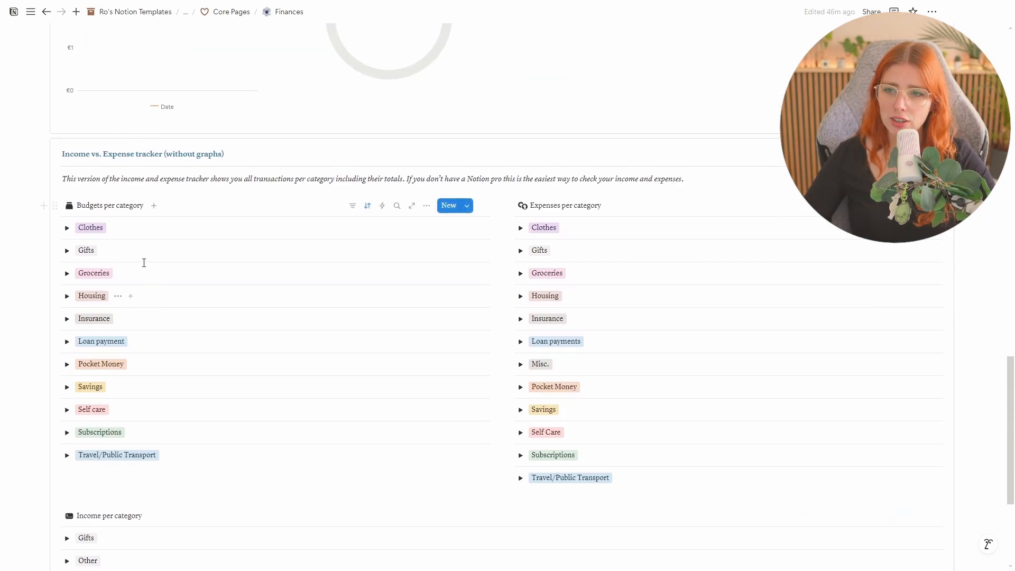
pyautogui.moveTo(623, 201)
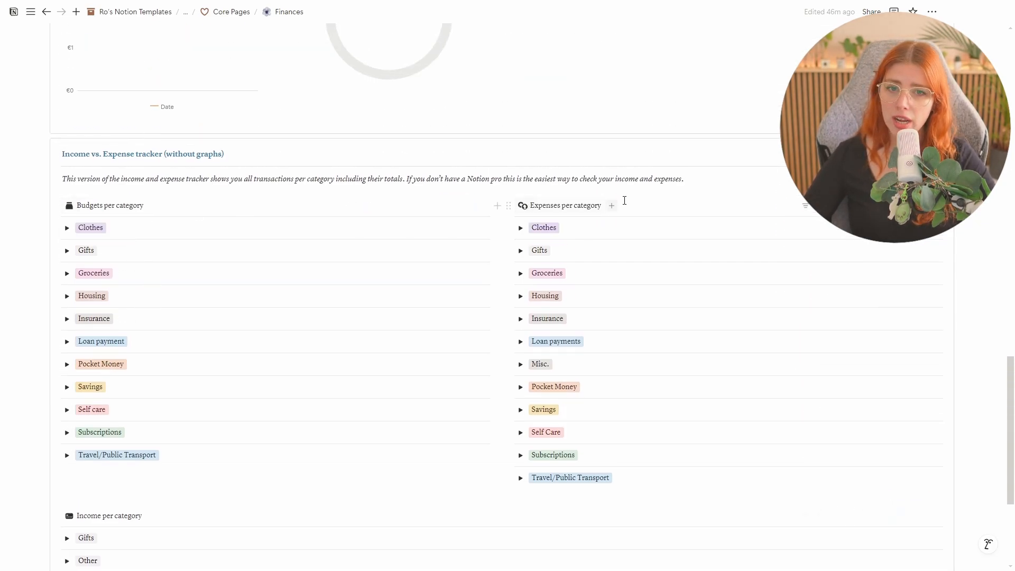
pyautogui.click(68, 227)
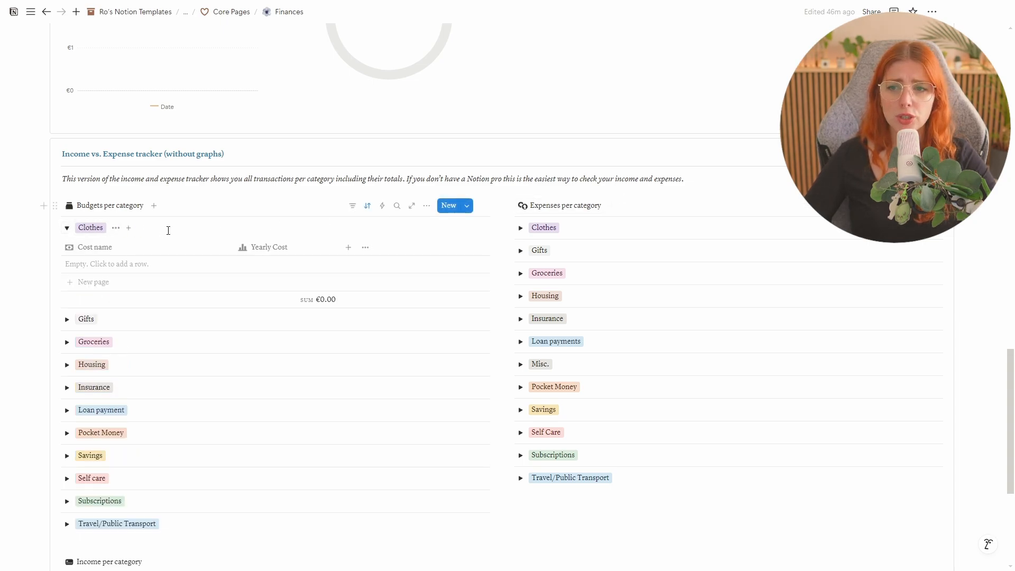
pyautogui.moveTo(180, 281)
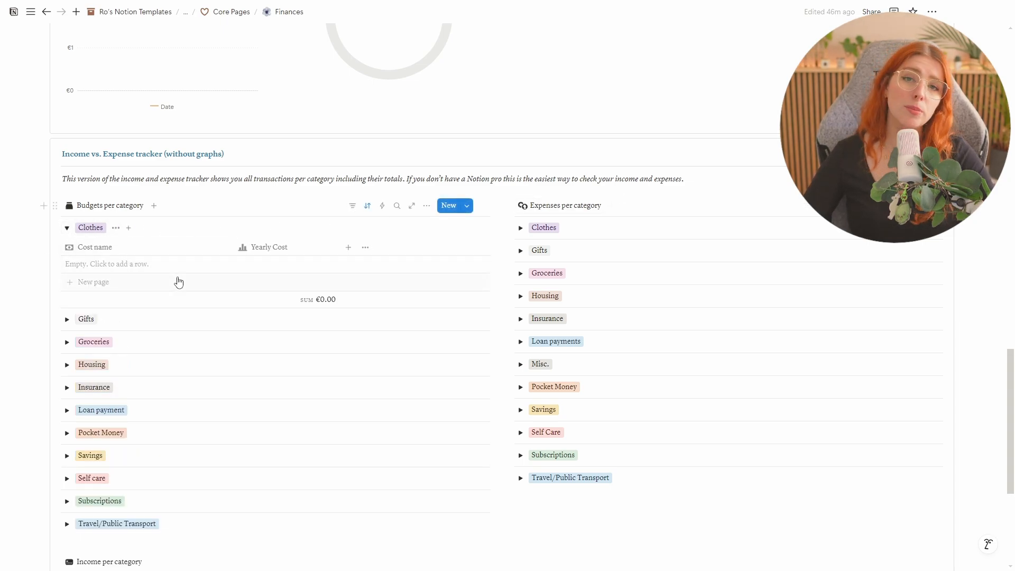
pyautogui.moveTo(272, 268)
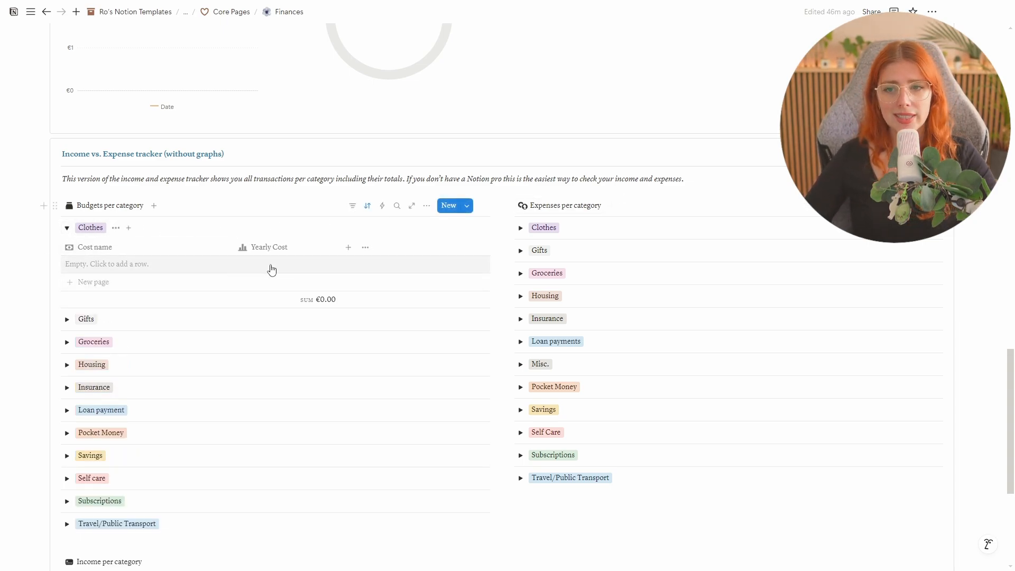
pyautogui.moveTo(325, 268)
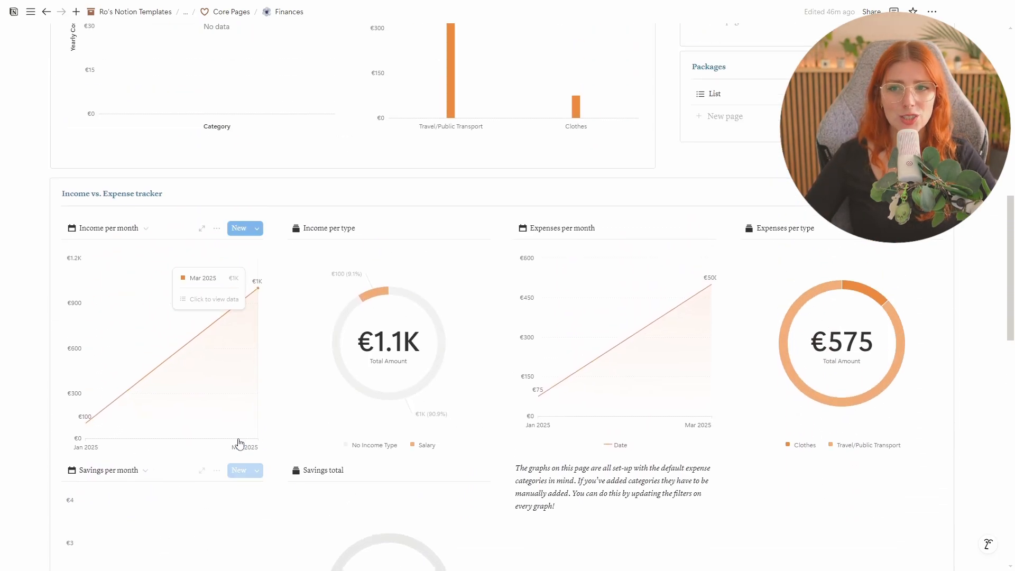
pyautogui.scroll(3)
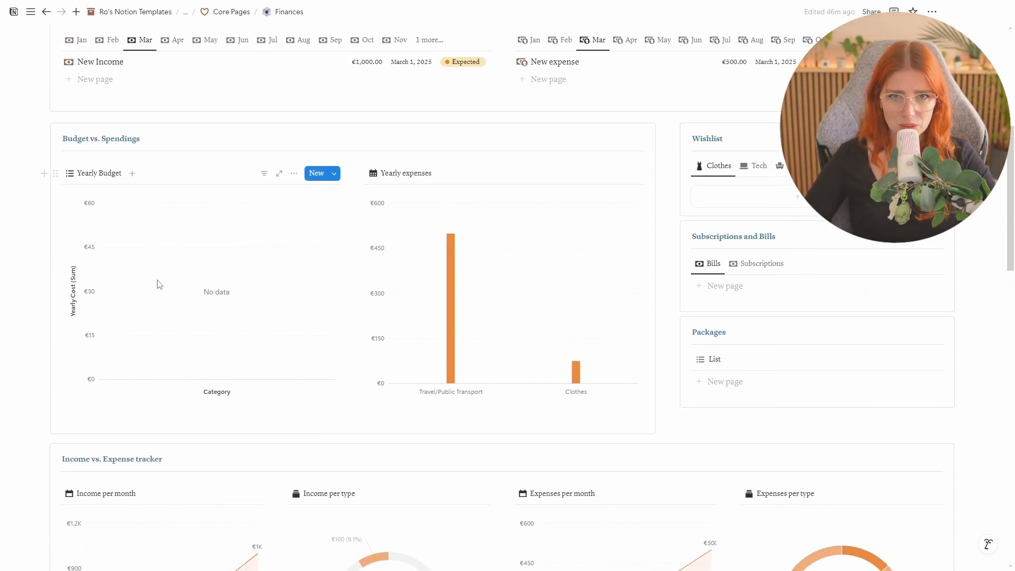
pyautogui.scroll(-3)
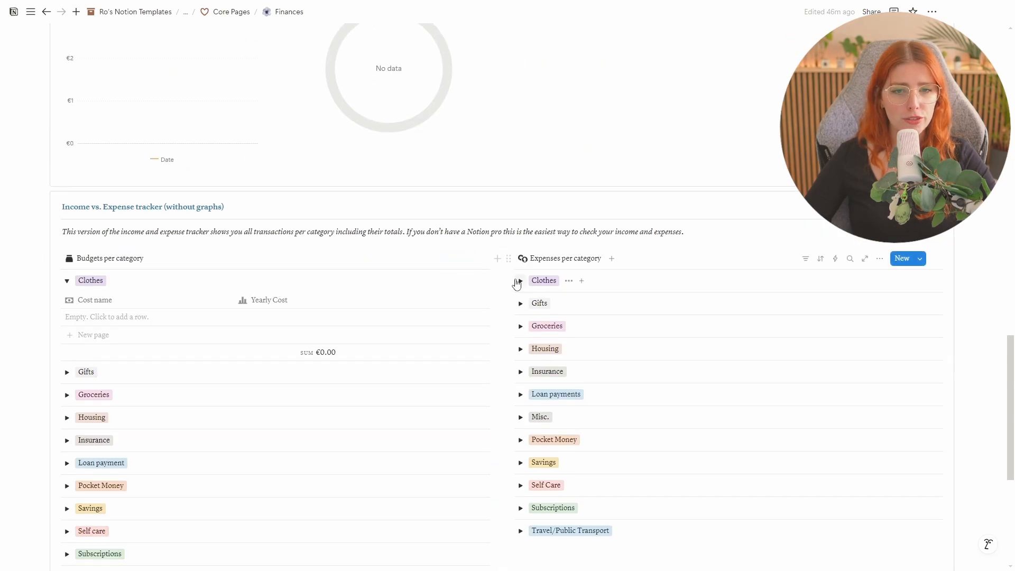
pyautogui.click(521, 280)
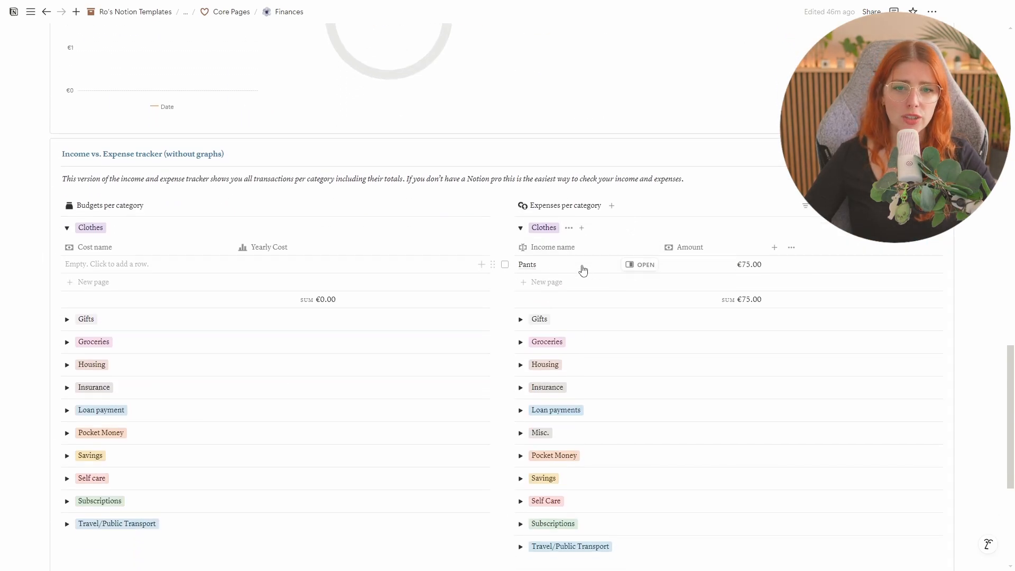
pyautogui.moveTo(757, 299)
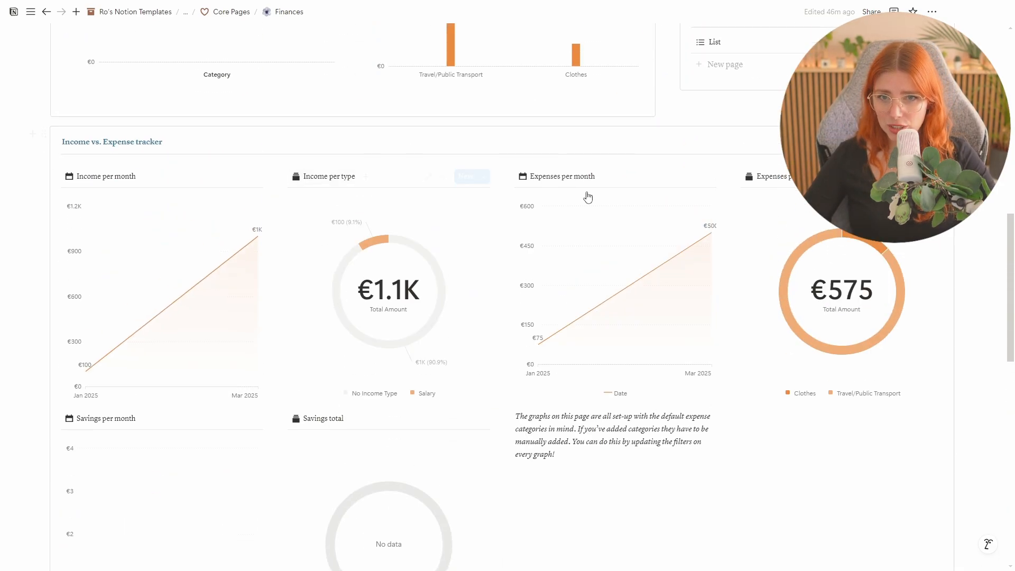
pyautogui.scroll(-3)
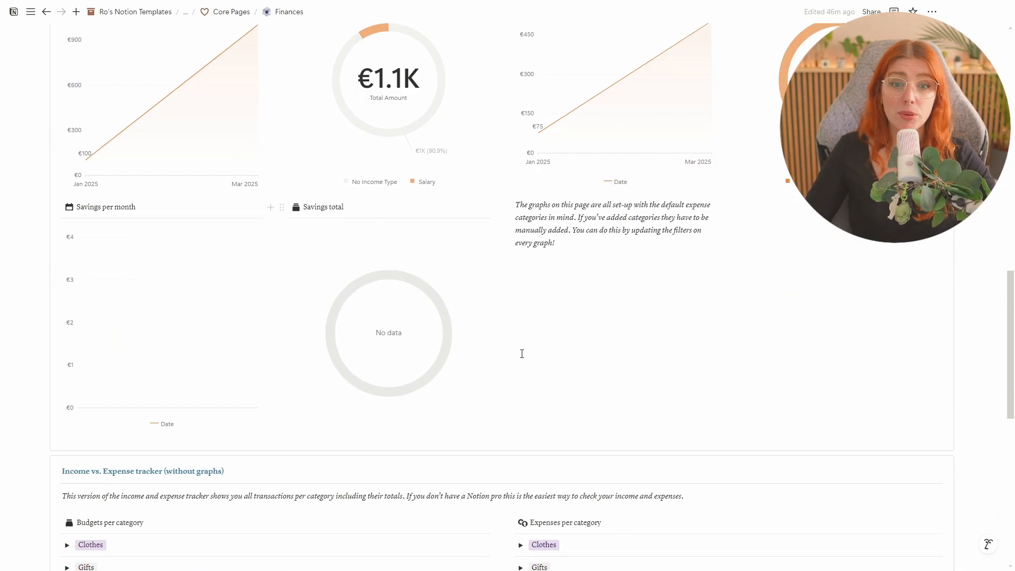
pyautogui.scroll(-3)
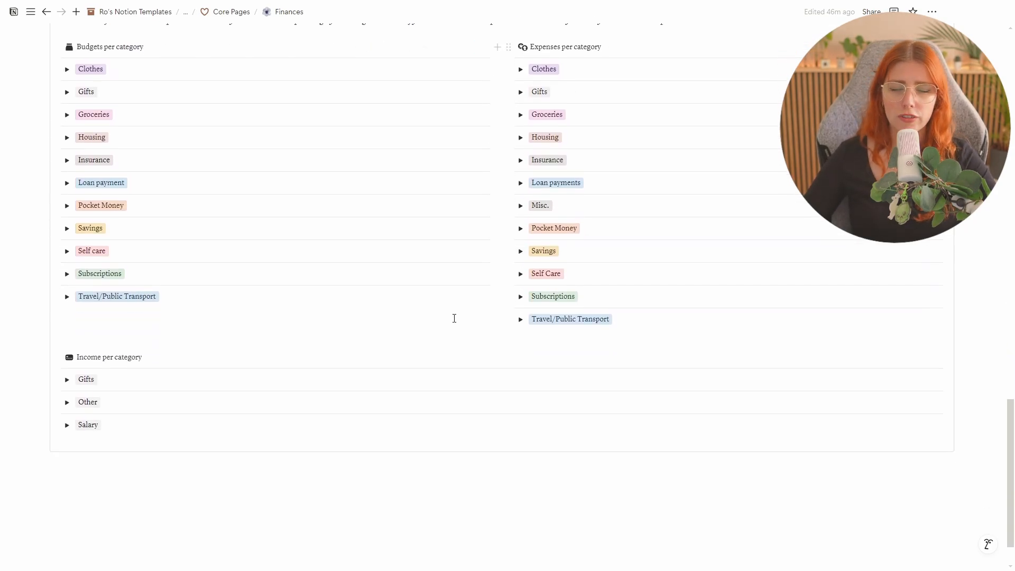
pyautogui.click(67, 379)
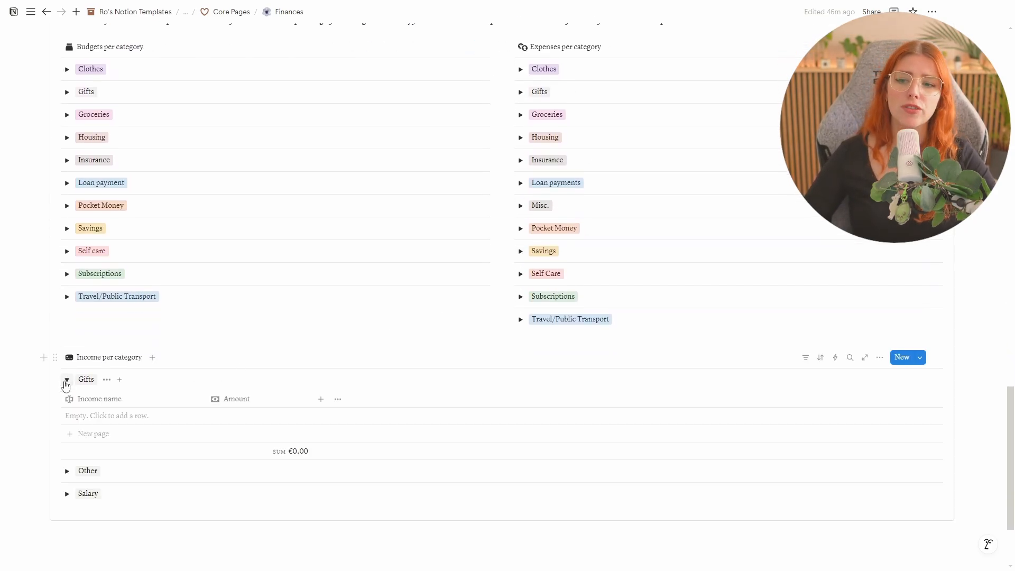
pyautogui.click(66, 379)
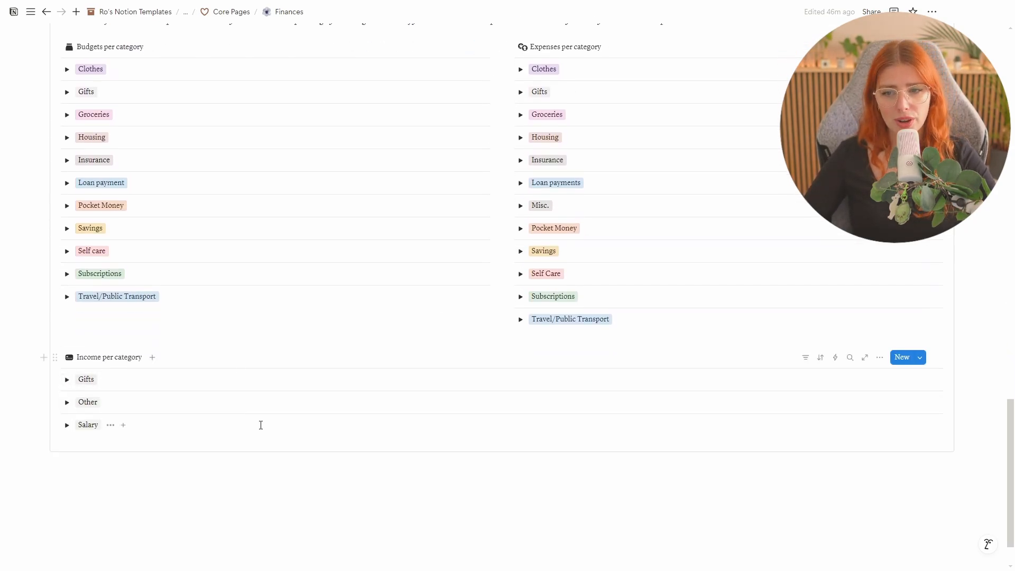
pyautogui.moveTo(437, 420)
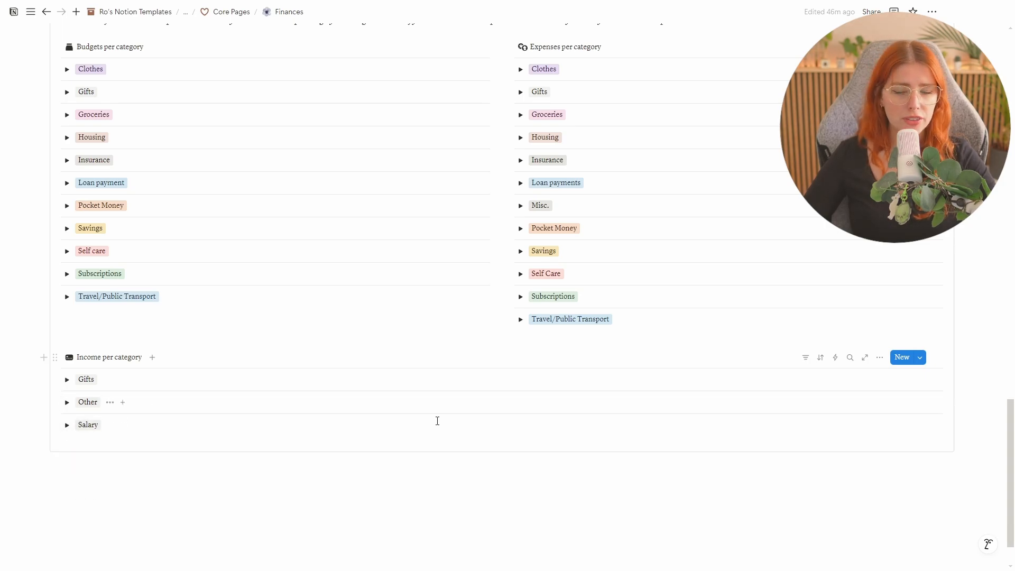
pyautogui.scroll(3)
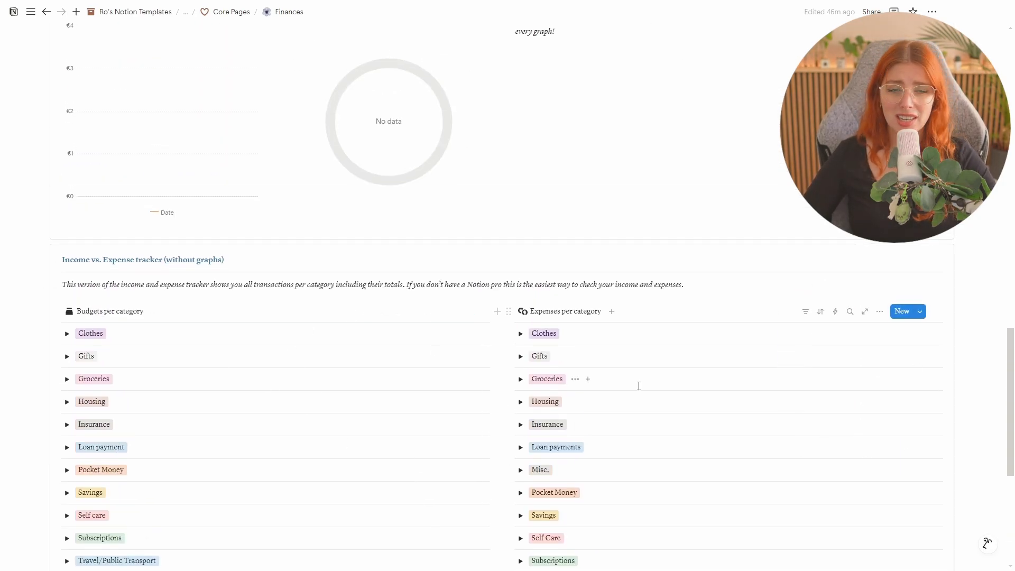
pyautogui.scroll(3)
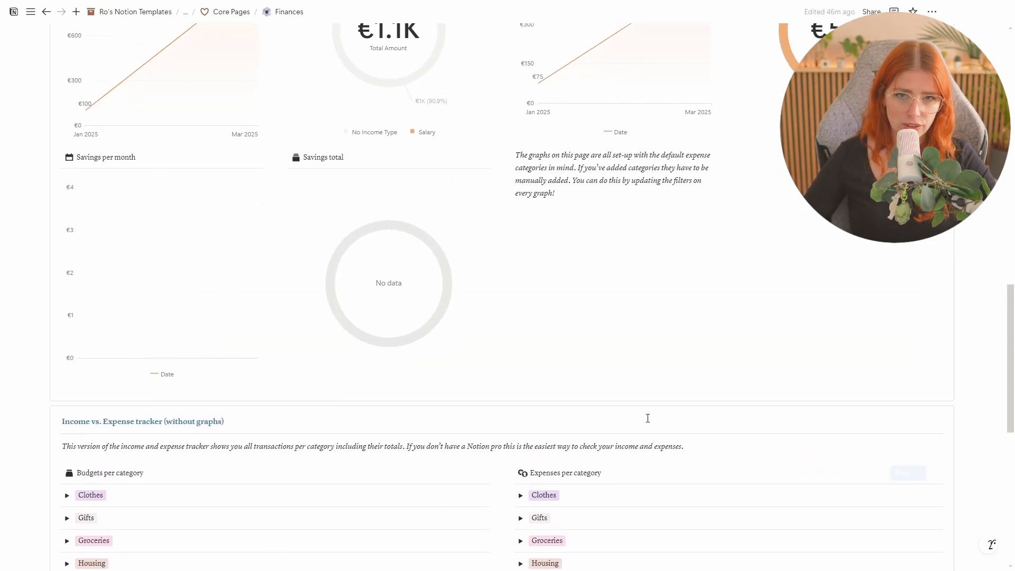
pyautogui.scroll(3)
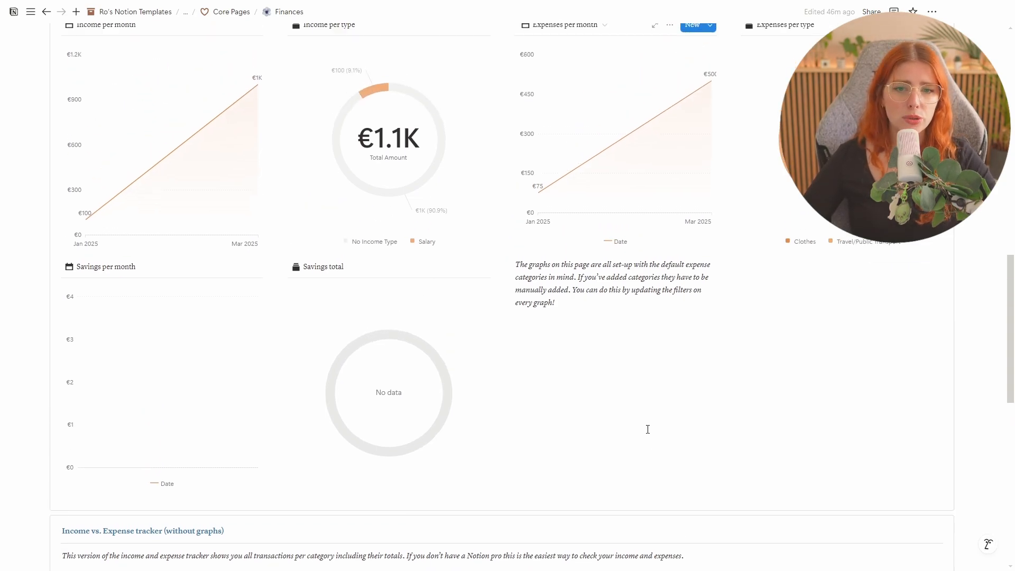
pyautogui.scroll(3)
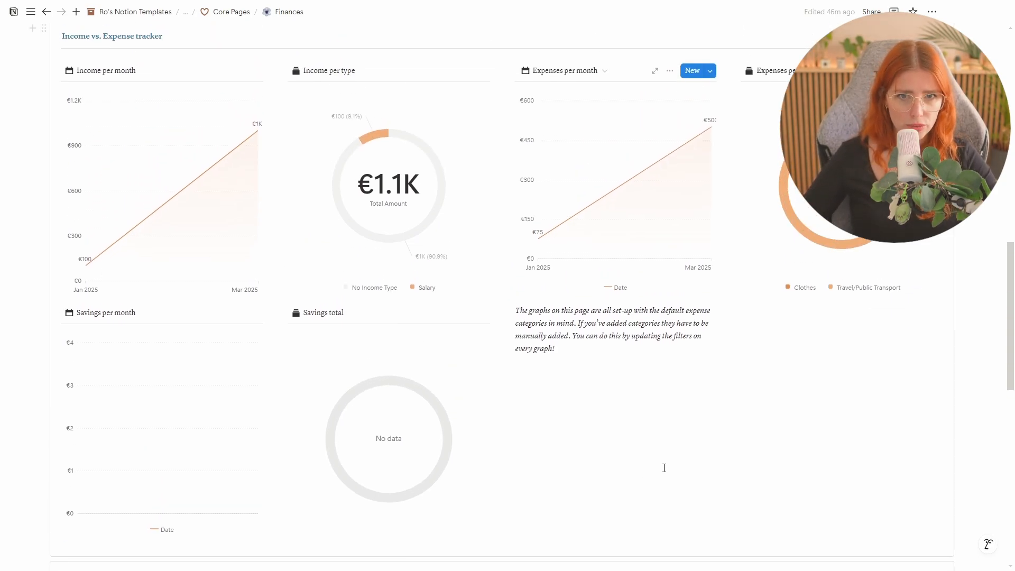
pyautogui.scroll(3)
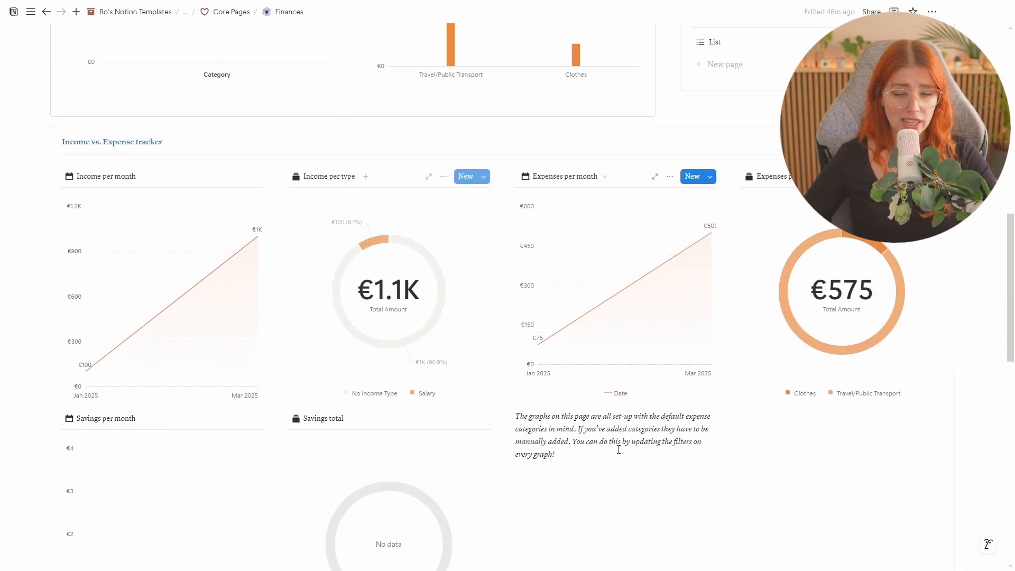
pyautogui.click(443, 176)
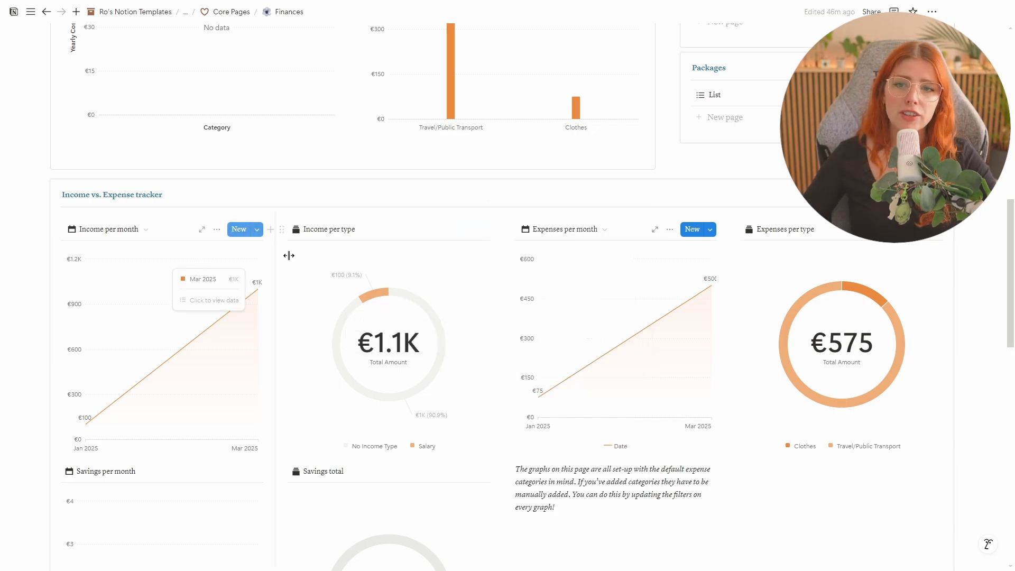
pyautogui.moveTo(353, 331)
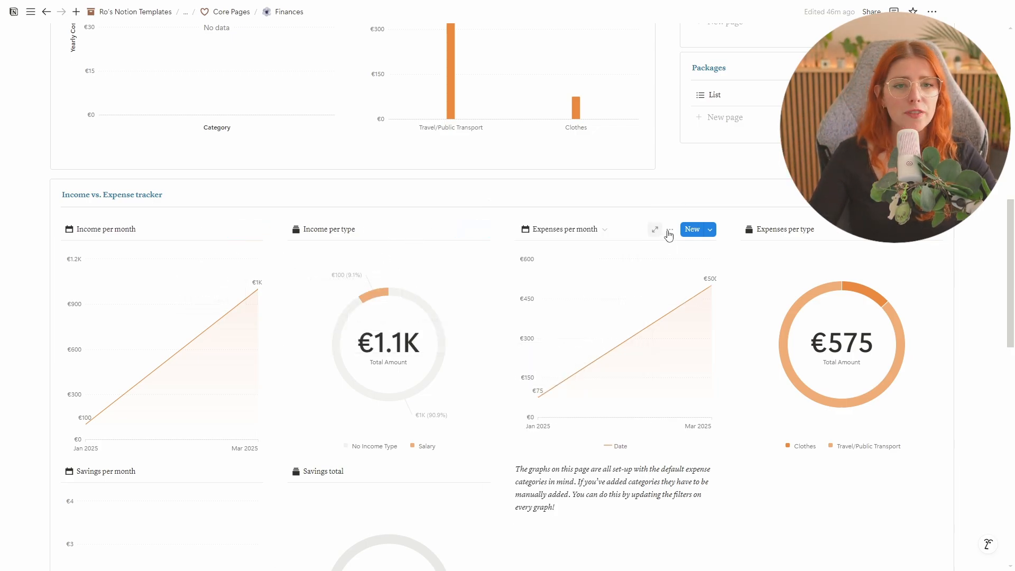
pyautogui.click(671, 228)
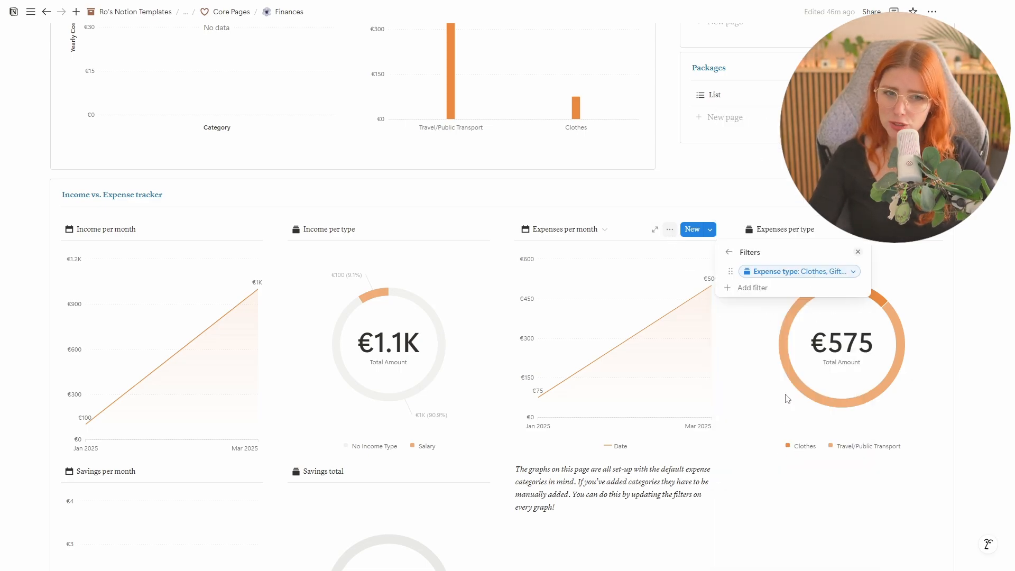
pyautogui.click(799, 271)
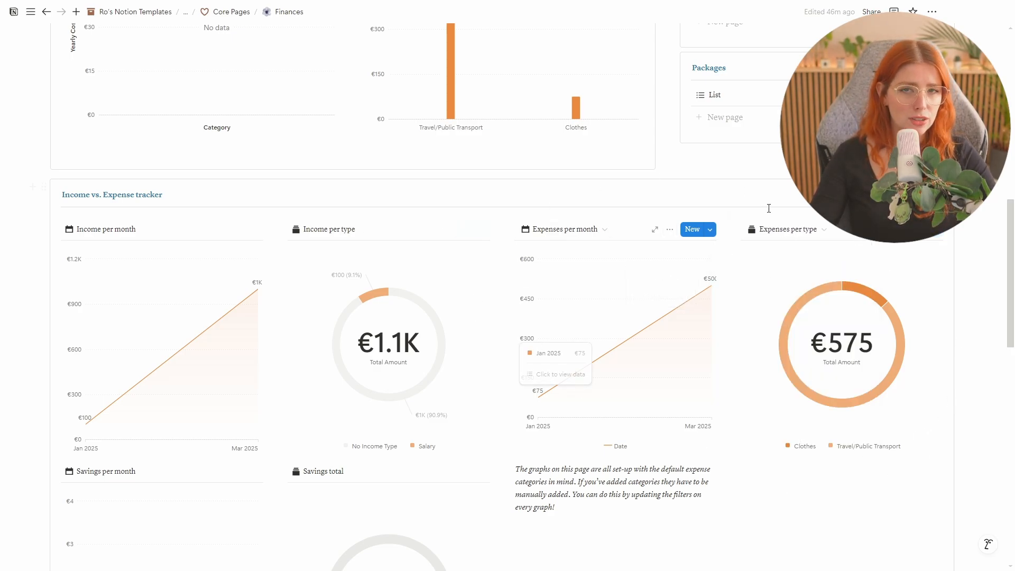
pyautogui.scroll(3)
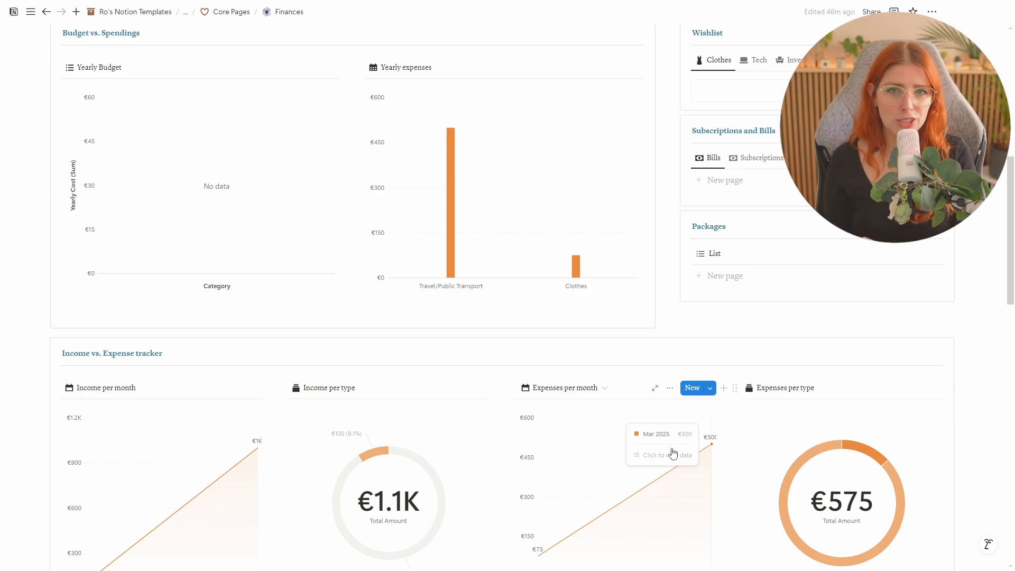
pyautogui.scroll(-3)
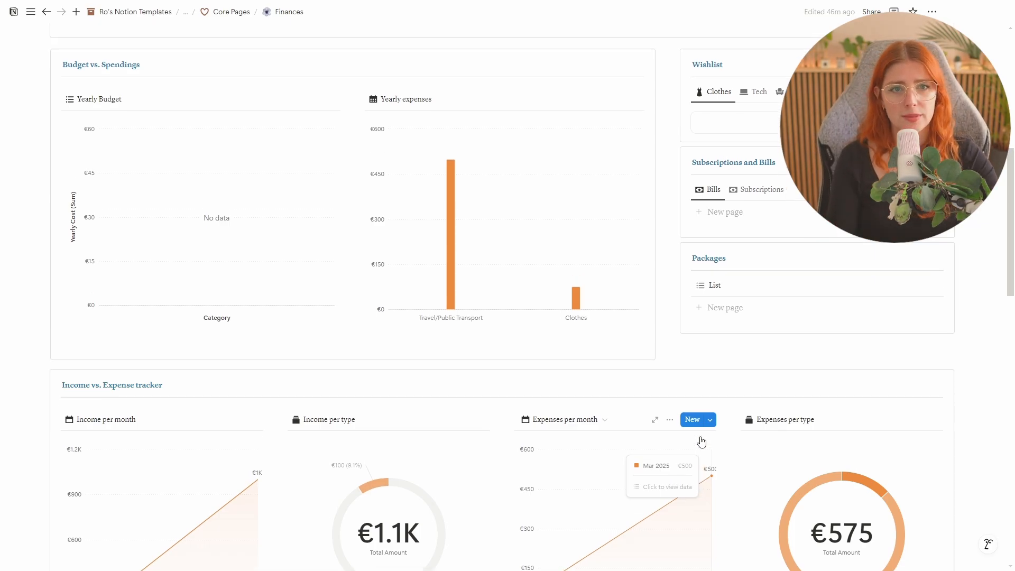
pyautogui.scroll(3)
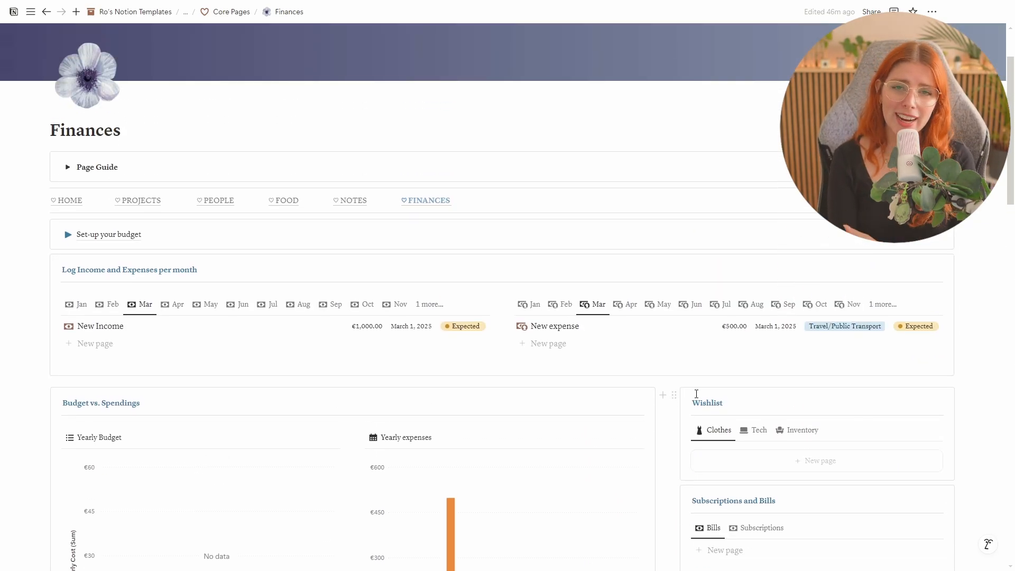